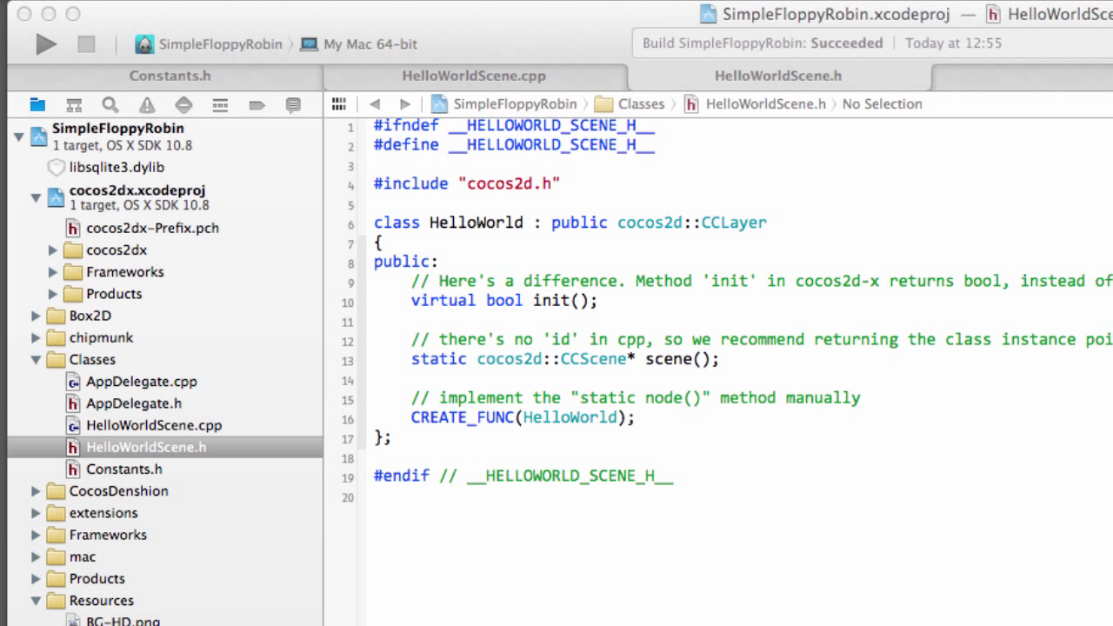
pyautogui.moveTo(745, 593)
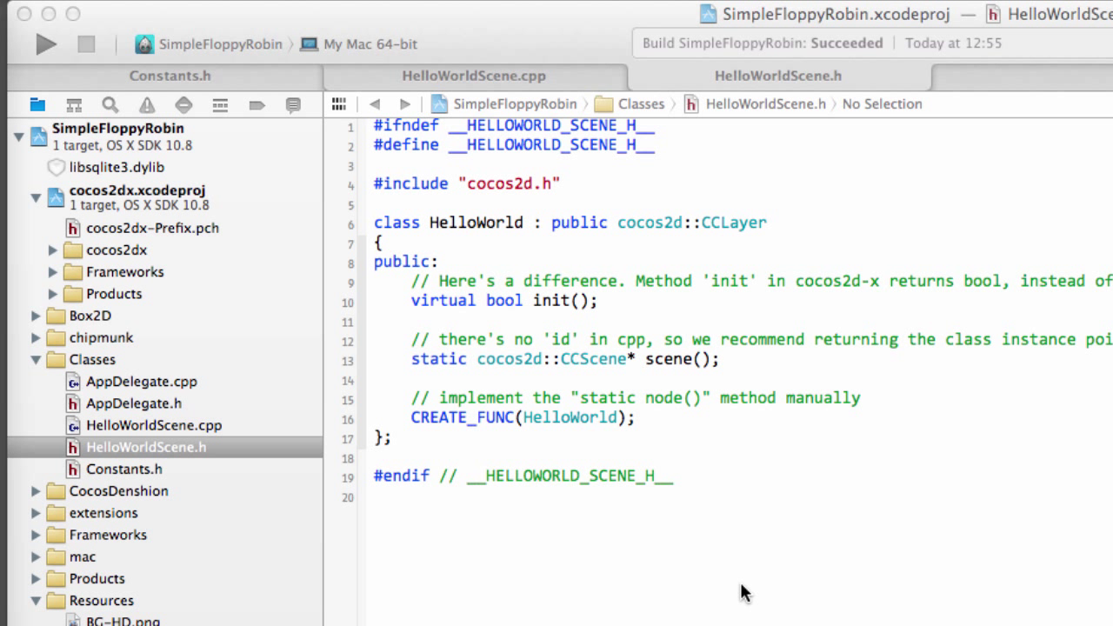
pyautogui.moveTo(574, 424)
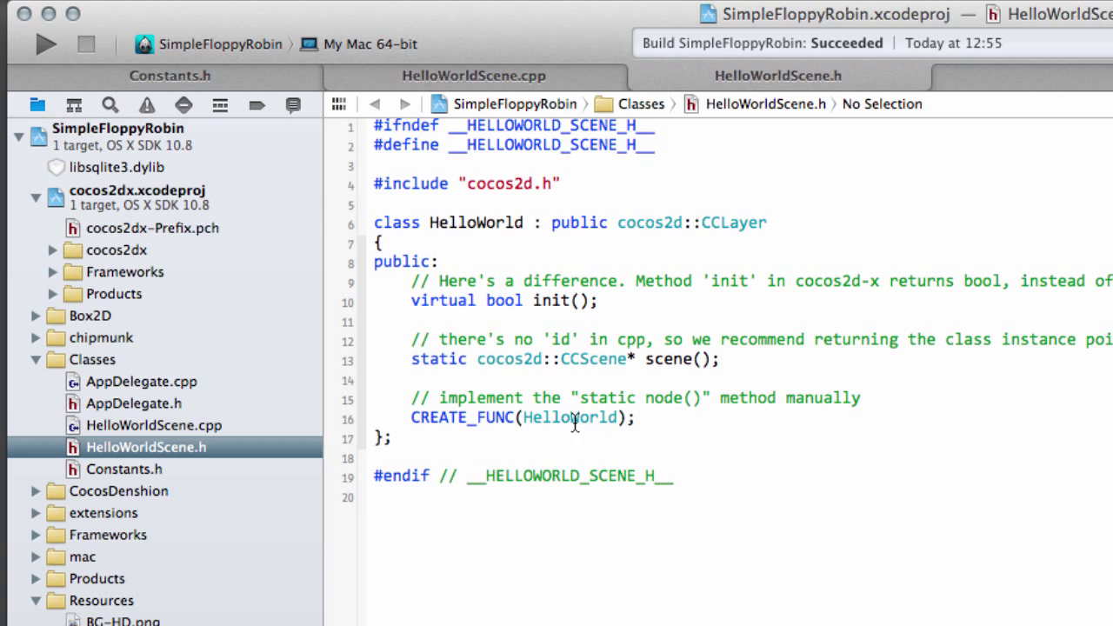
# Start a virtual void ccTouchesBegan() declaration on a new line after CREATE_FUNC(HelloWorld)
pyautogui.click(153, 425)
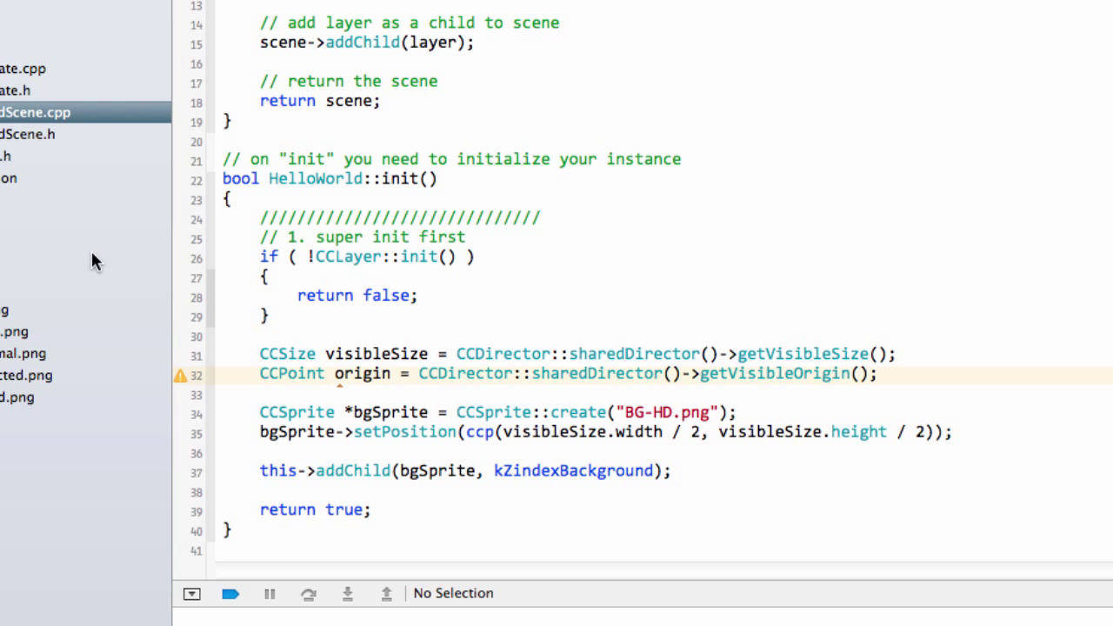
pyautogui.moveTo(515, 205)
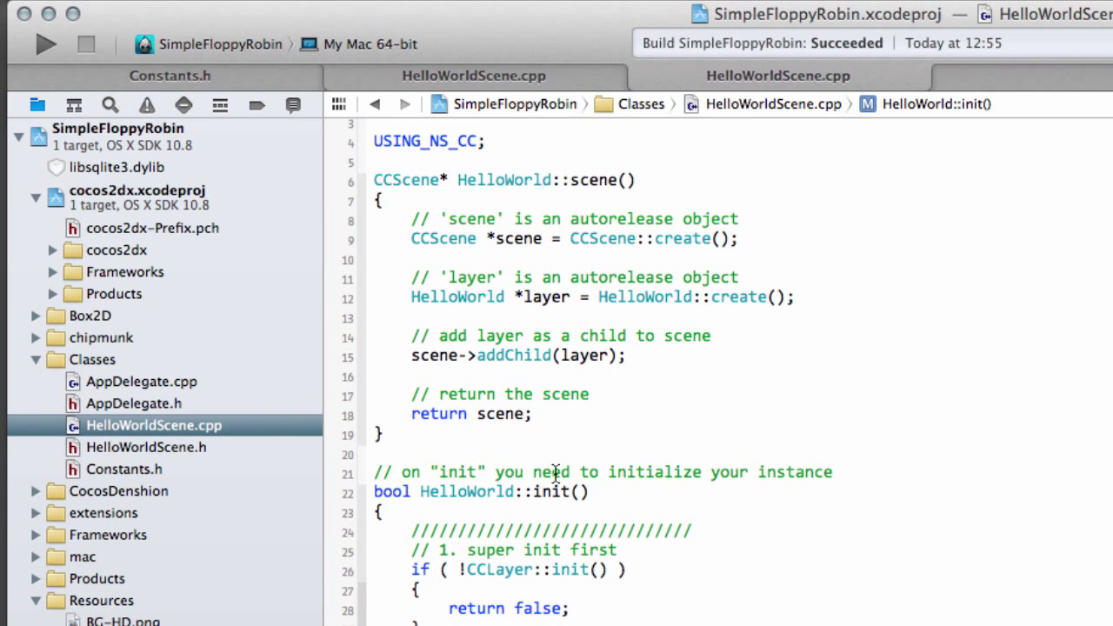
pyautogui.click(146, 447)
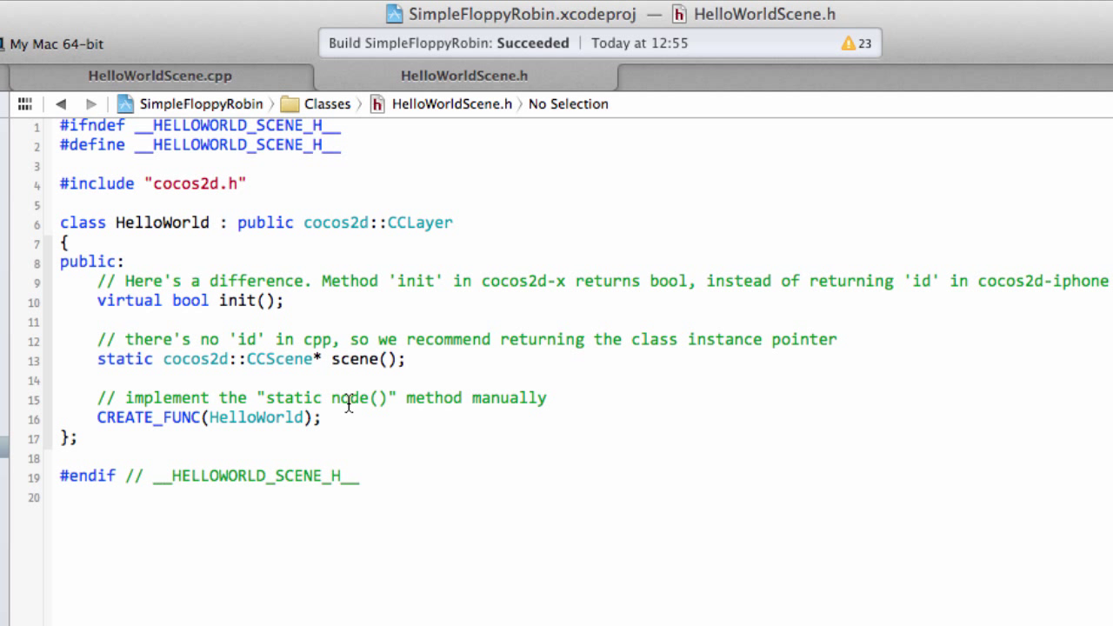
pyautogui.click(397, 425)
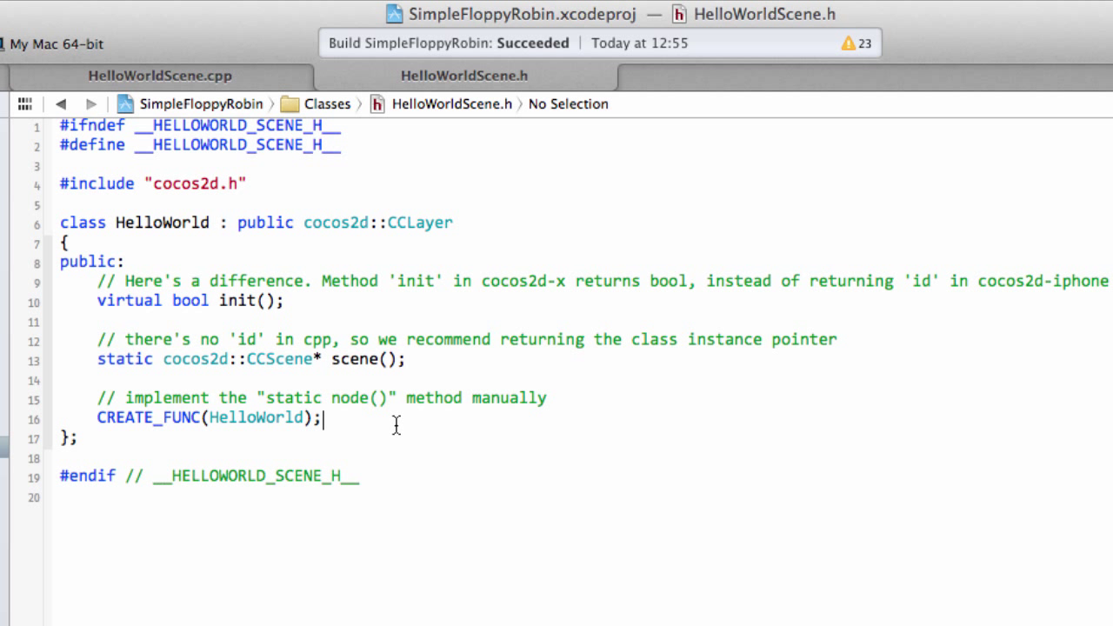
pyautogui.moveTo(553, 417)
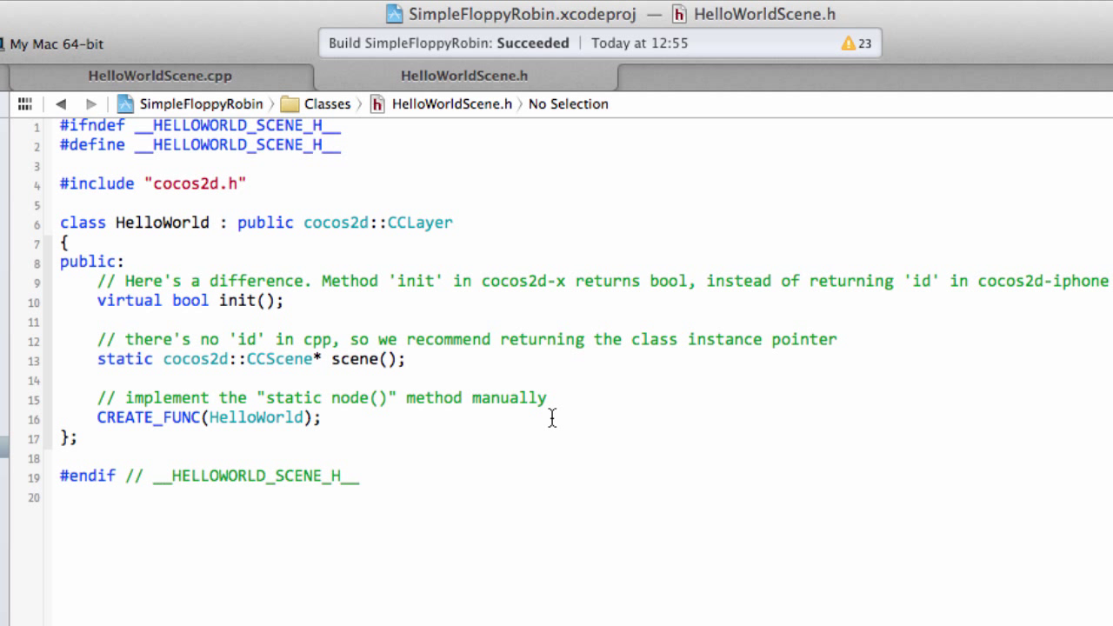
pyautogui.press('Return')
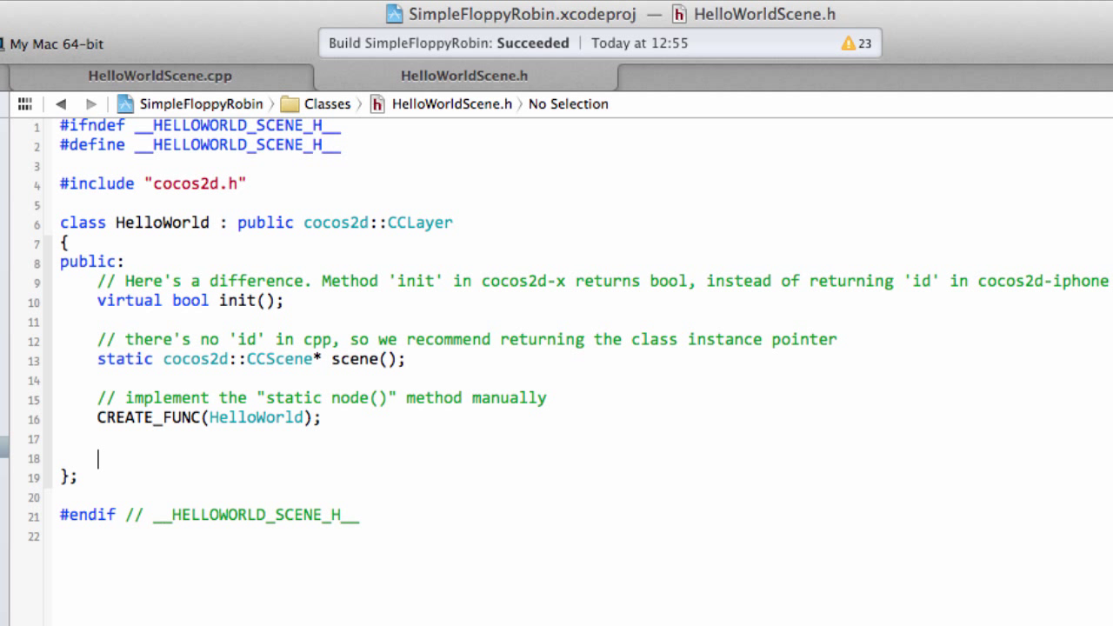
pyautogui.write('v')
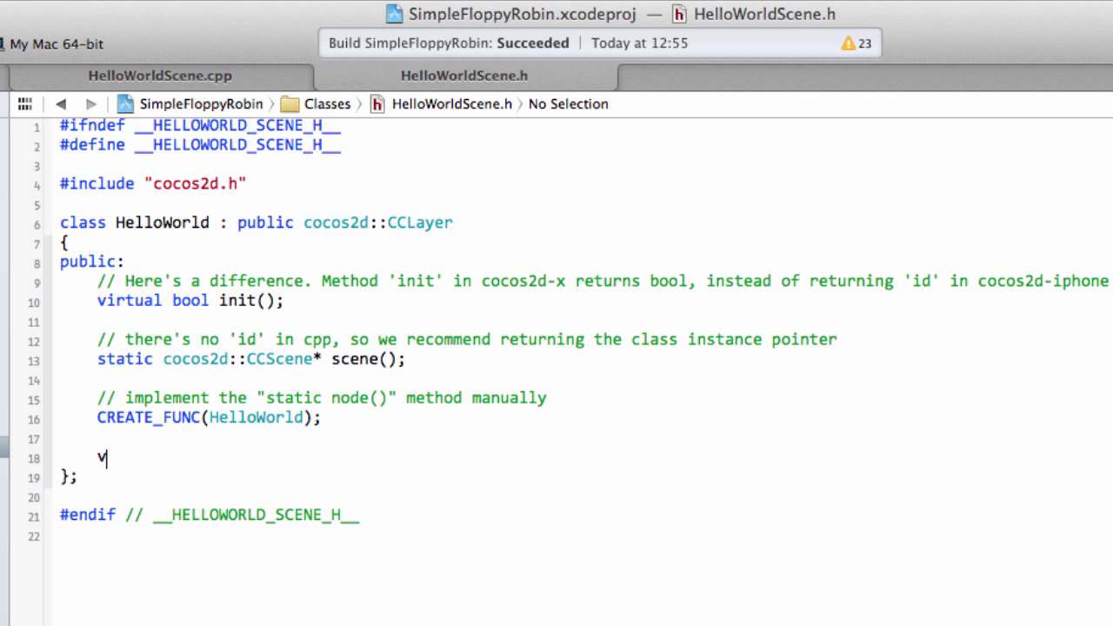
pyautogui.write('irtual')
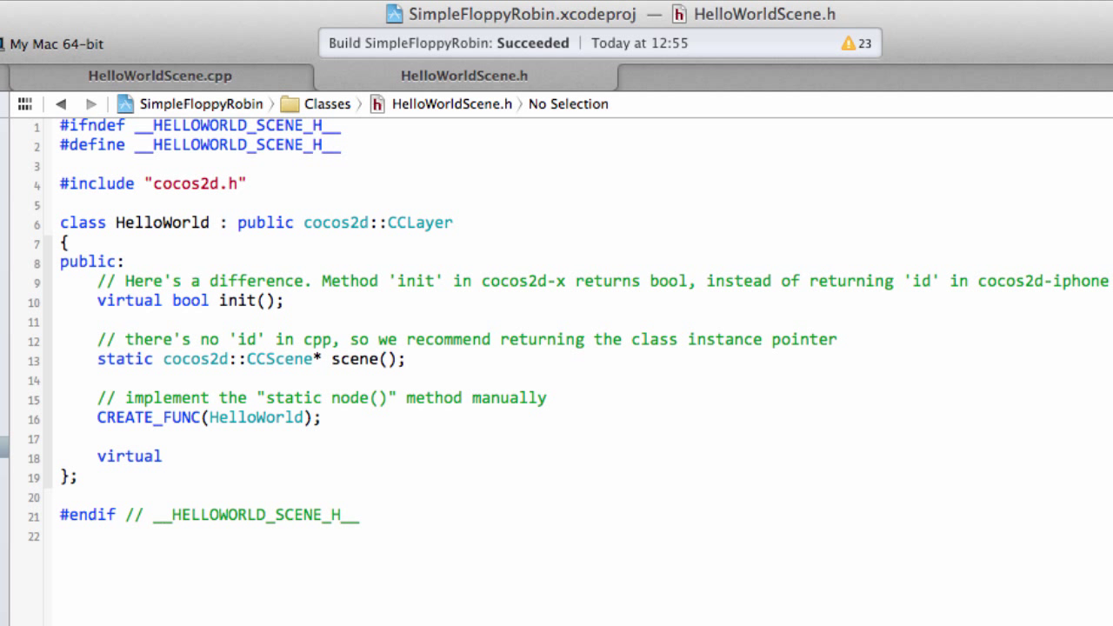
pyautogui.write('void')
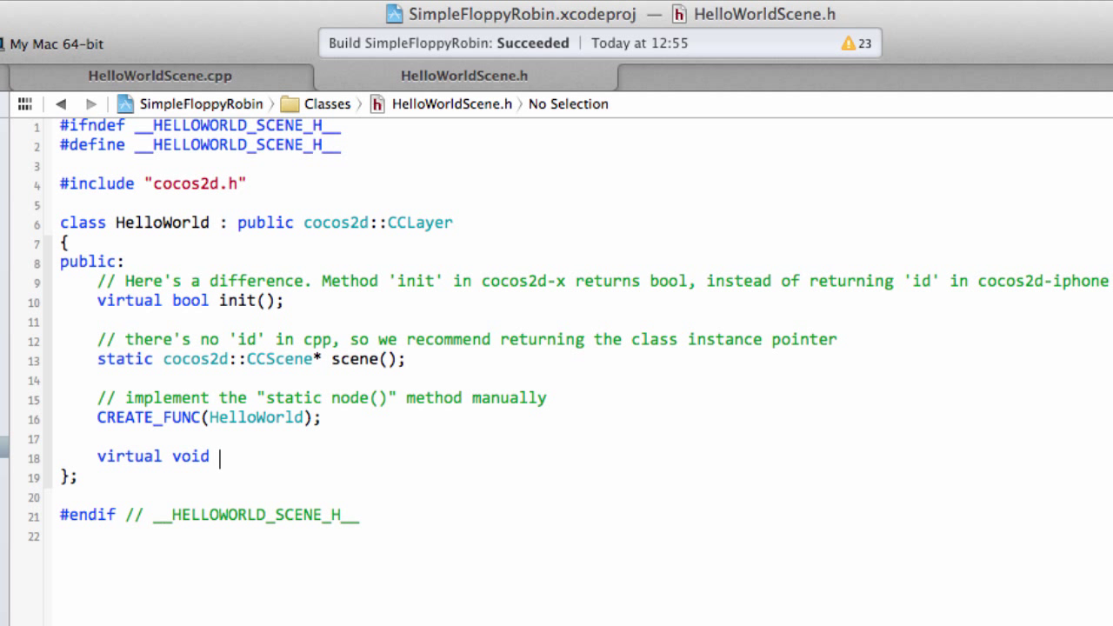
pyautogui.write('ccTouc')
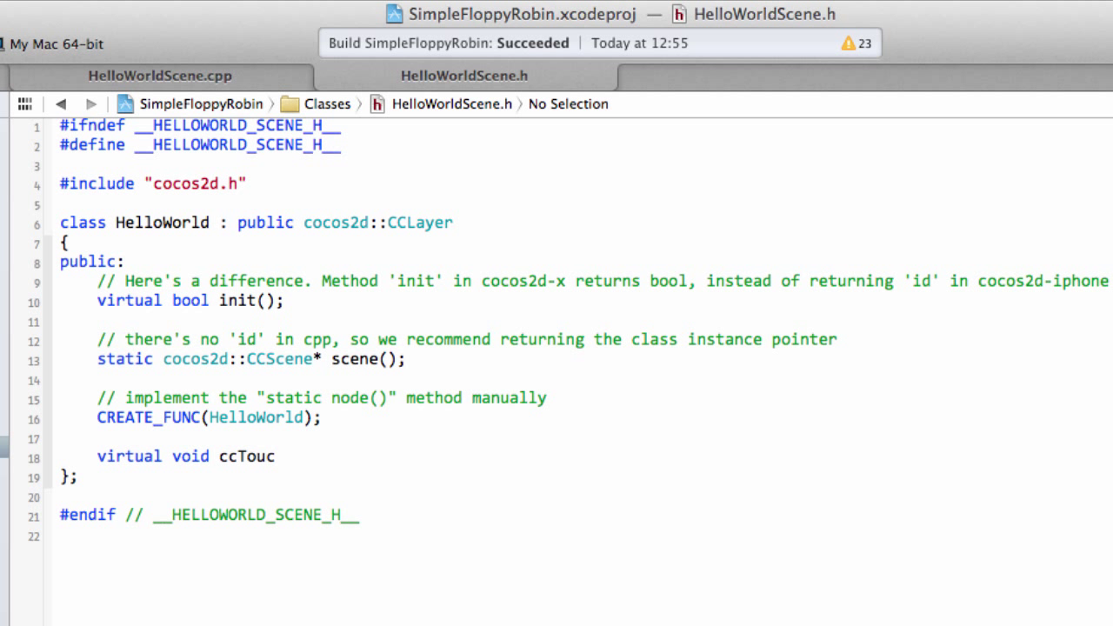
pyautogui.write('hes')
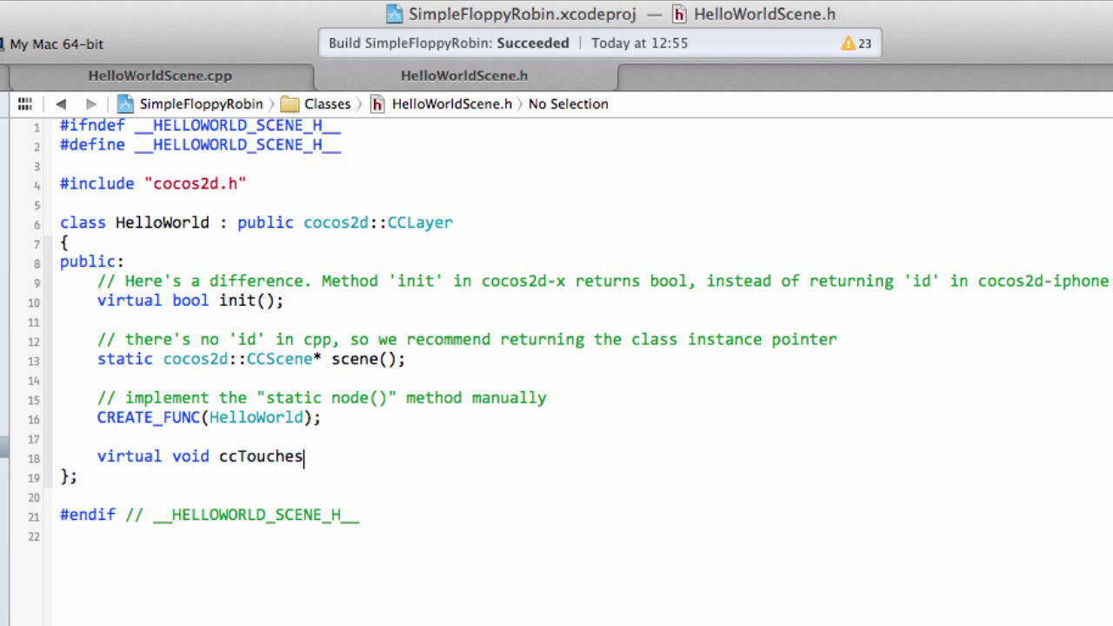
pyautogui.write('Began')
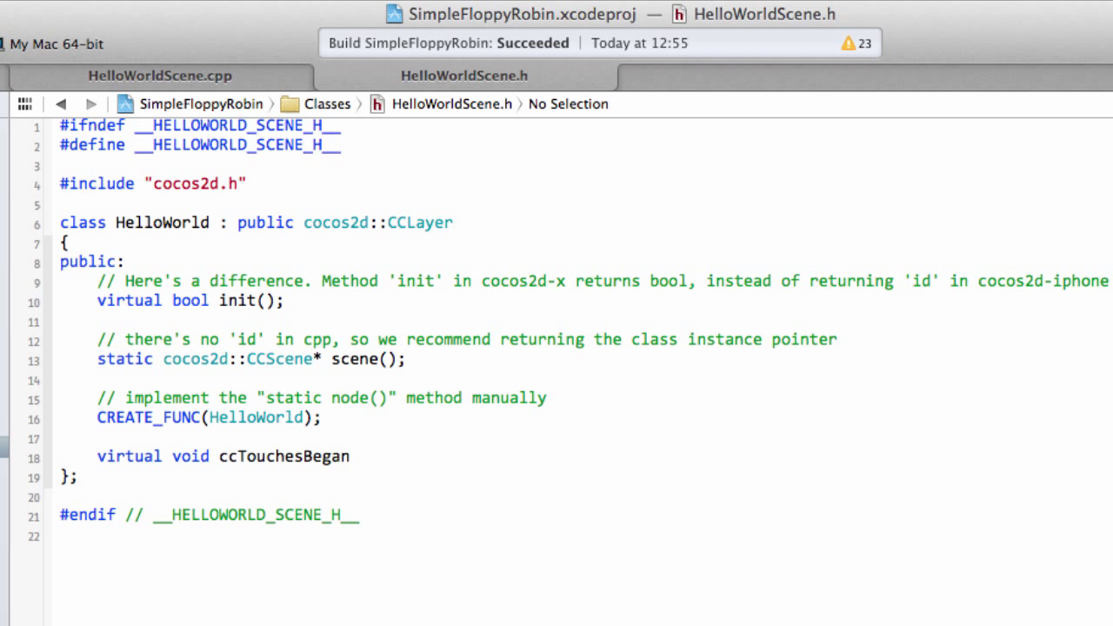
pyautogui.write('();')
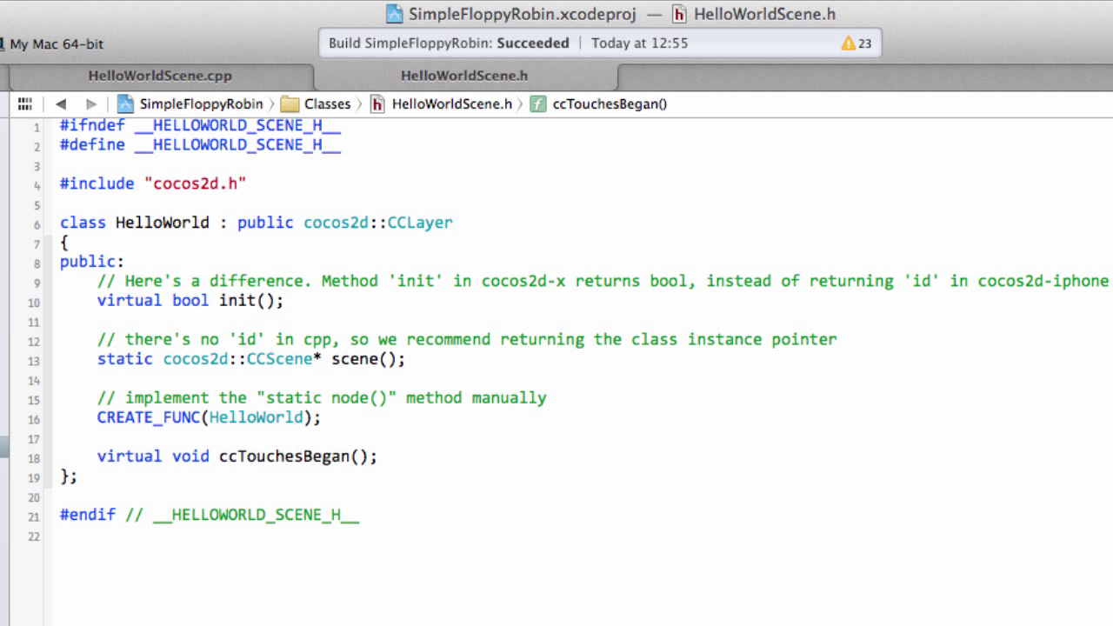
# Give ccTouchesBegan the parameters cocos2d::CCSet *pTouches and a cocos2d event pointer *event
pyautogui.write('cos')
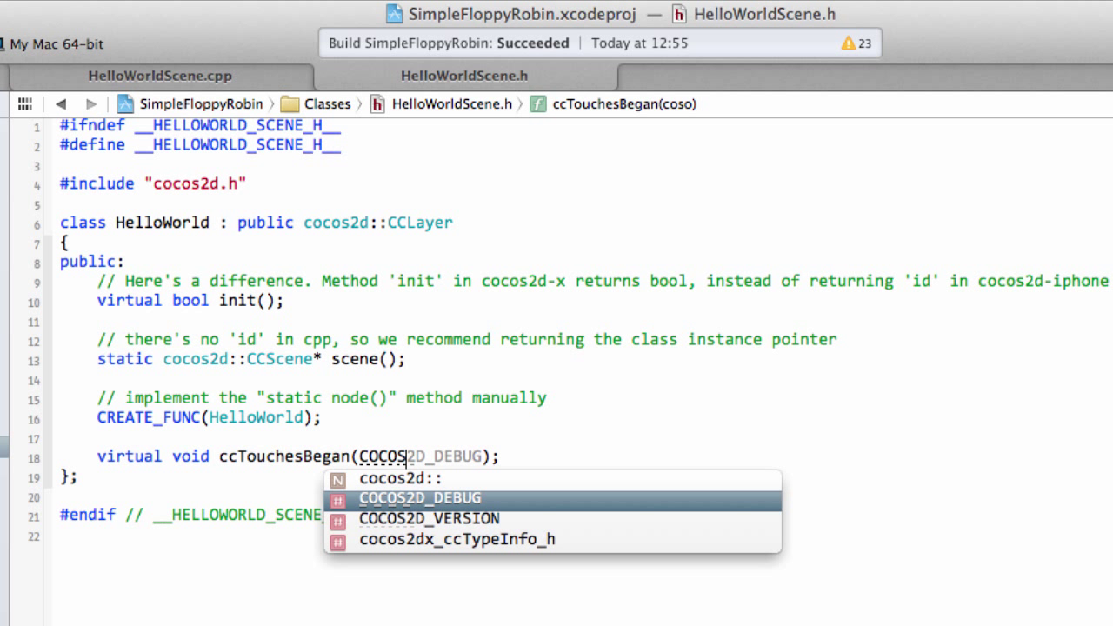
pyautogui.click(401, 478)
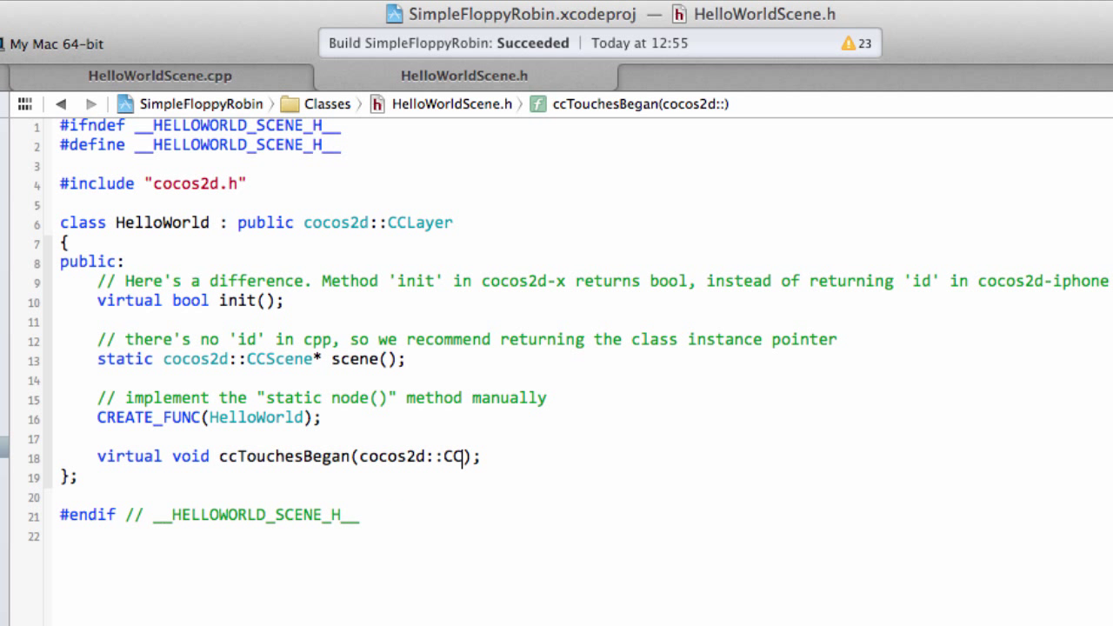
pyautogui.write('Set *')
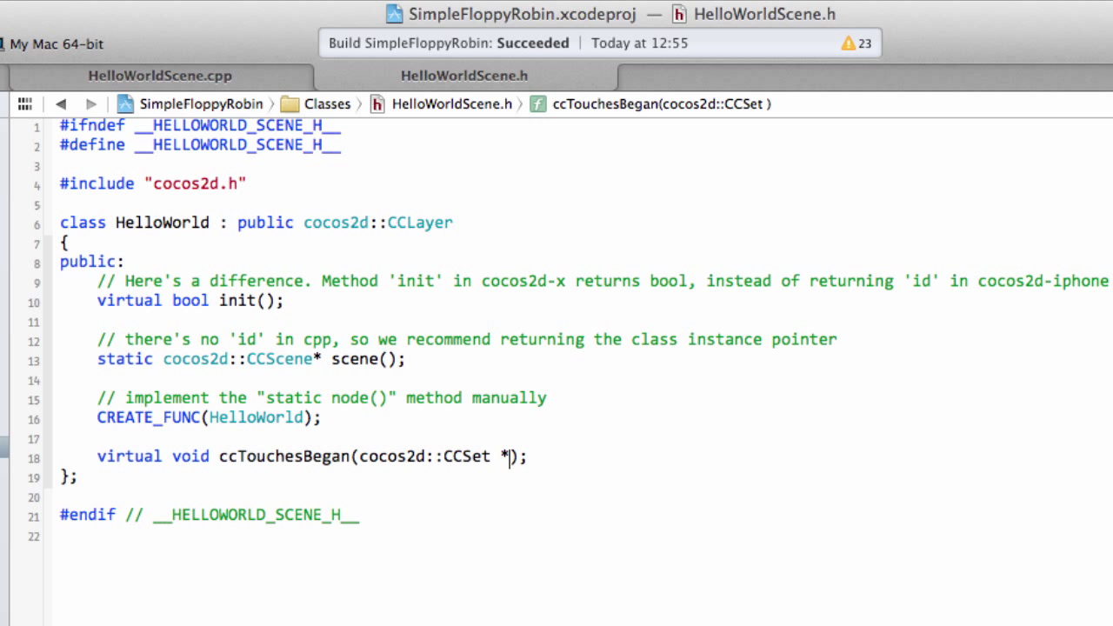
pyautogui.write('p')
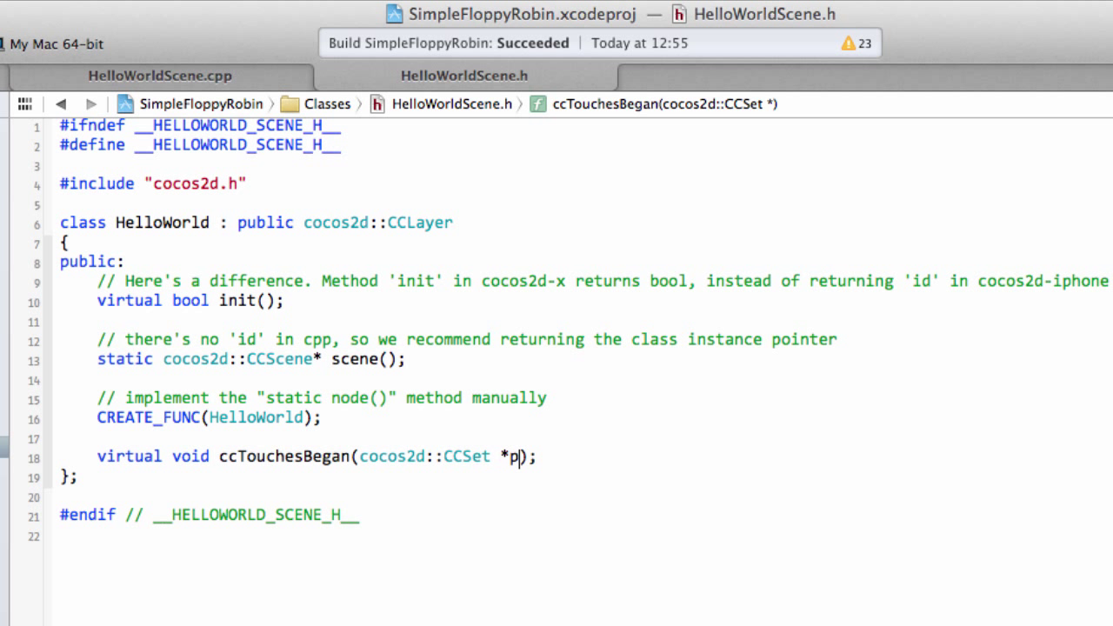
pyautogui.write('Touches,')
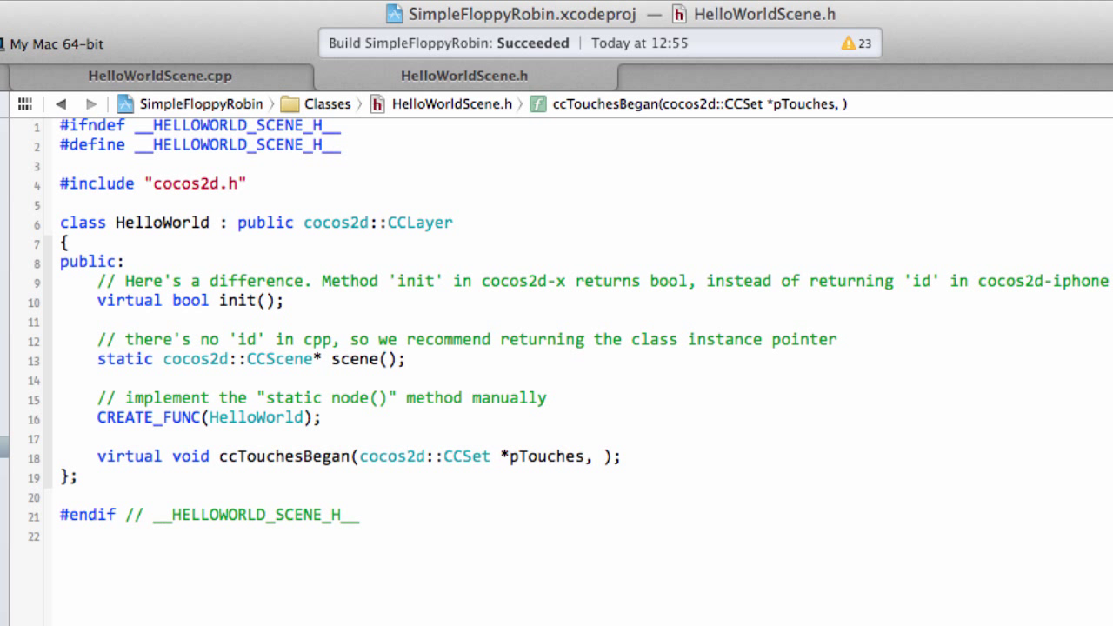
pyautogui.write('cocos2d::')
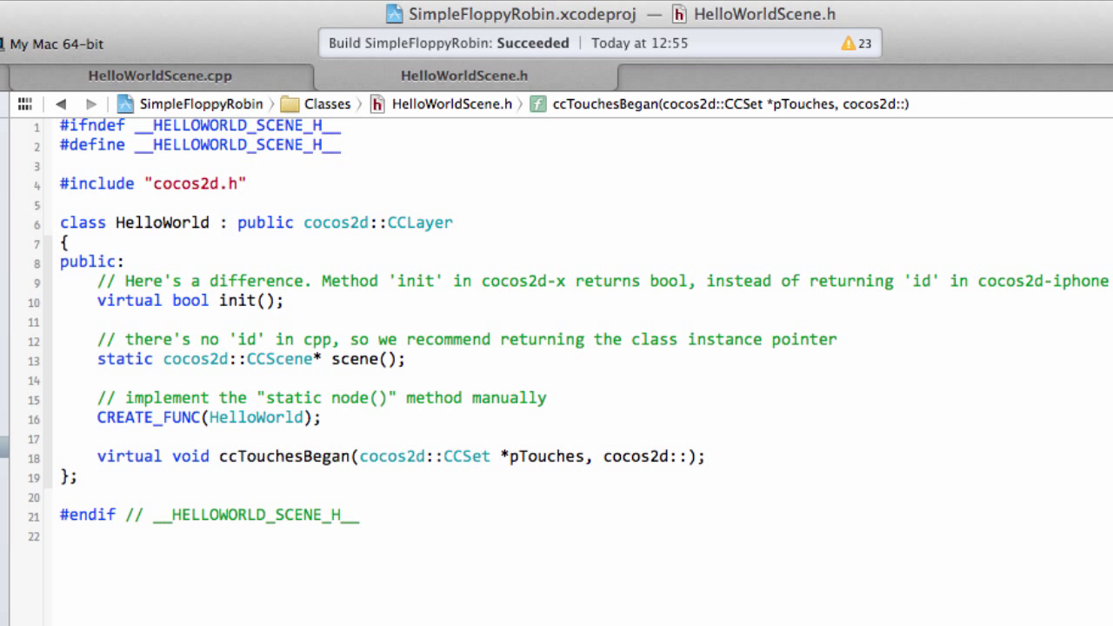
pyautogui.write('CCSet')
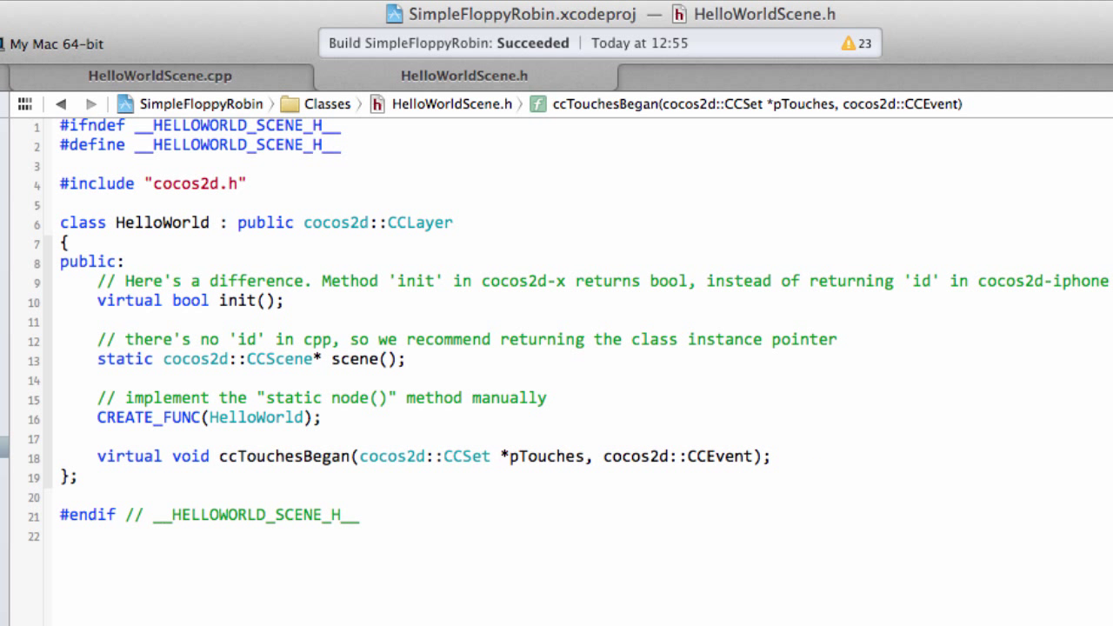
pyautogui.write('*e')
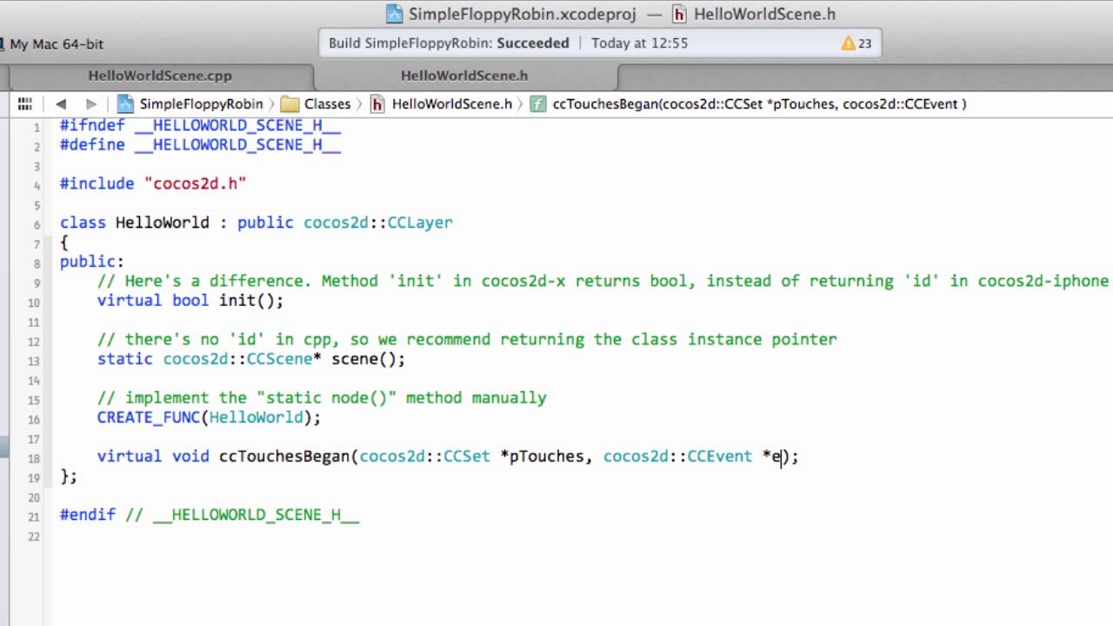
pyautogui.write('vent')
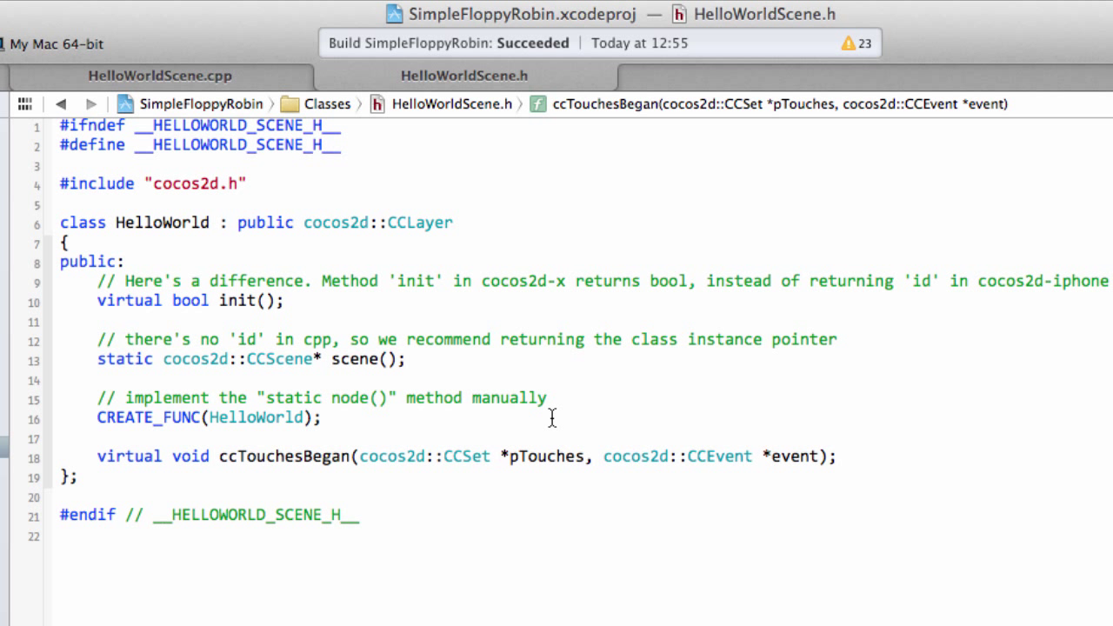
pyautogui.doubleClick(283, 456)
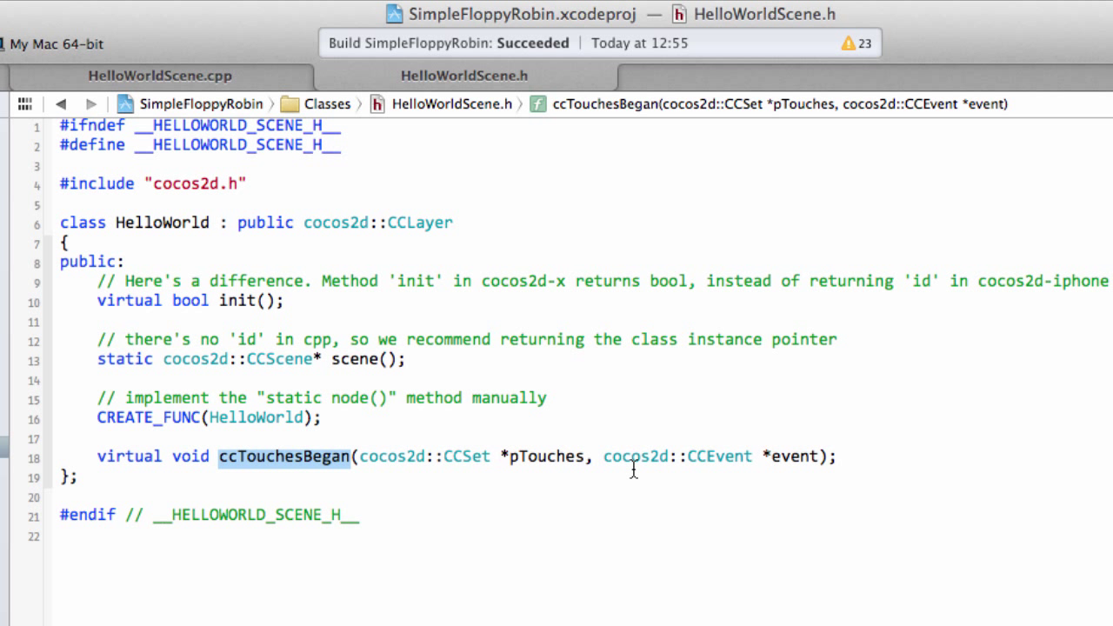
pyautogui.click(320, 456)
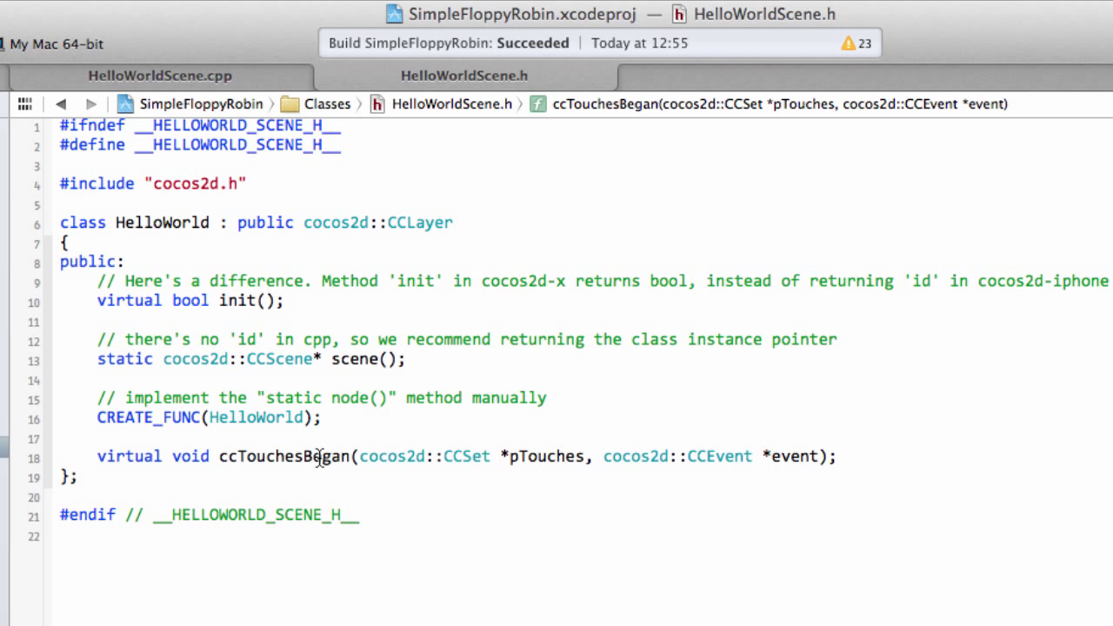
# Select part of the ccTouchesBegan name to derive the Moved and Ended declarations
pyautogui.doubleClick(283, 456)
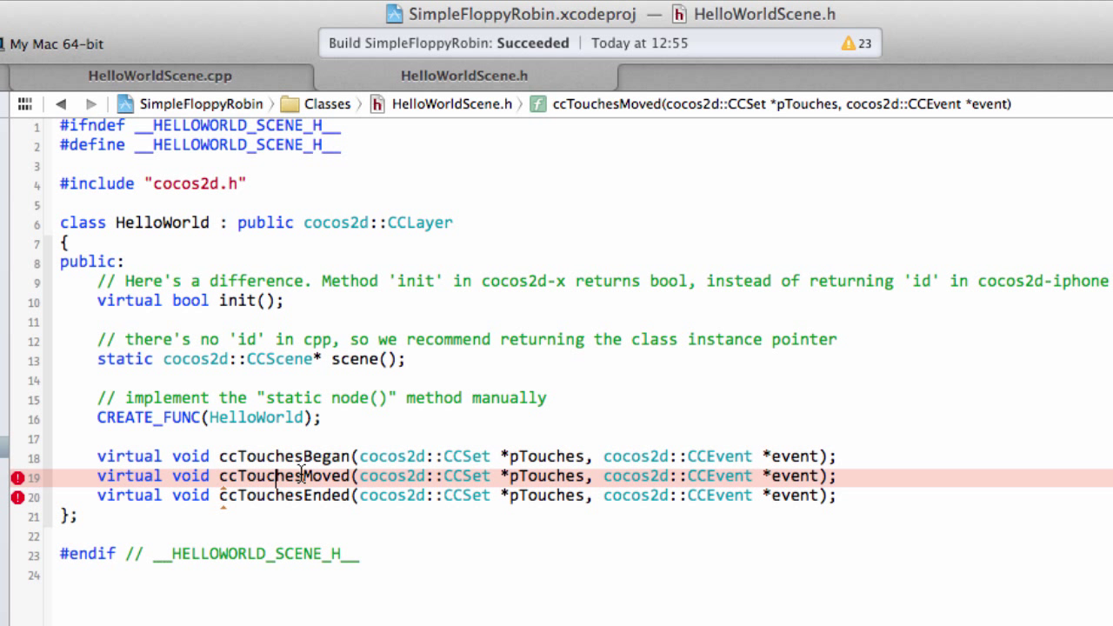
pyautogui.moveTo(817, 511)
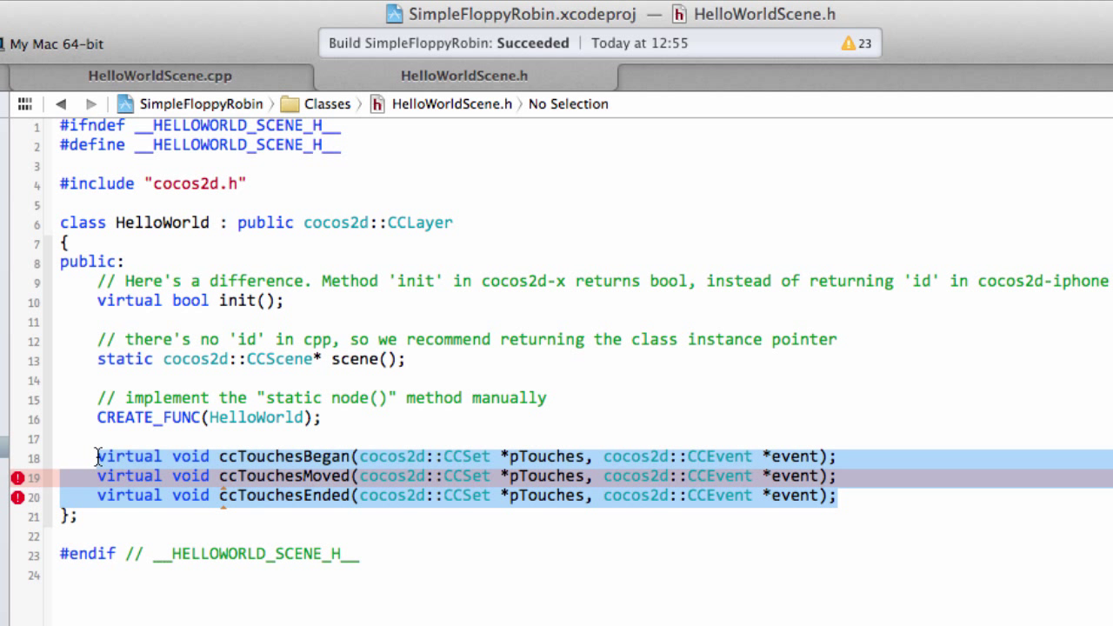
pyautogui.moveTo(473, 105)
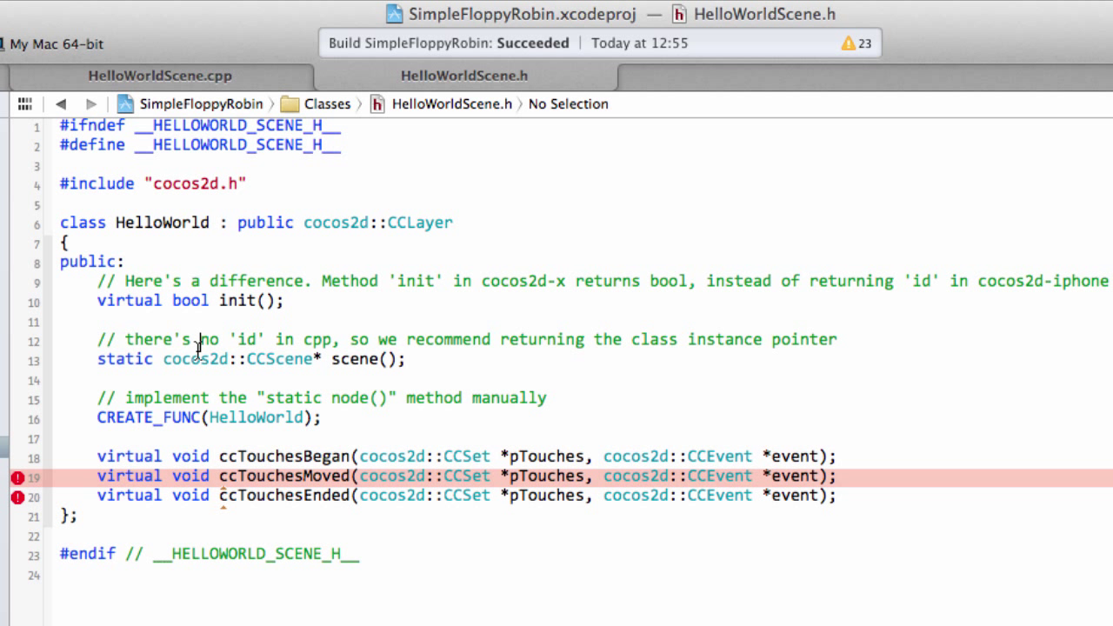
pyautogui.moveTo(292, 477)
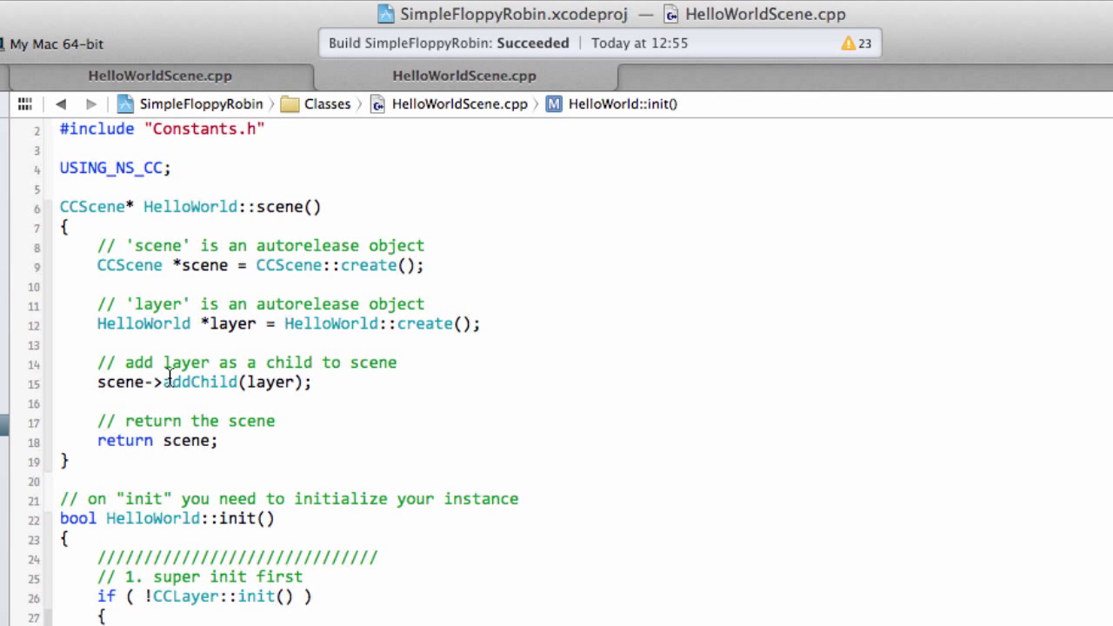
# Give the pasted ccTouchesMoved handler in HelloWorldScene.cpp its own empty function body
pyautogui.scroll(-3)
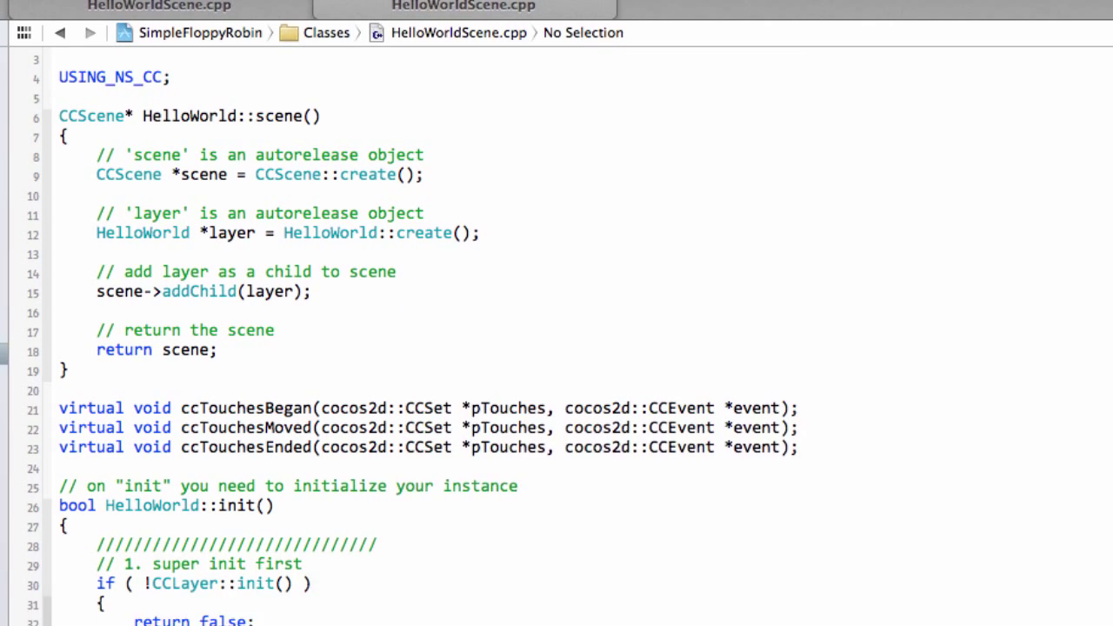
pyautogui.scroll(-3)
pyautogui.write(' {')
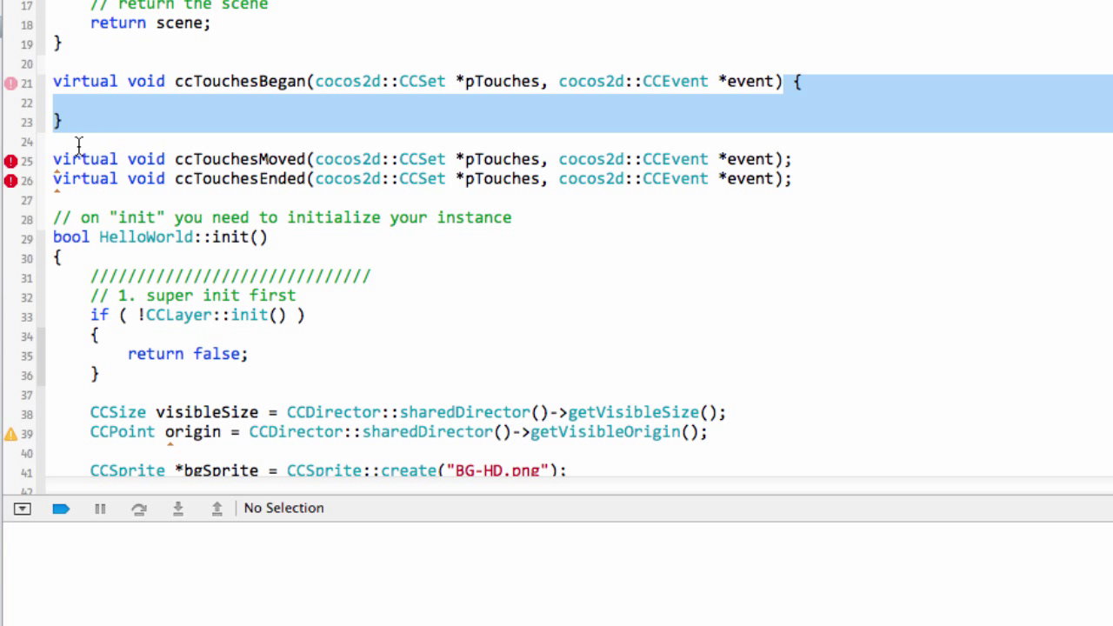
pyautogui.click(783, 160)
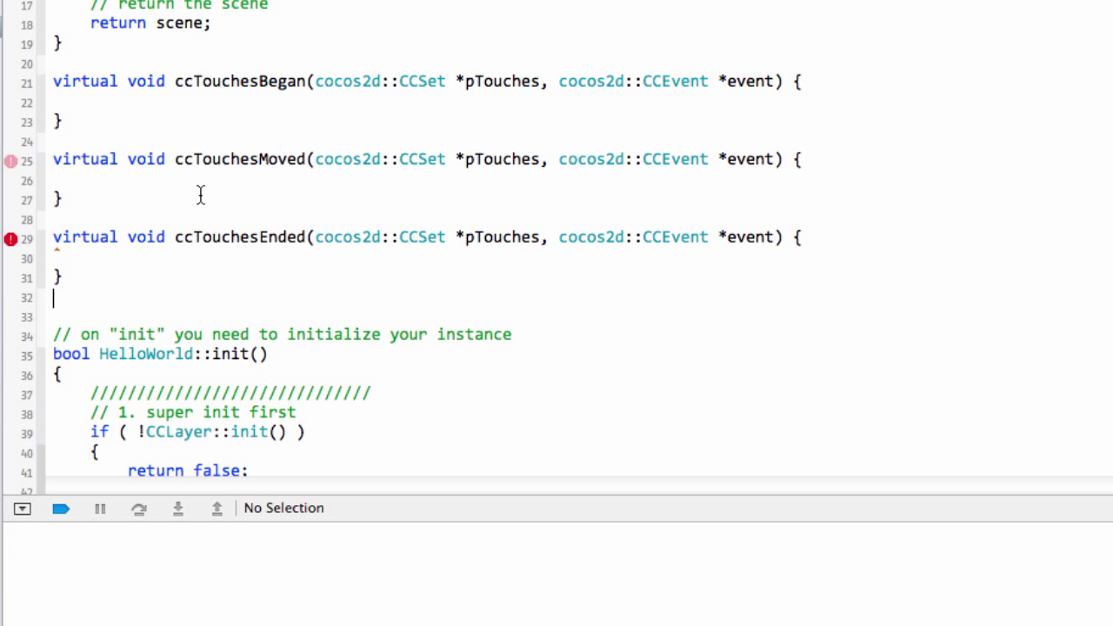
pyautogui.moveTo(94, 161)
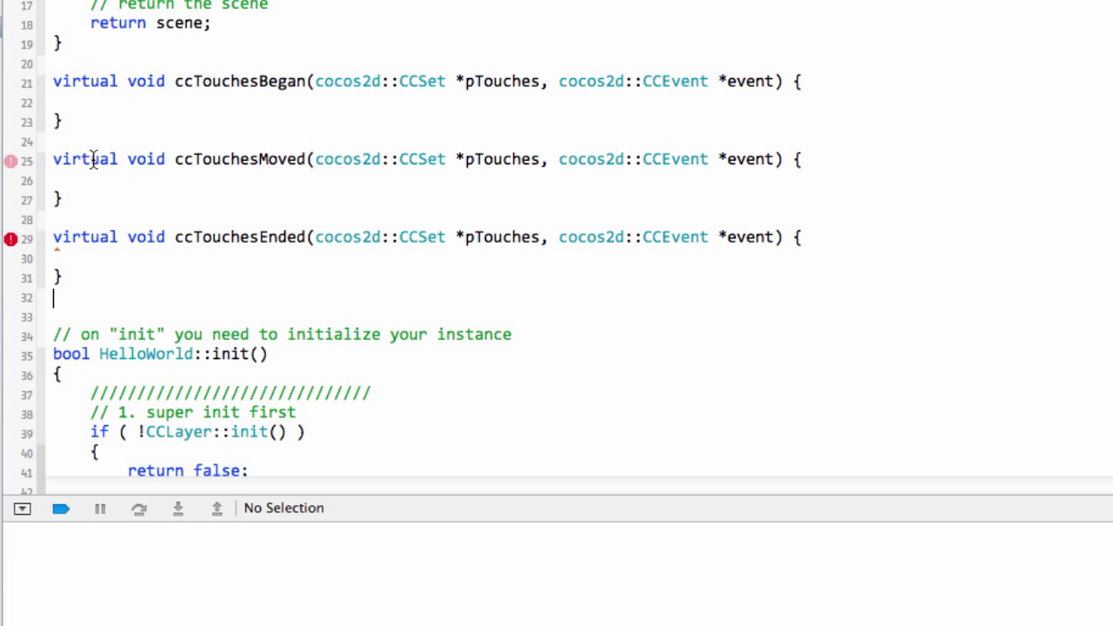
# Replace virtual with HelloWorld:: on the ccTouchesMoved and ccTouchesEnded definitions
pyautogui.doubleClick(146, 355)
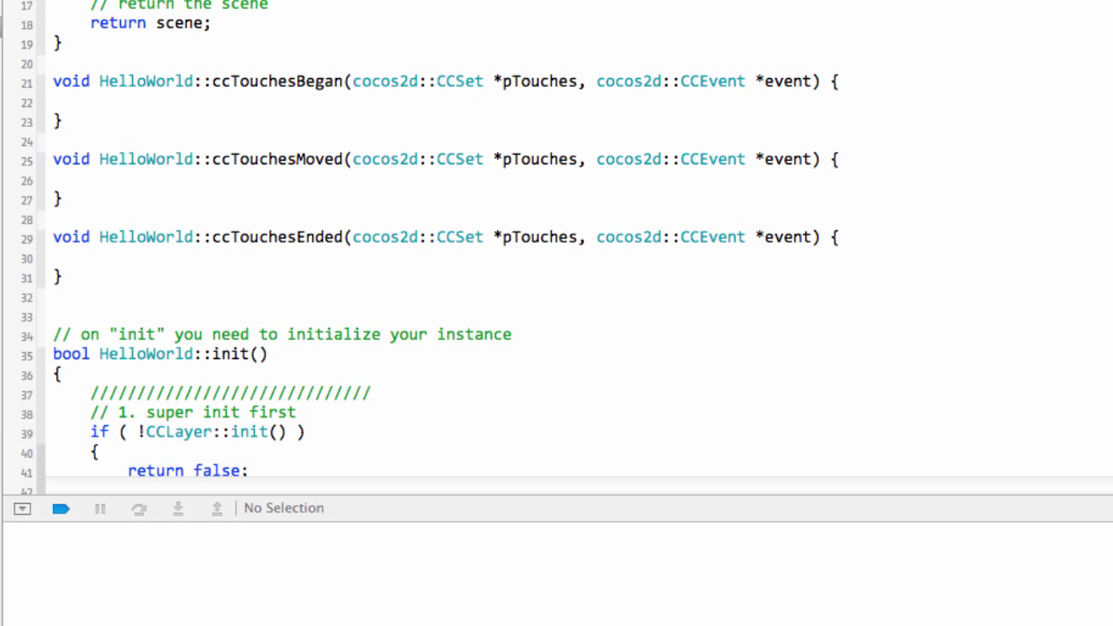
pyautogui.click(223, 188)
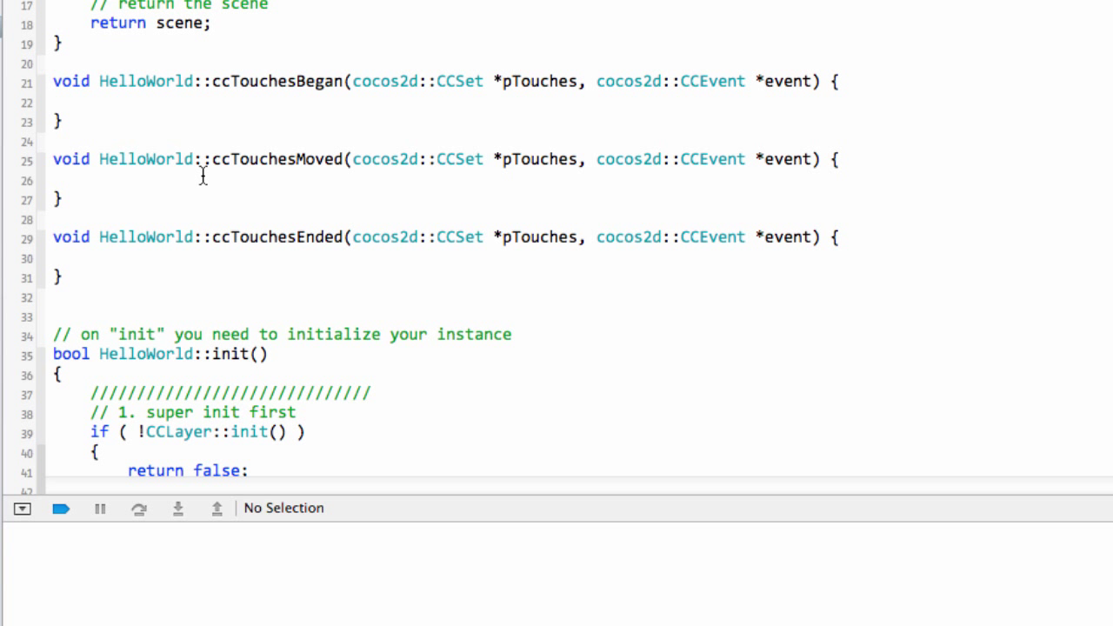
pyautogui.click(91, 181)
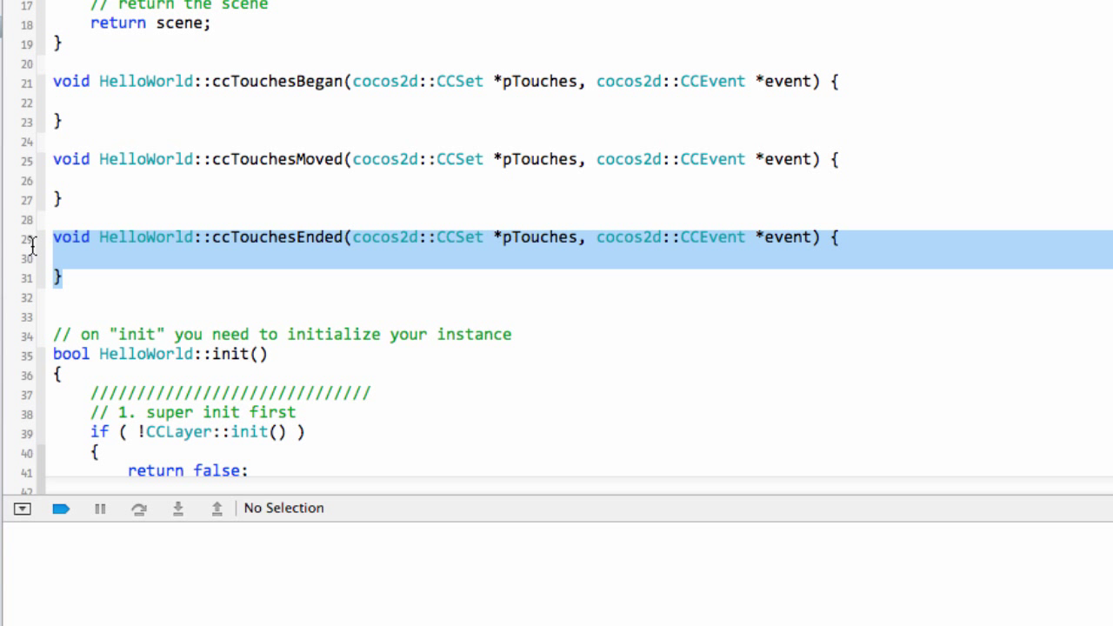
pyautogui.click(278, 257)
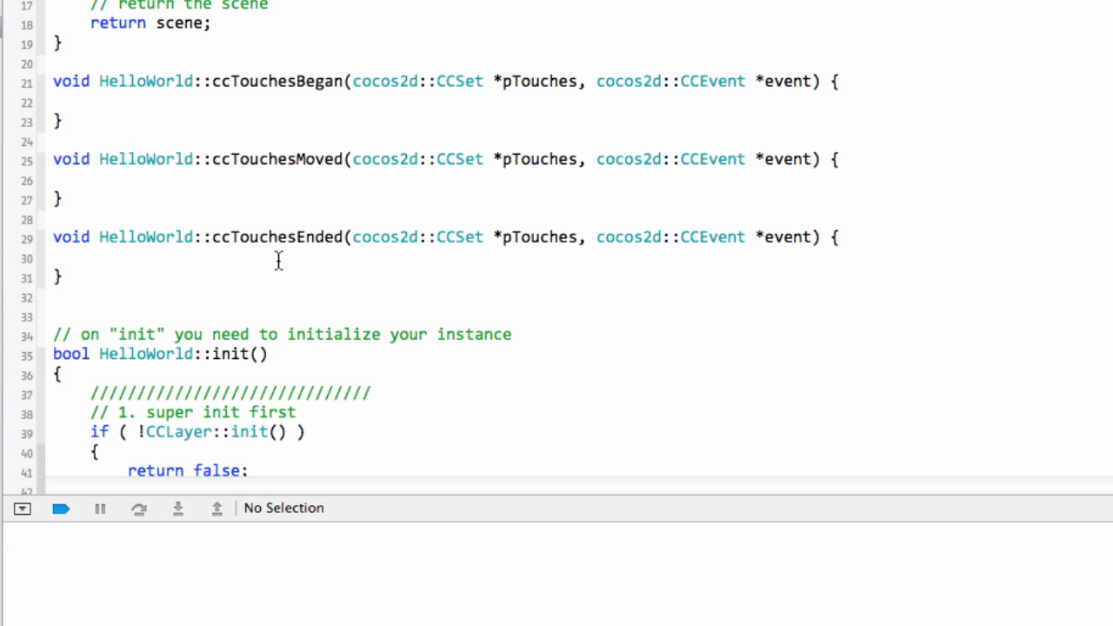
pyautogui.click(91, 257)
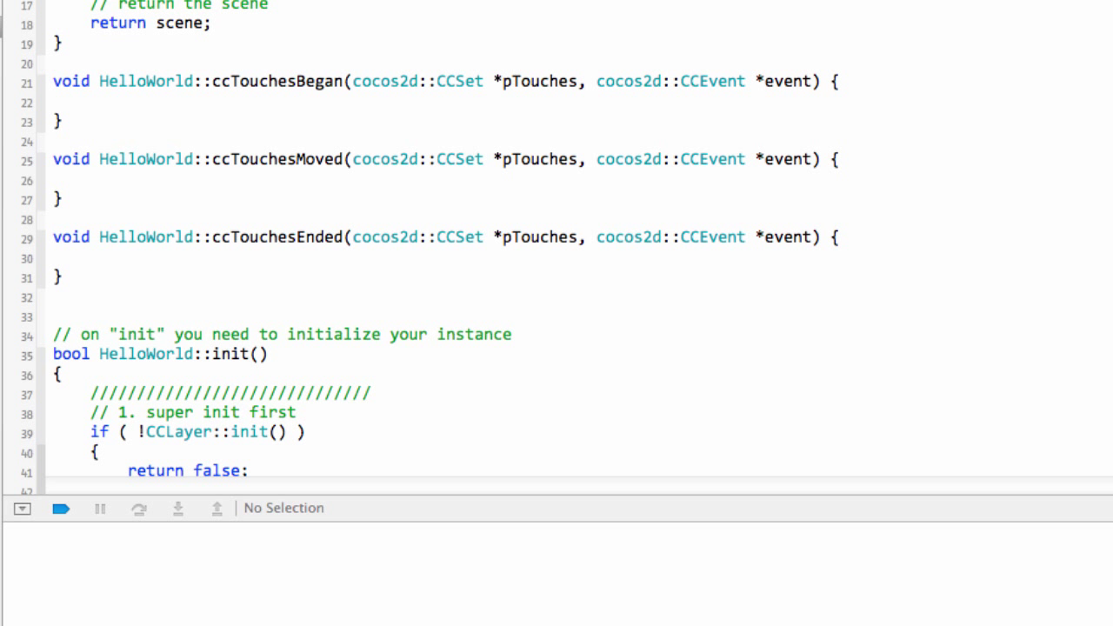
pyautogui.click(90, 258)
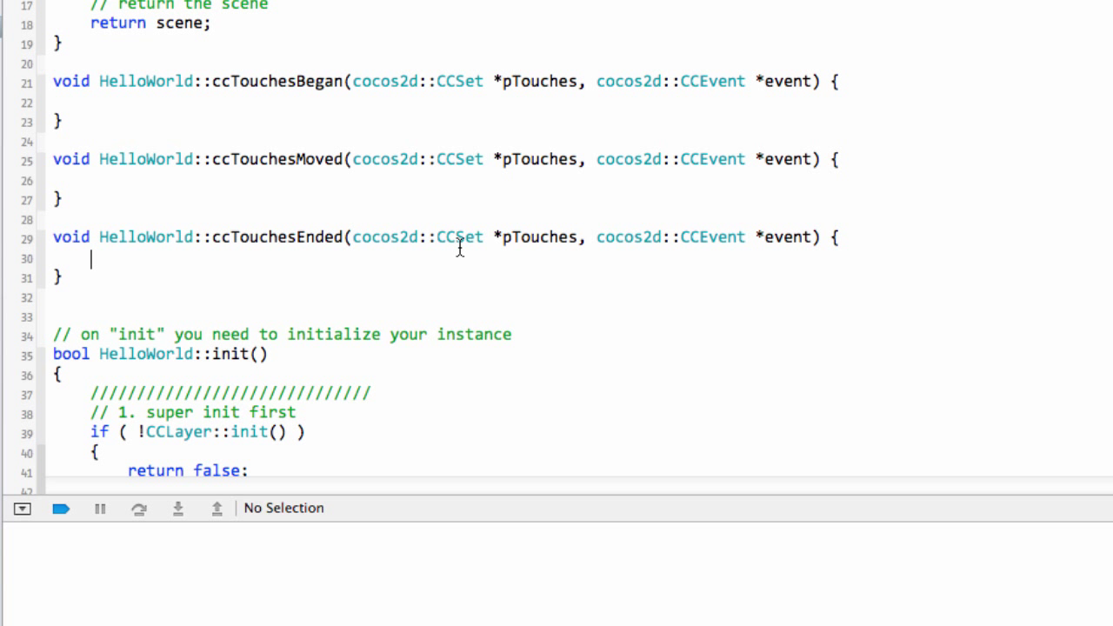
pyautogui.moveTo(459, 243)
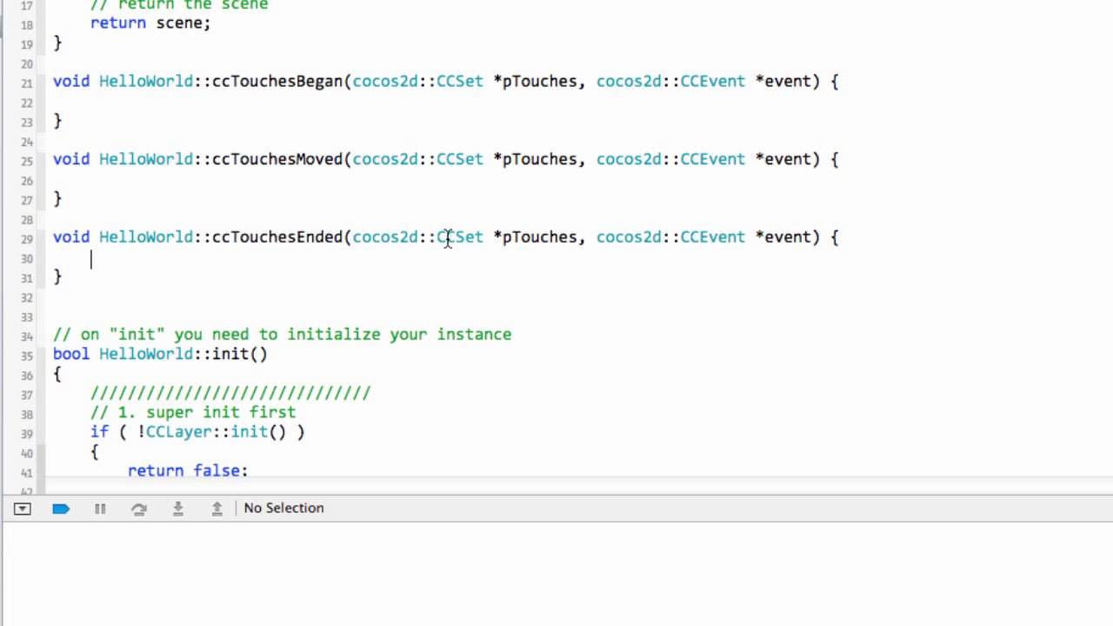
# Review the cocos2d::CCSet pTouches parameters and place the cursor inside the ccTouchesEnded body
pyautogui.doubleClick(445, 236)
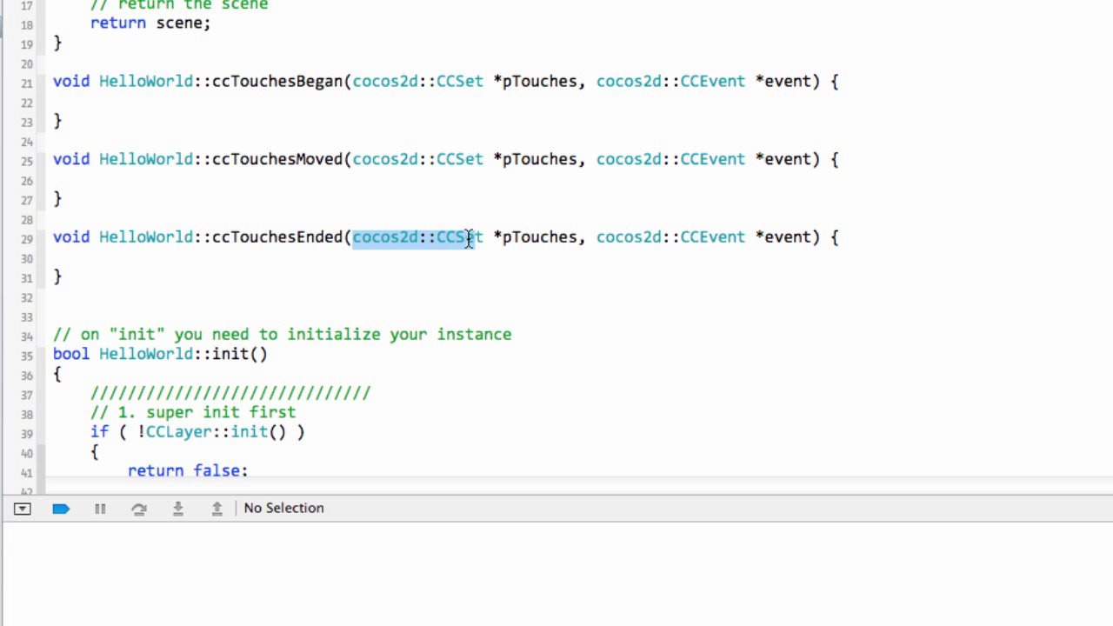
pyautogui.click(532, 237)
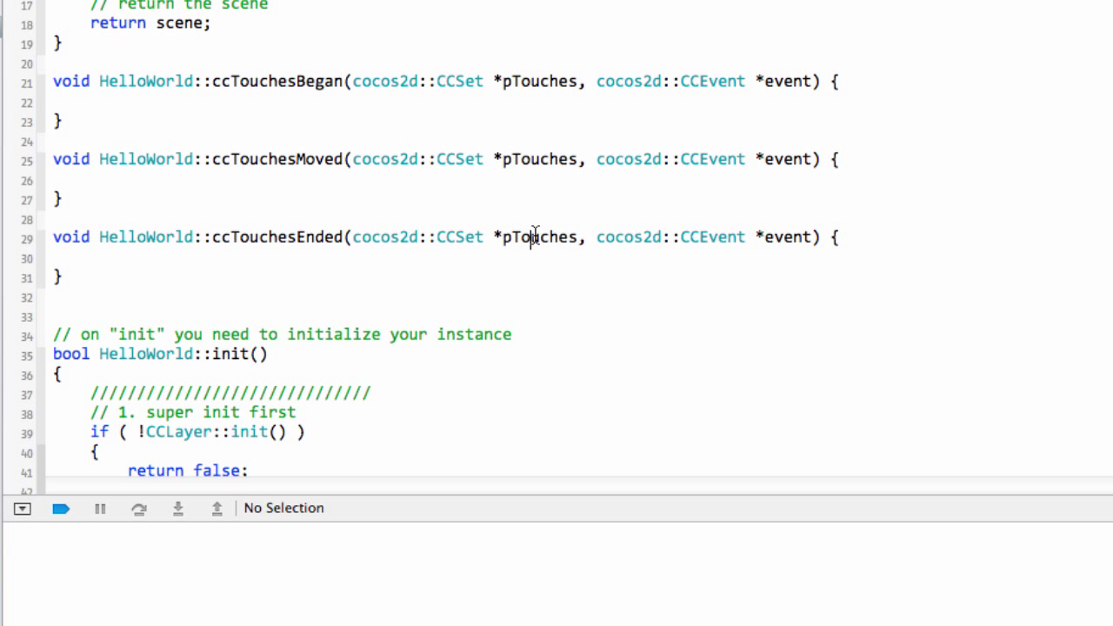
pyautogui.doubleClick(536, 237)
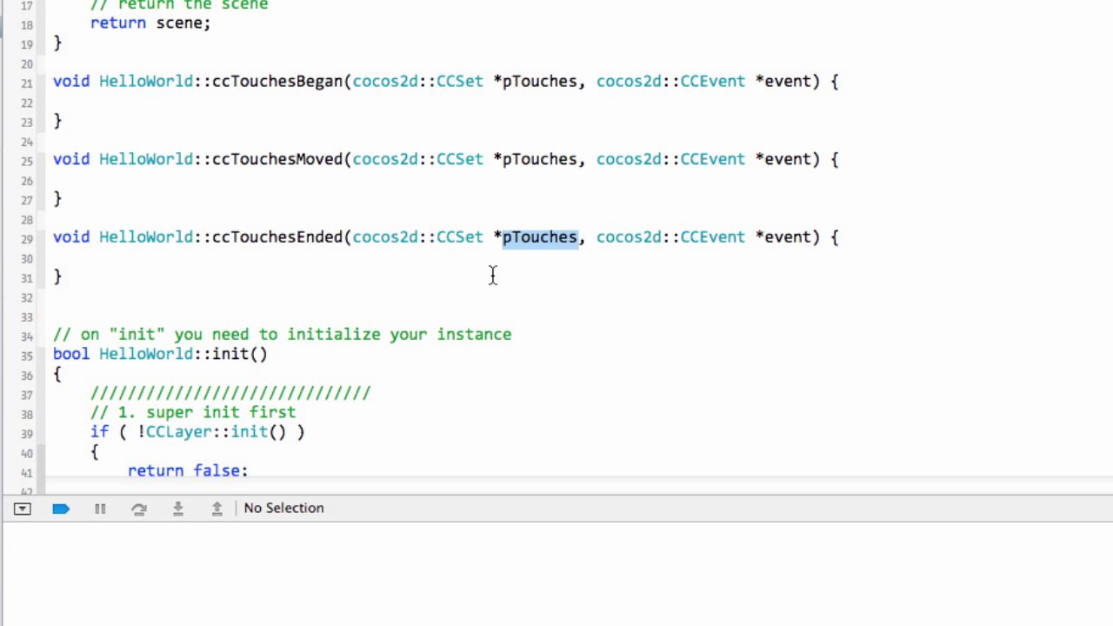
pyautogui.moveTo(592, 188)
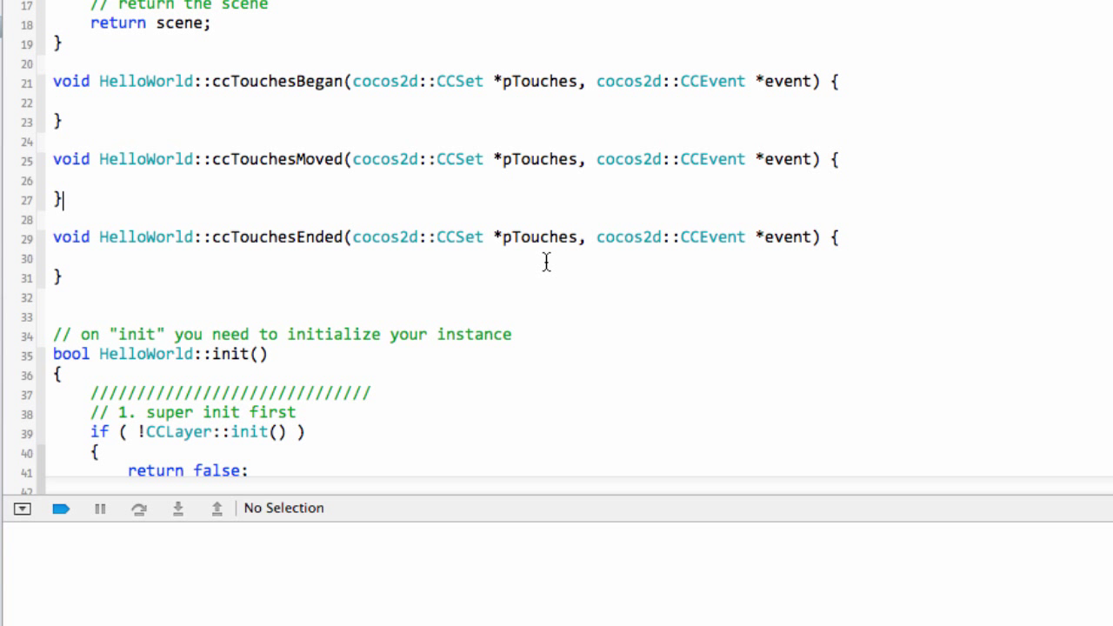
pyautogui.doubleClick(539, 237)
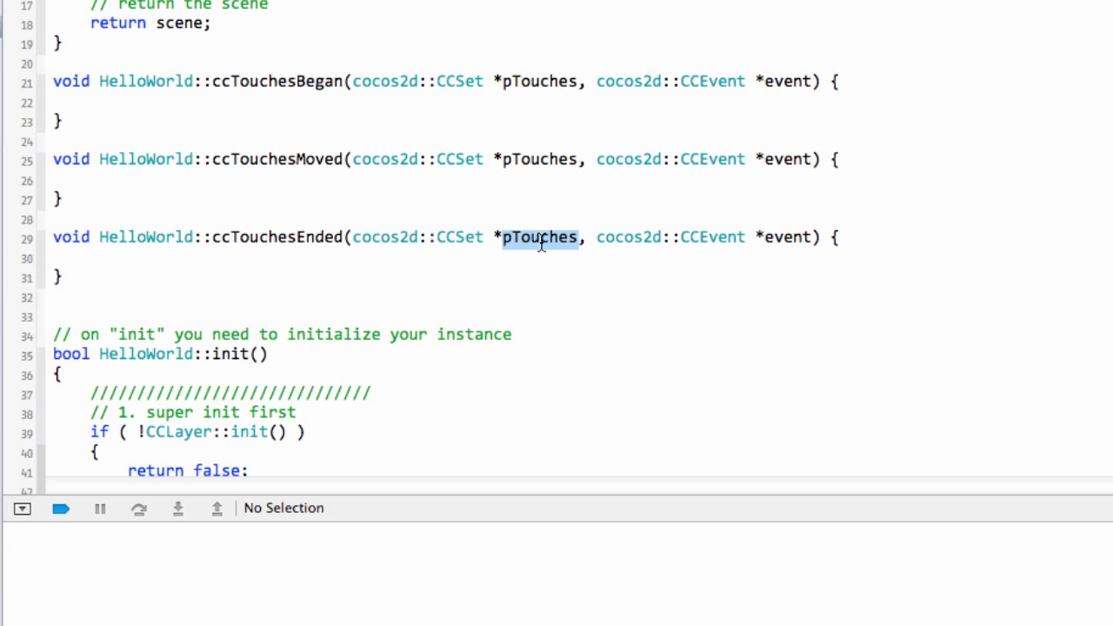
pyautogui.moveTo(490, 205)
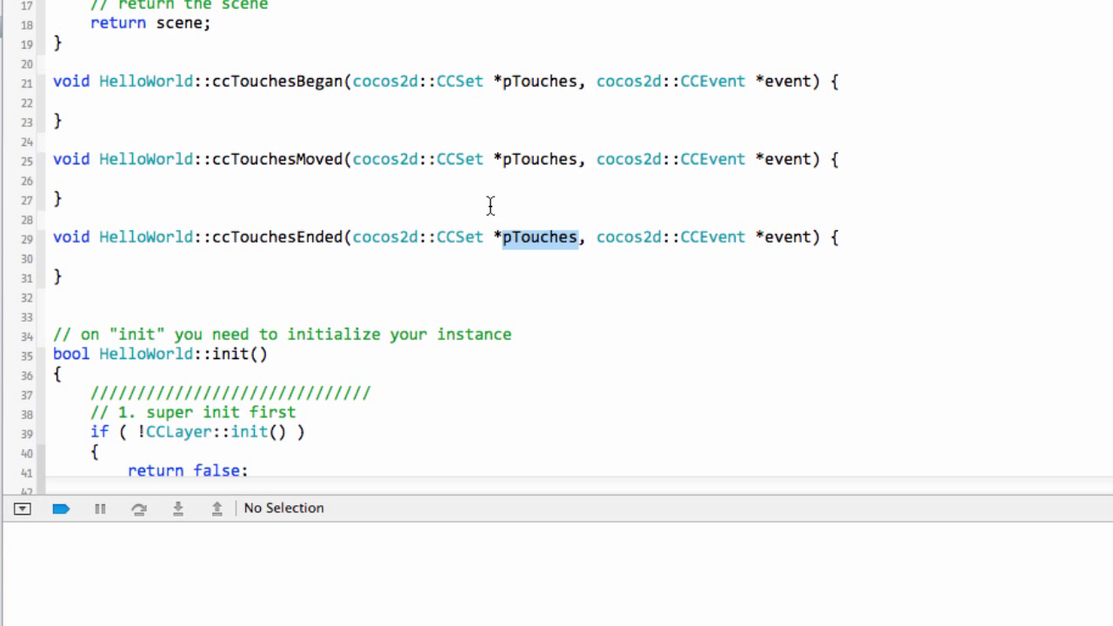
pyautogui.click(90, 180)
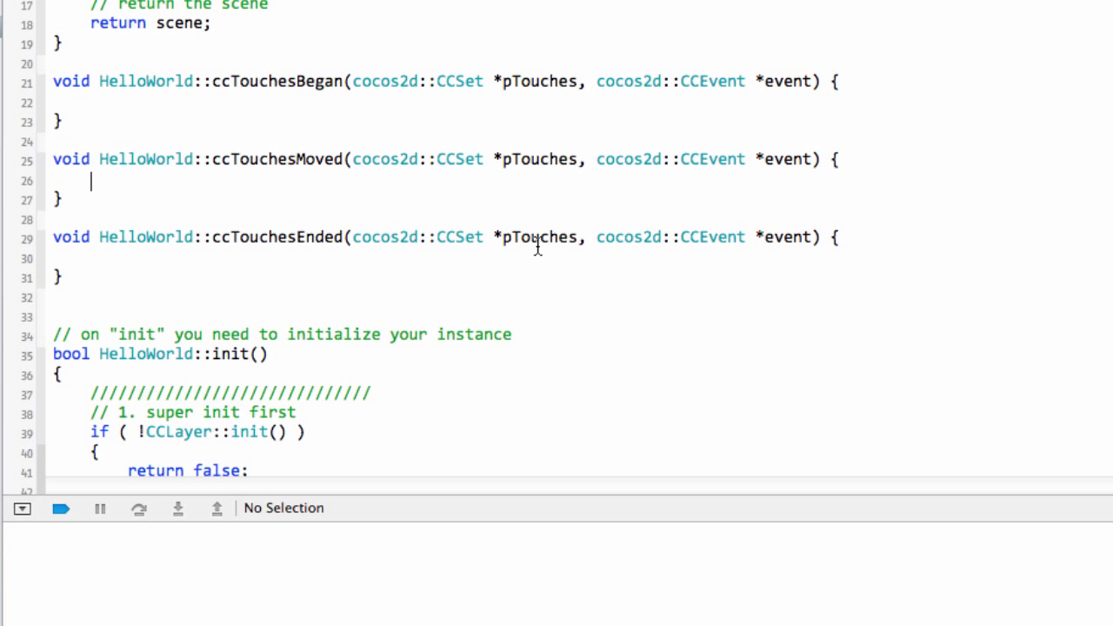
pyautogui.moveTo(450, 194)
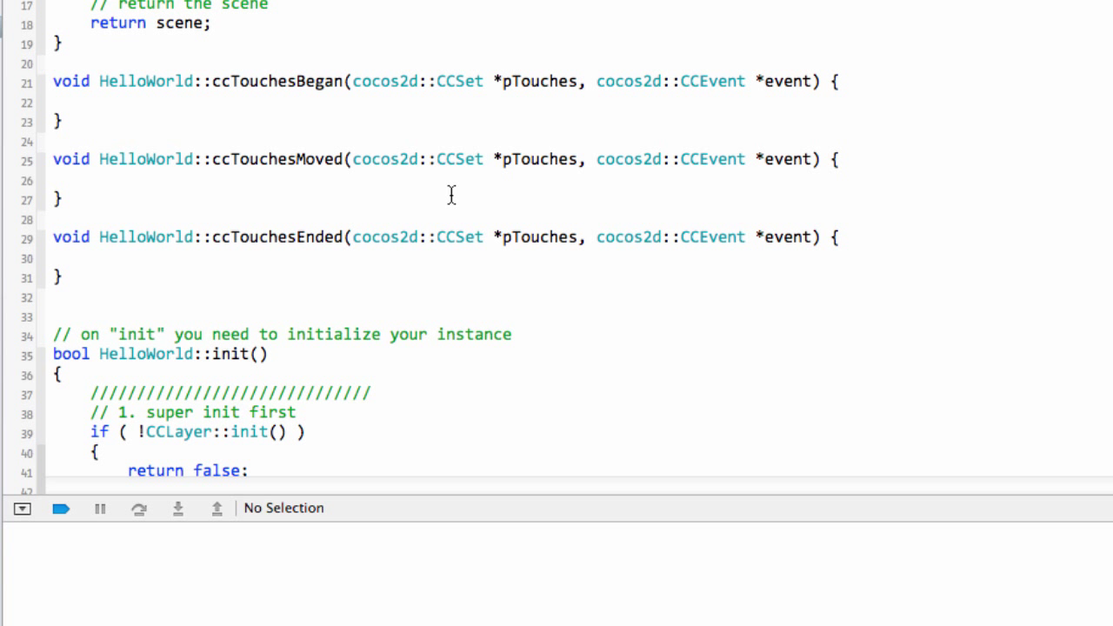
pyautogui.click(66, 198)
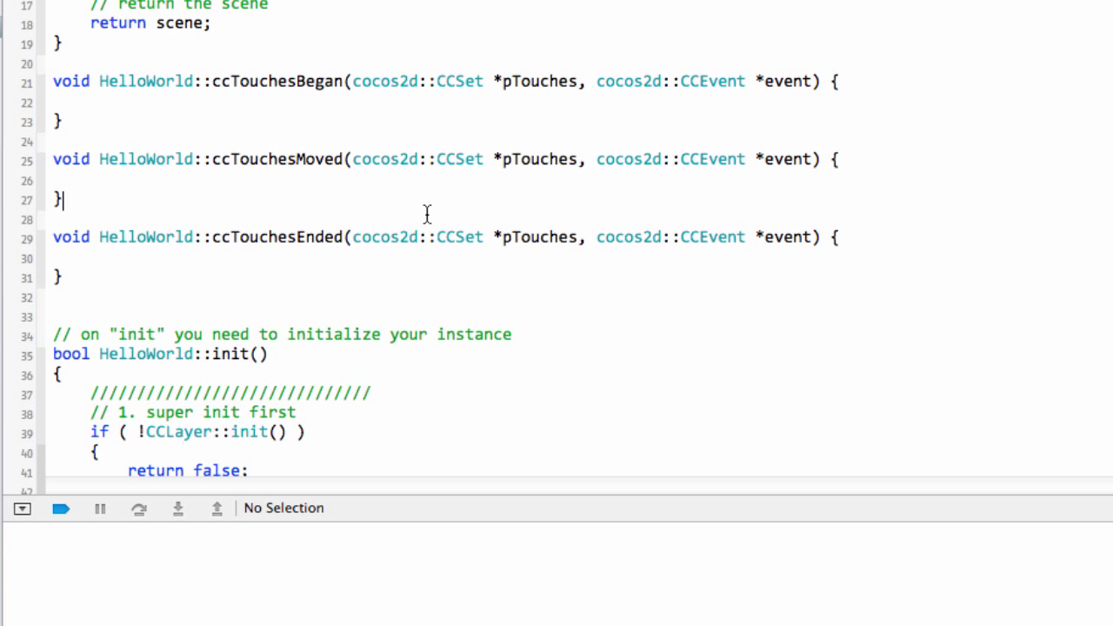
pyautogui.moveTo(554, 293)
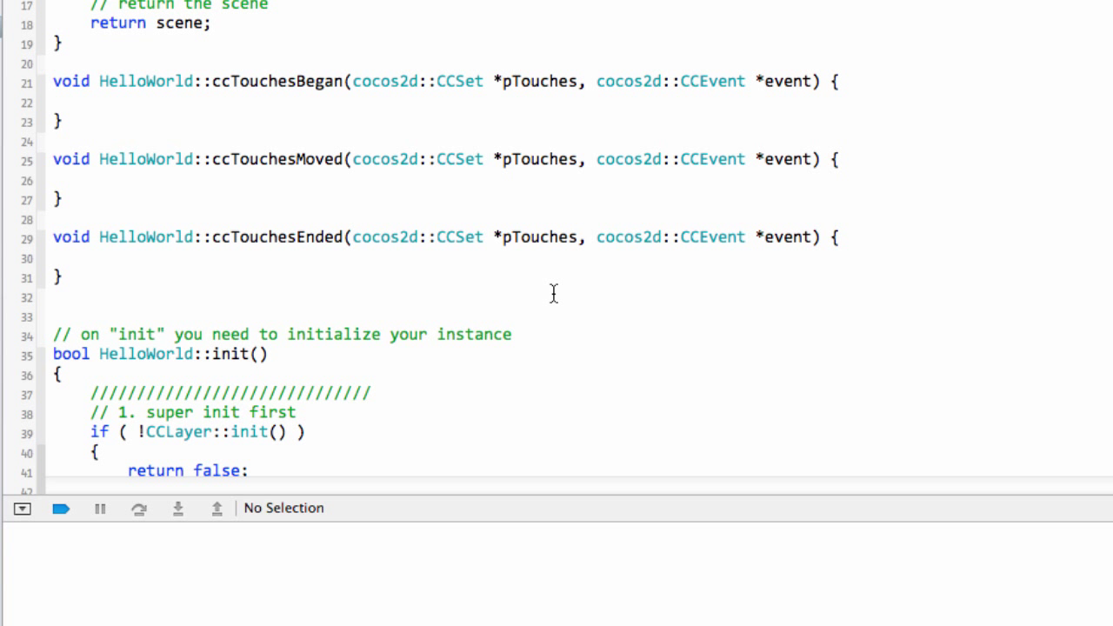
pyautogui.click(66, 200)
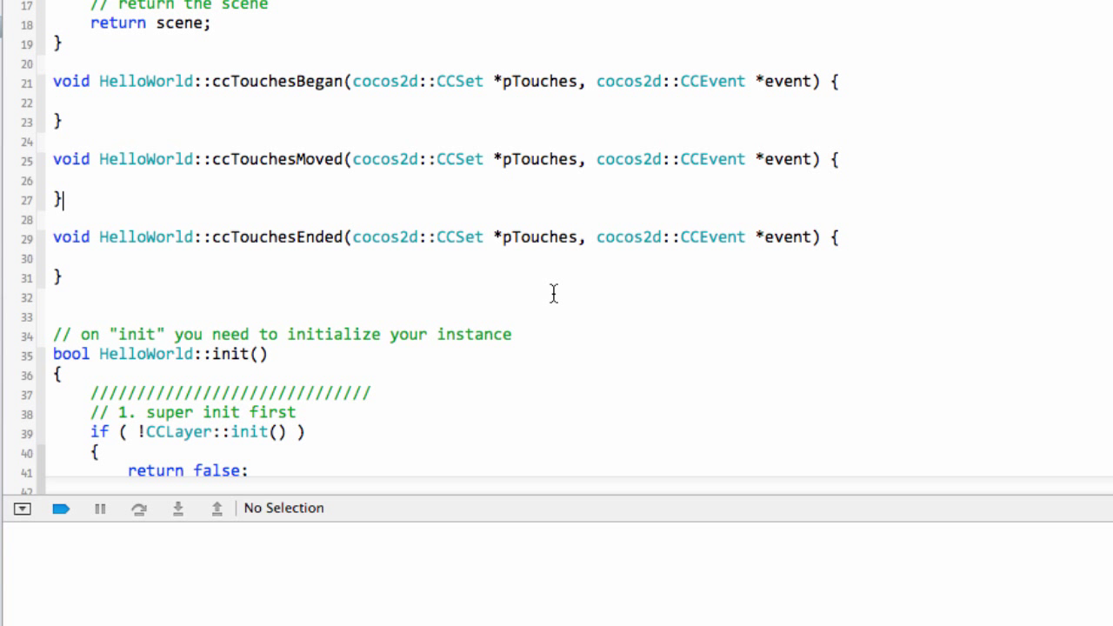
pyautogui.click(356, 259)
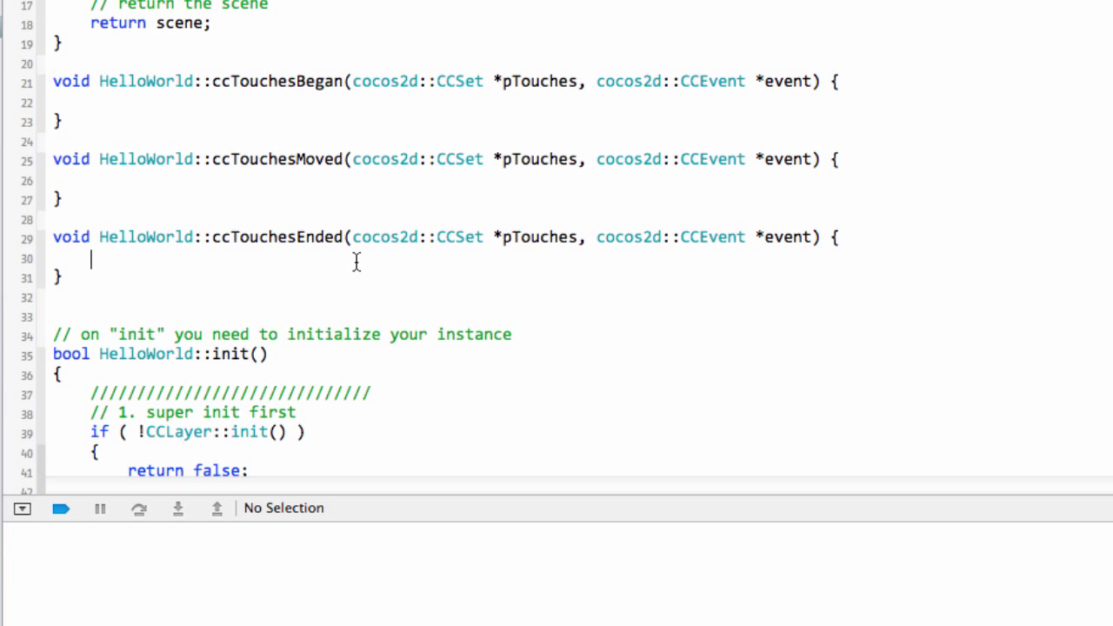
# Declare CCSetIterator i;, CCTouch *touch; and CCPoint tap; inside ccTouchesEnded
pyautogui.write('C')
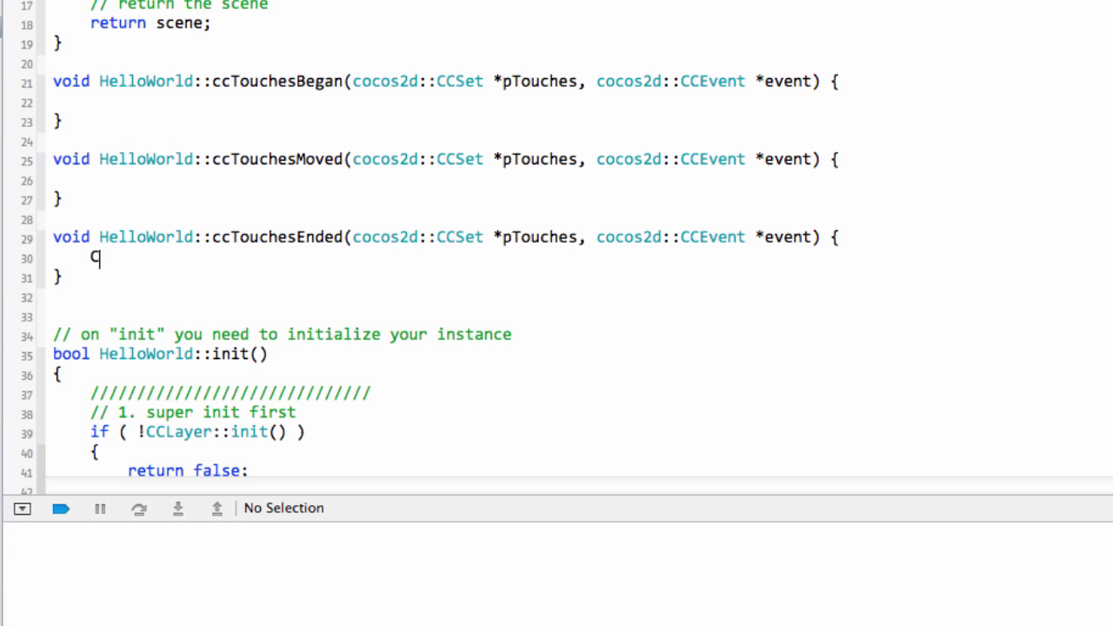
pyautogui.write('CCSetIterator')
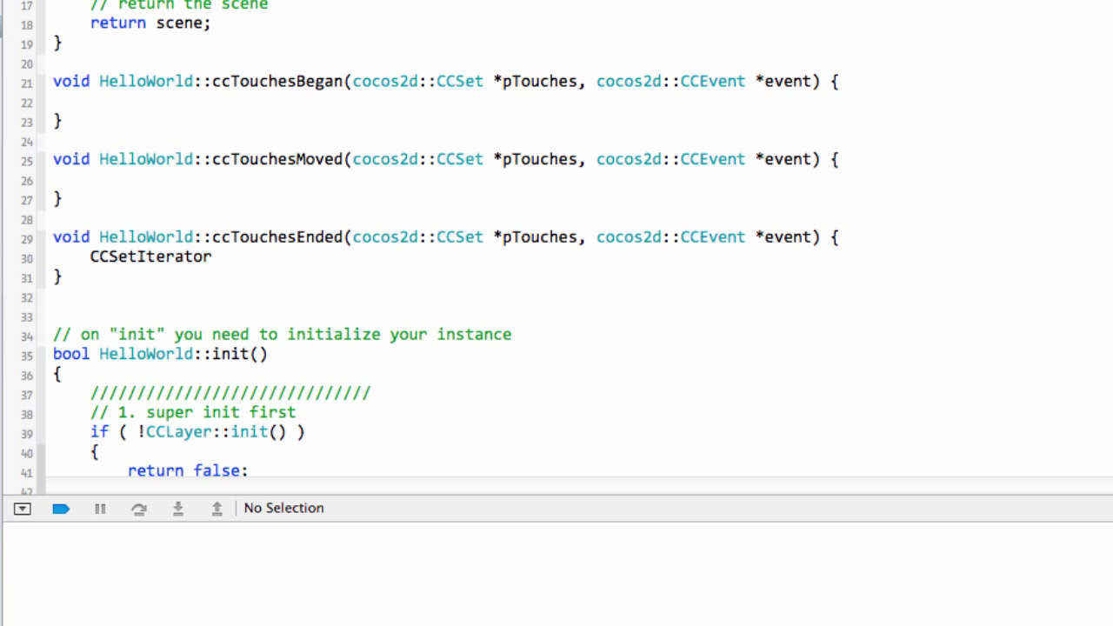
pyautogui.write('i;')
pyautogui.write('CCTouch')
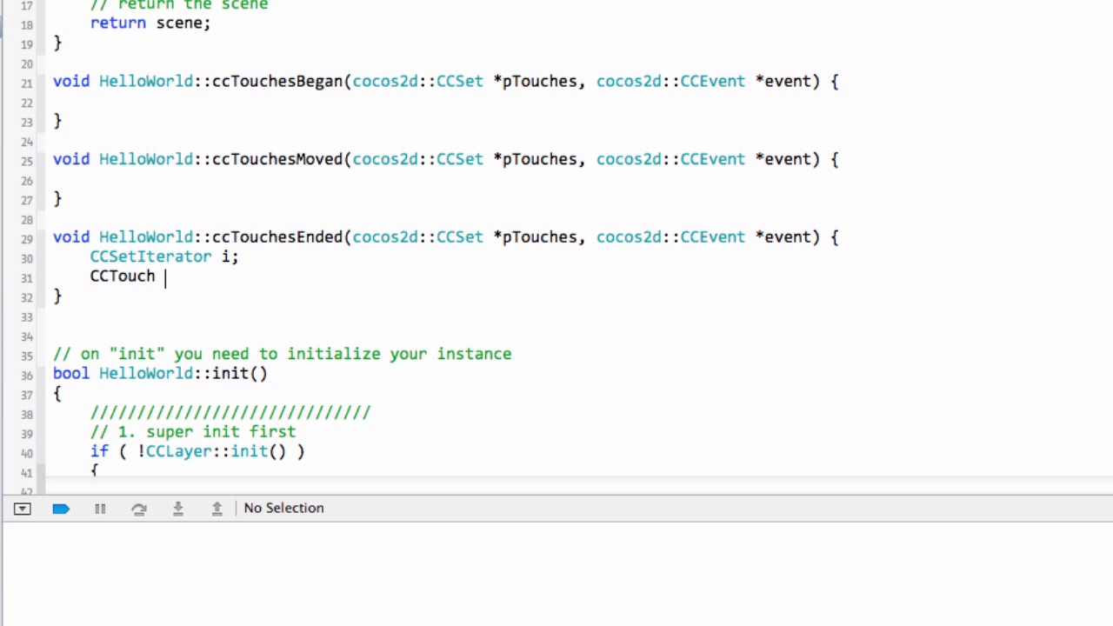
pyautogui.write('*touch;')
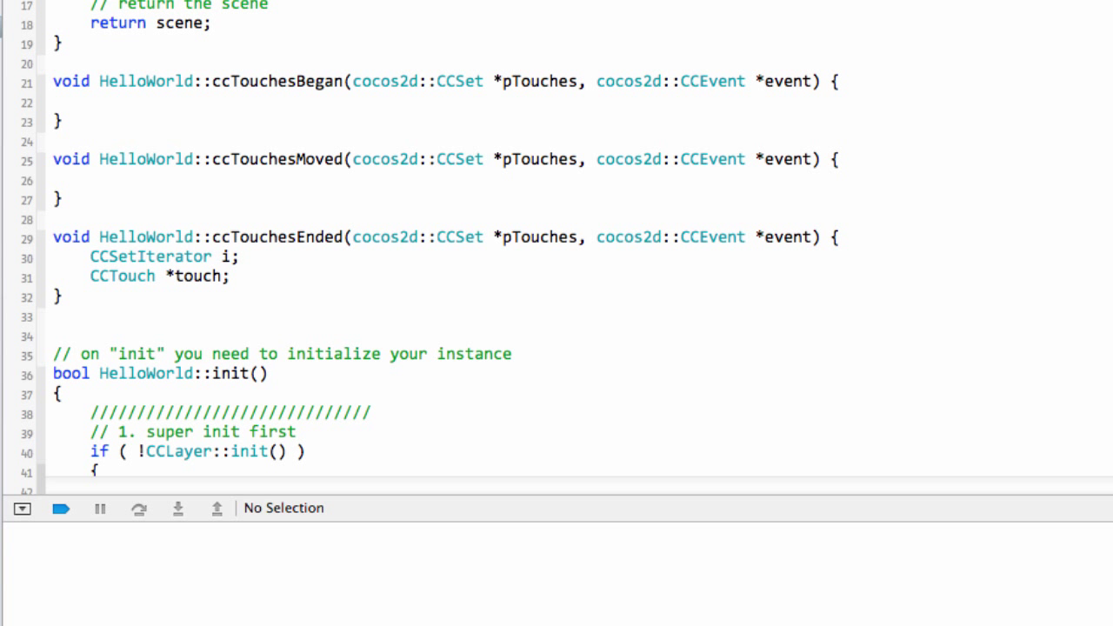
pyautogui.write('CCTouch')
pyautogui.write('CCPoin')
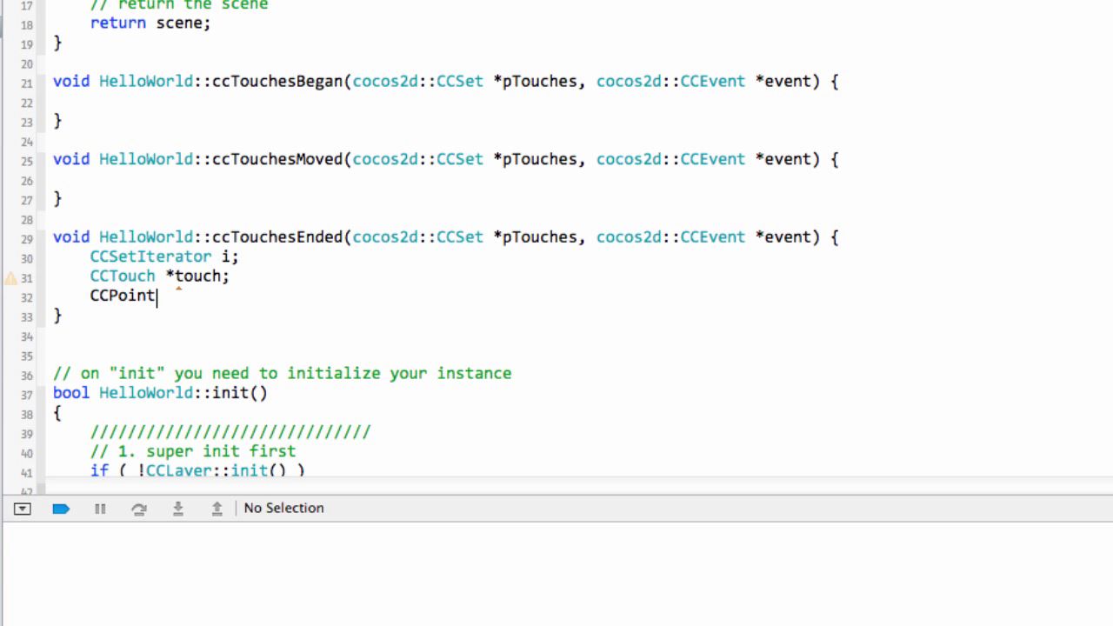
pyautogui.write('tap;')
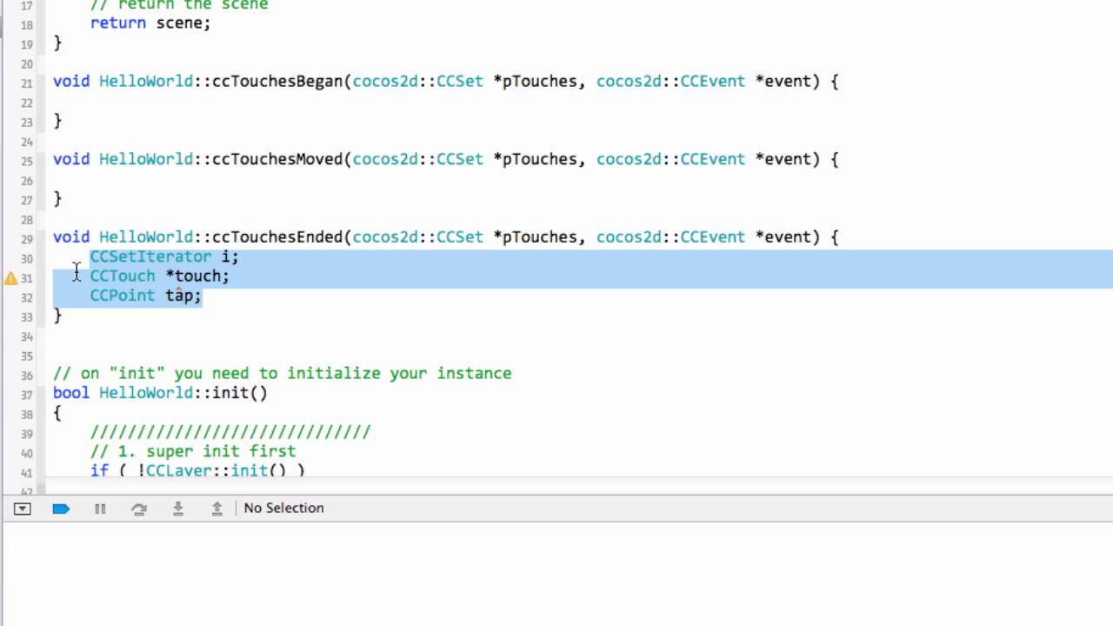
pyautogui.moveTo(104, 275)
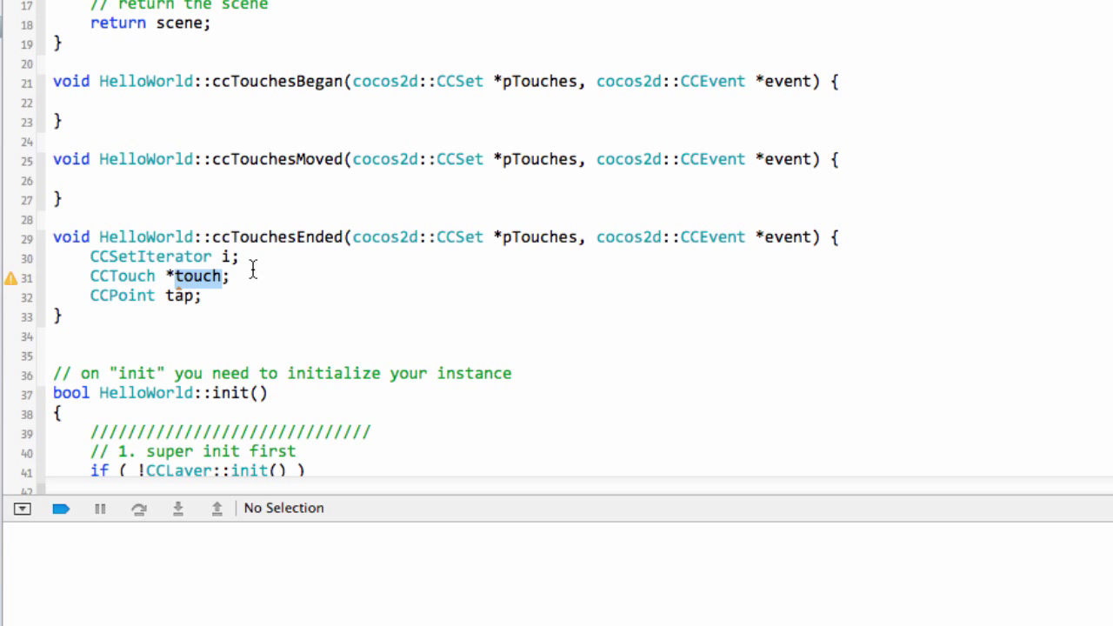
pyautogui.click(233, 295)
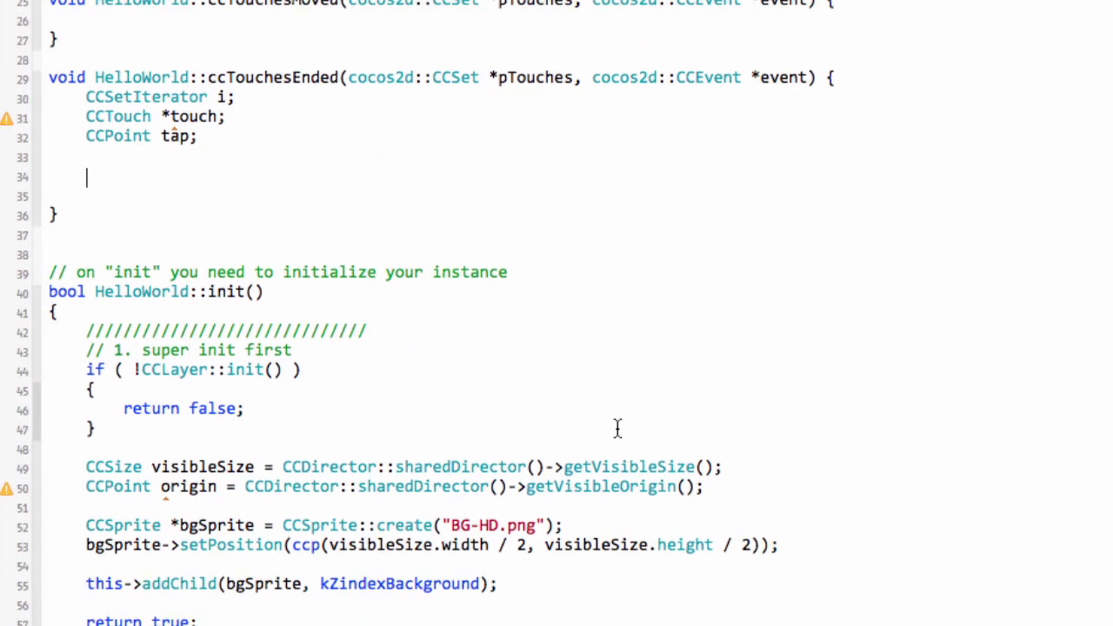
pyautogui.moveTo(212, 212)
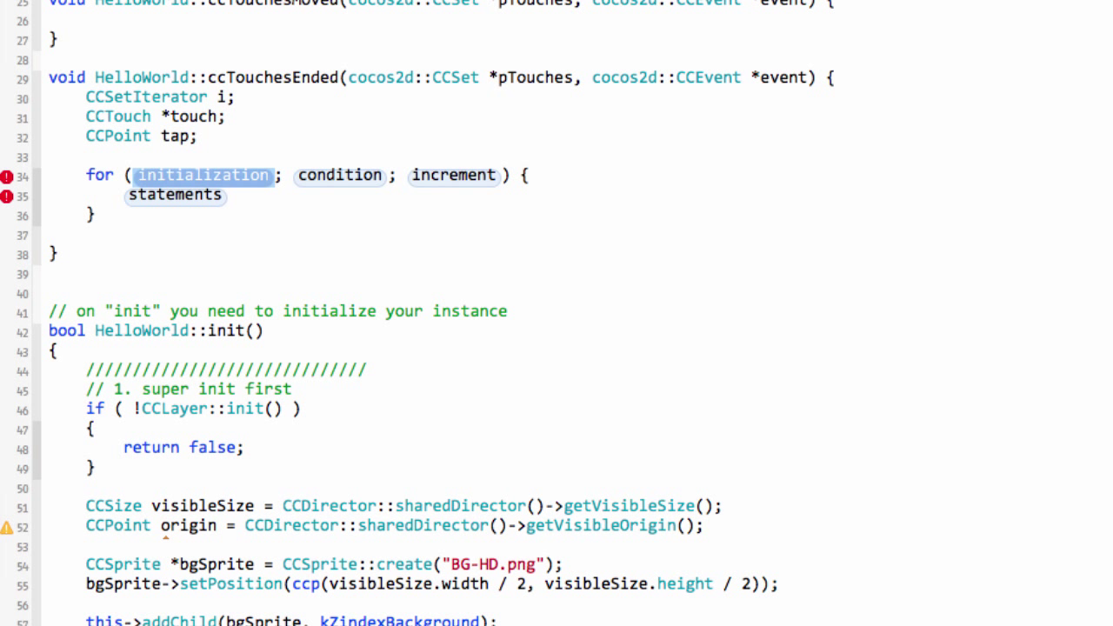
# Write a for loop running i from pTouches->begin() to pTouches->end() with i++
pyautogui.write('i =')
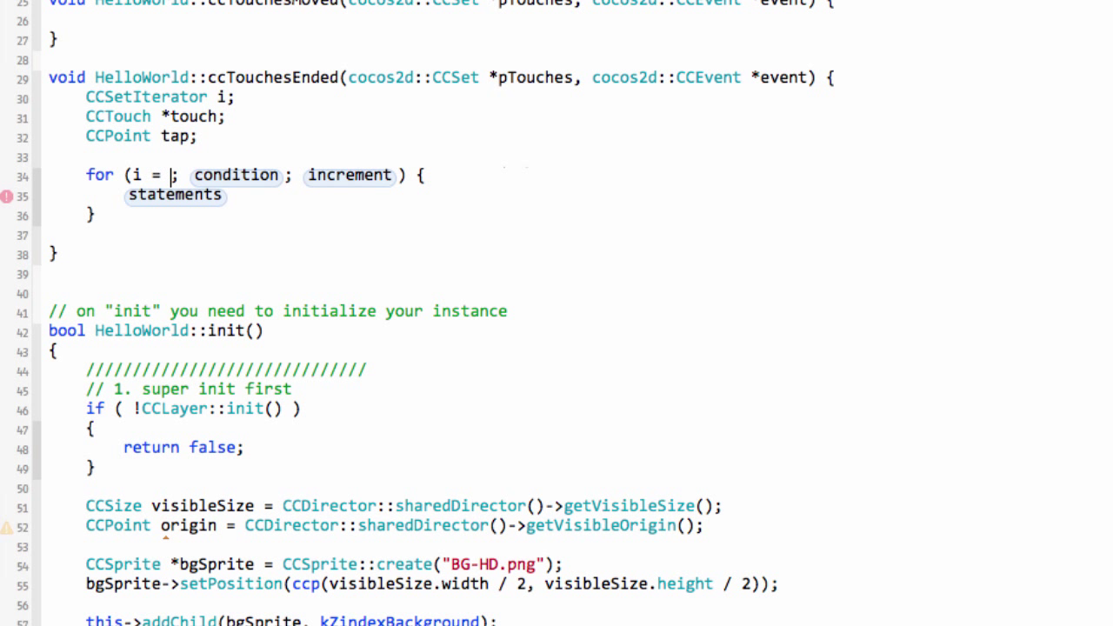
pyautogui.write('pTouches')
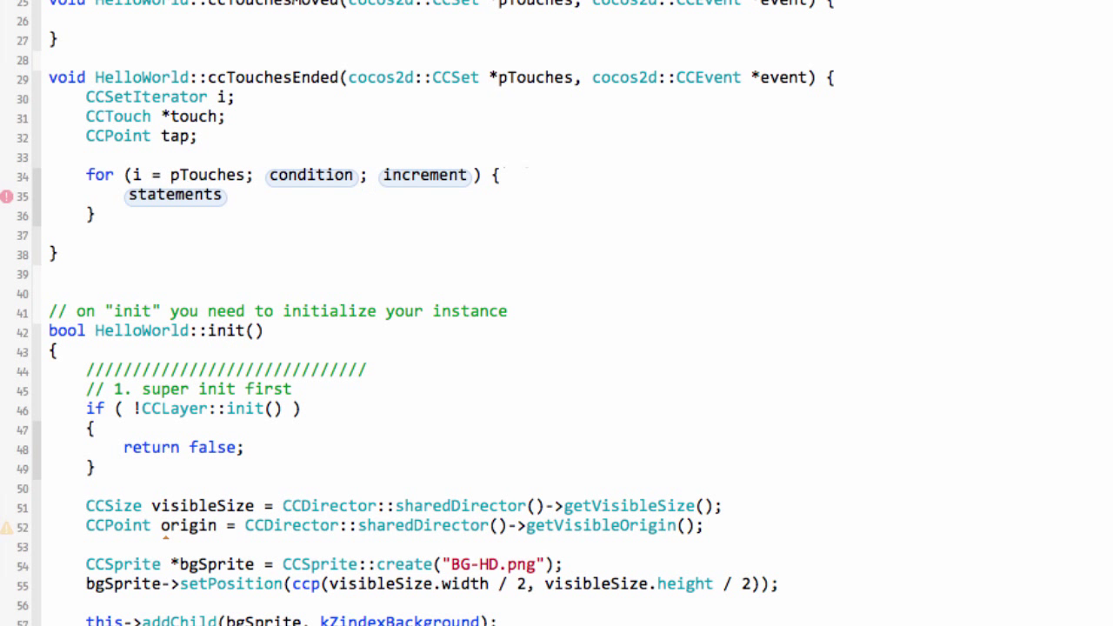
pyautogui.write('->begin();')
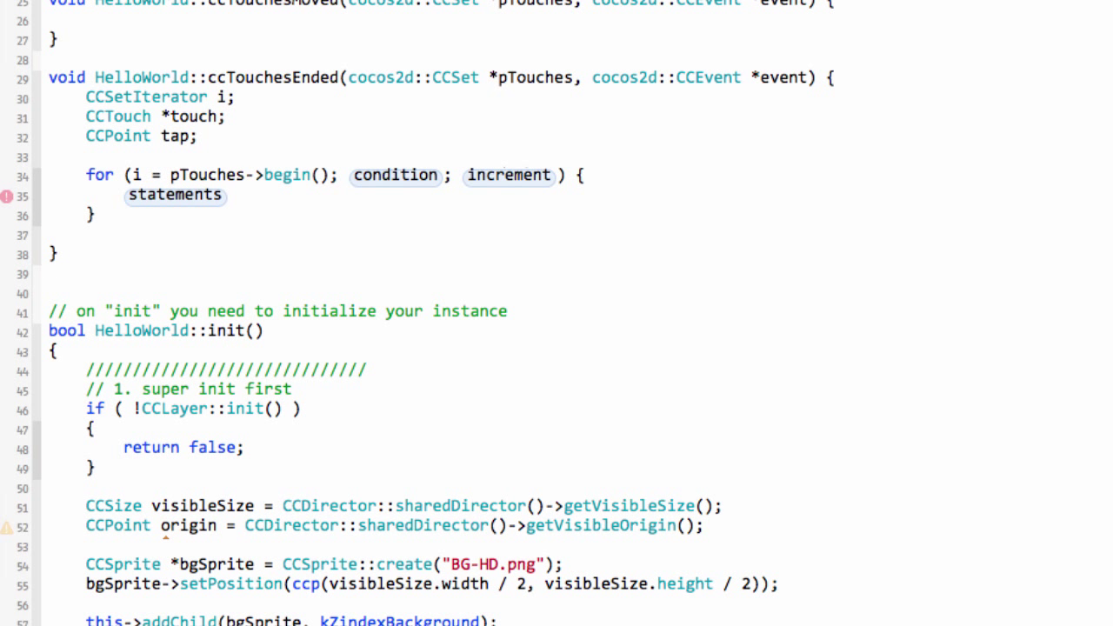
pyautogui.doubleClick(396, 174)
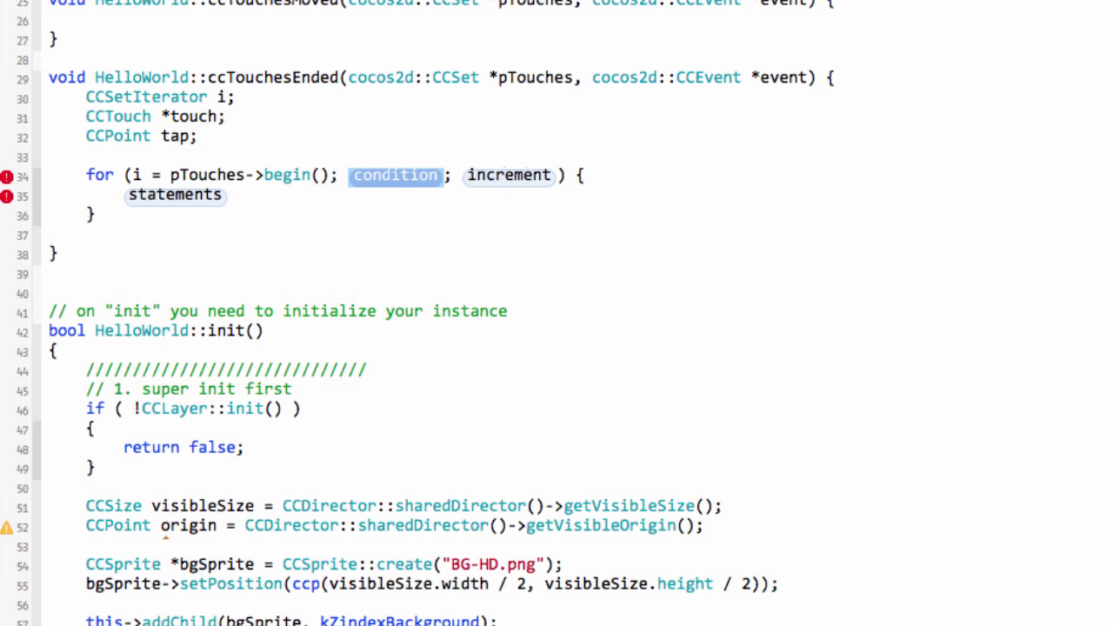
pyautogui.write('i')
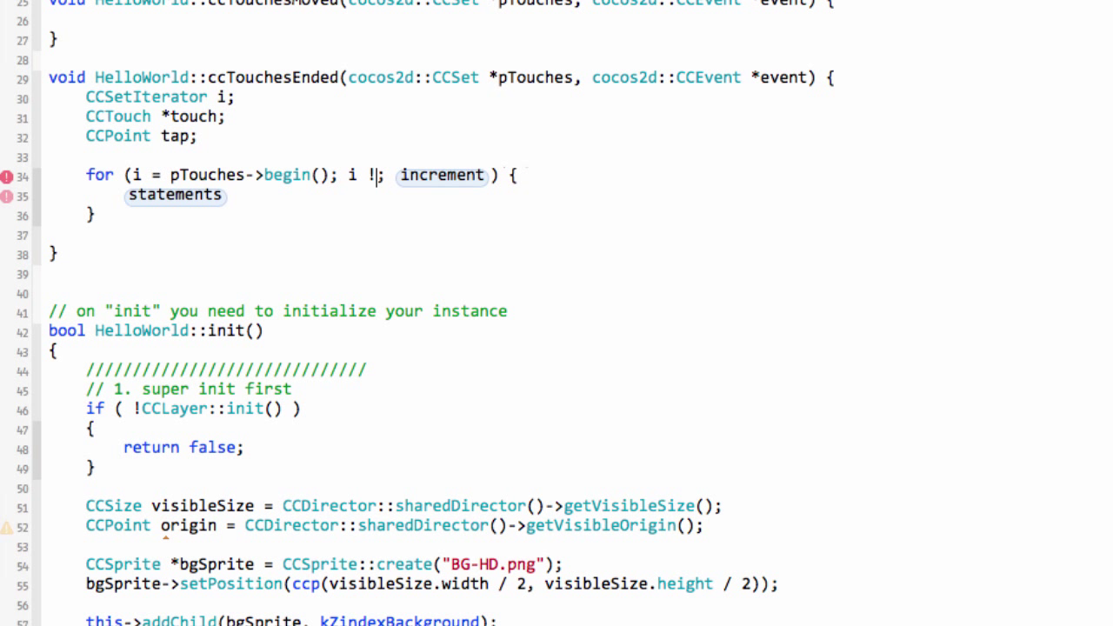
pyautogui.write('=')
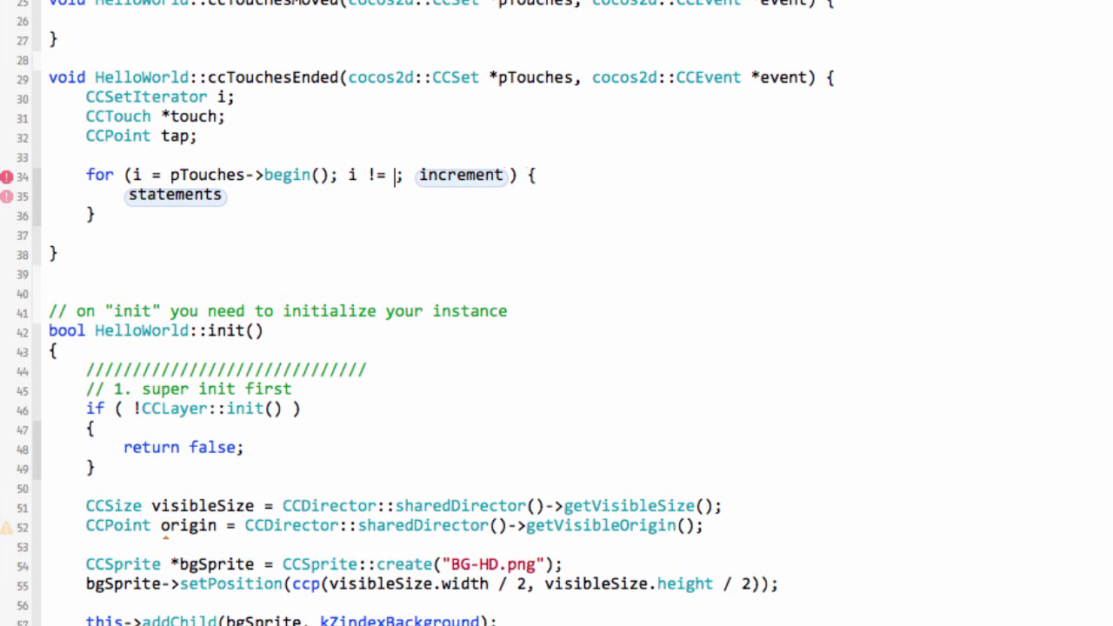
pyautogui.write('pTouches->end(')
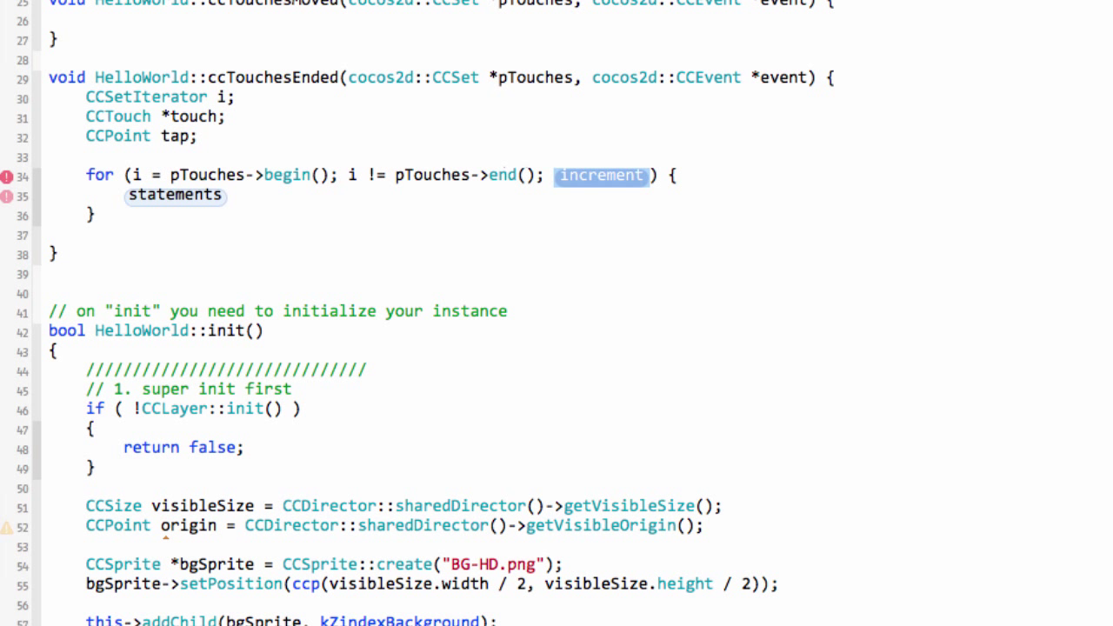
pyautogui.write('i++')
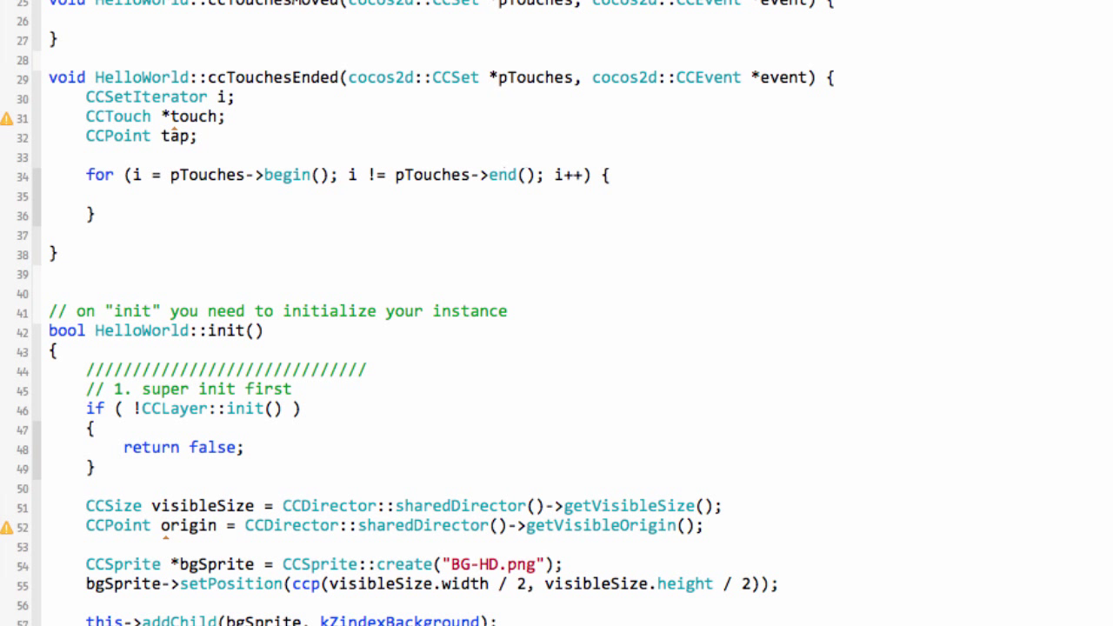
# Cast *i to CCTouch* into touch and, if touch exists, assign tap from touch->getLocation()
pyautogui.write('touch')
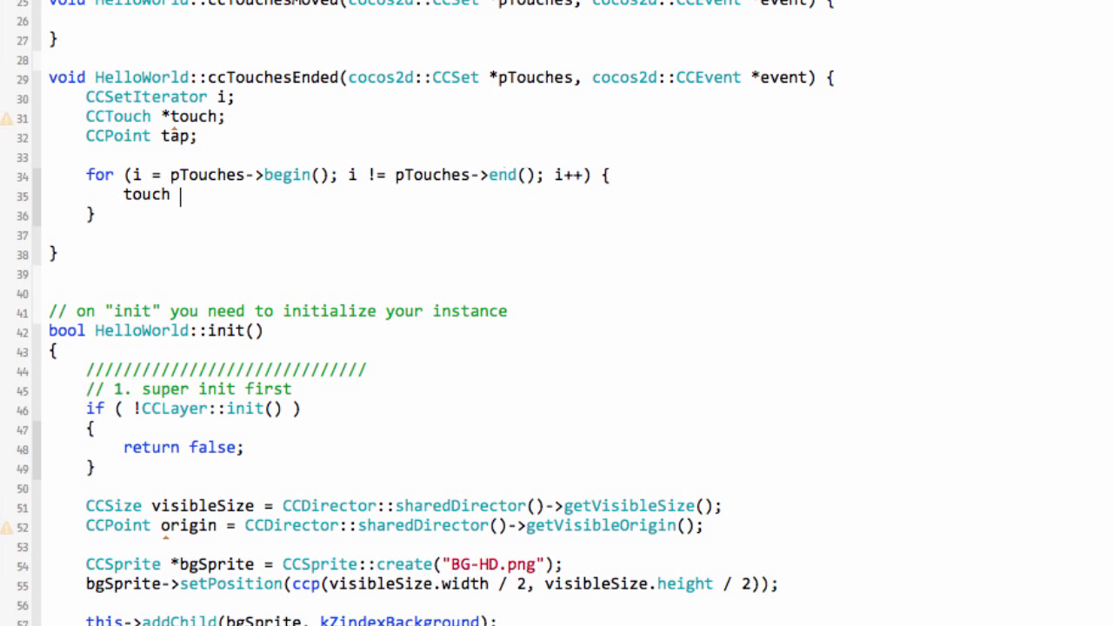
pyautogui.write('= ()')
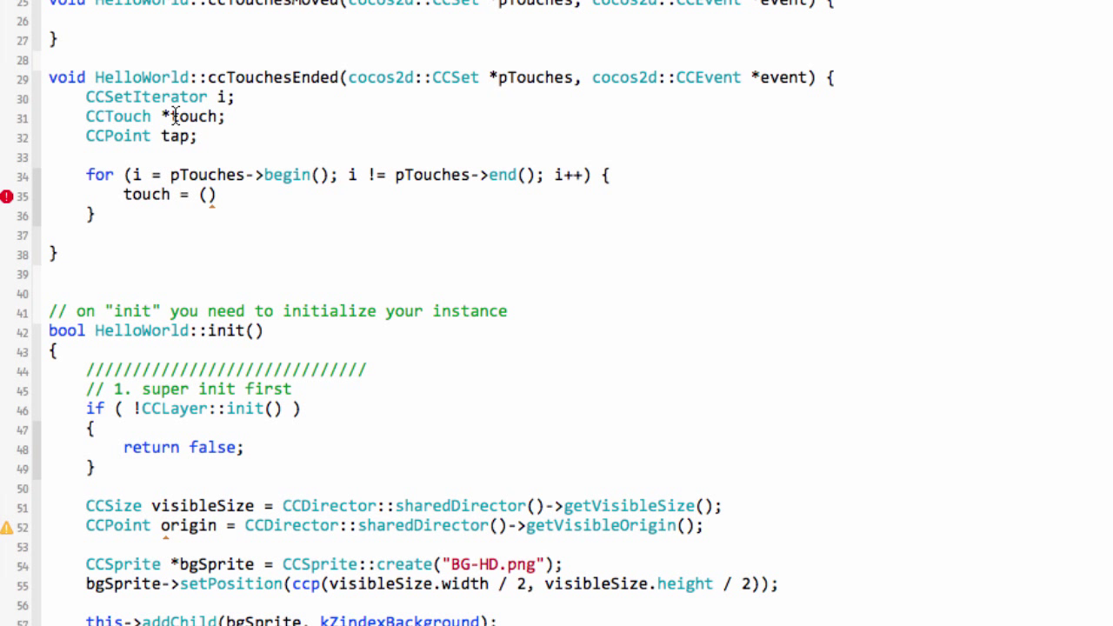
pyautogui.doubleClick(118, 115)
pyautogui.write('CCTouch *')
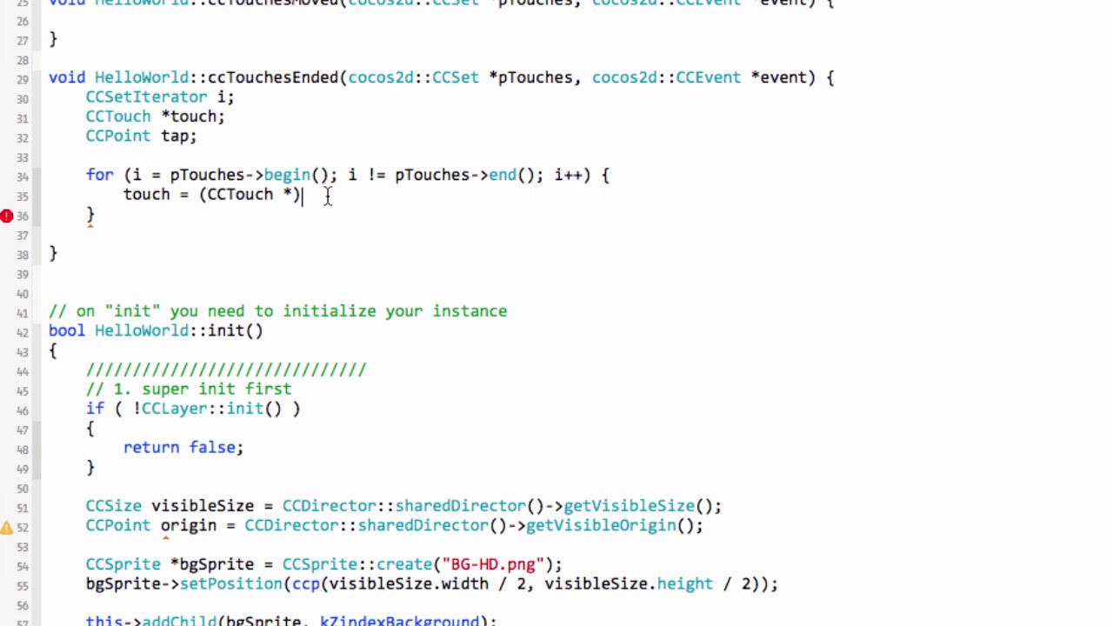
pyautogui.write('(*i);')
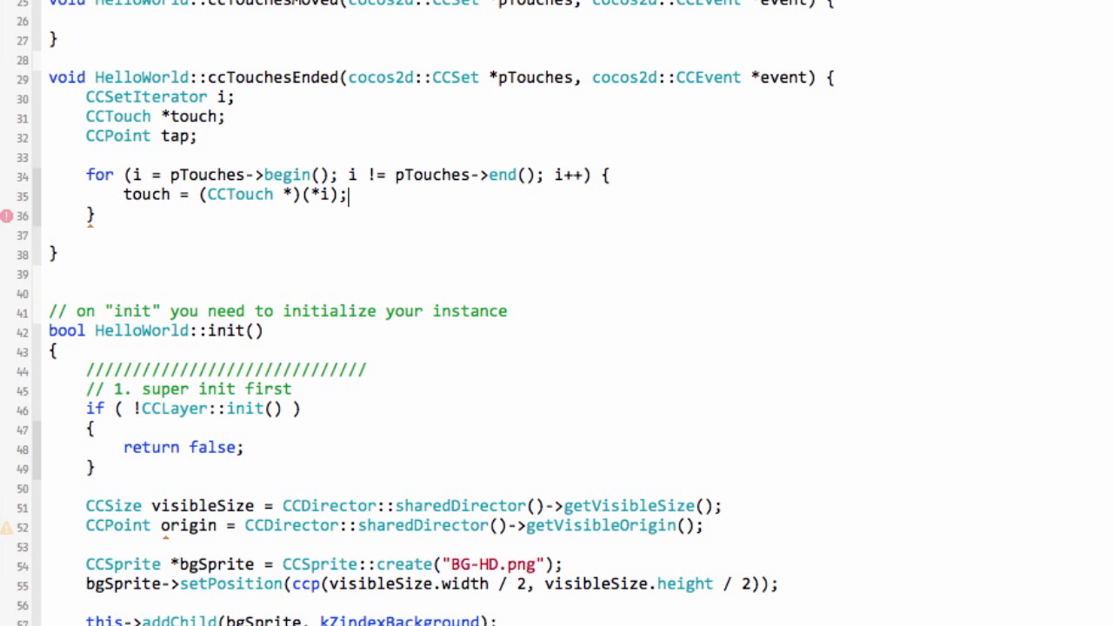
pyautogui.write('if(')
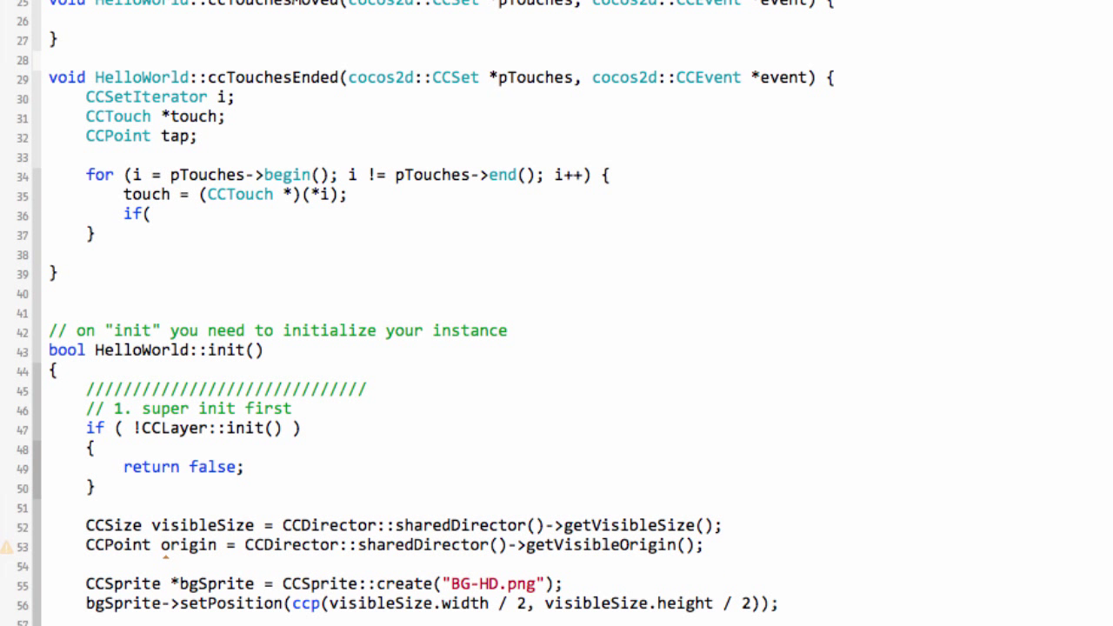
pyautogui.write('touch)')
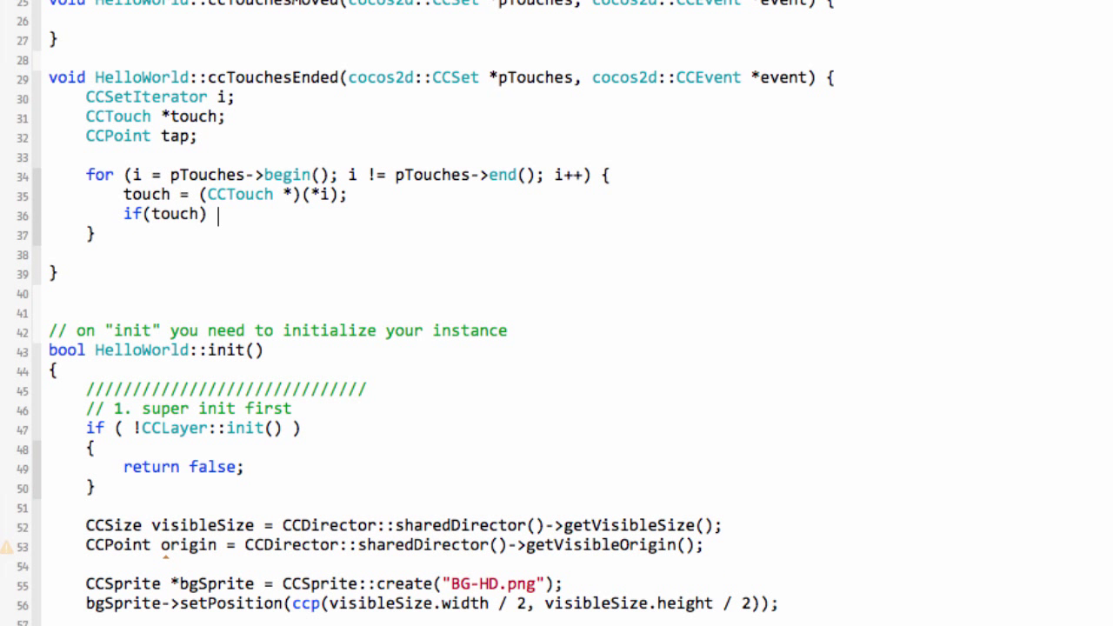
pyautogui.write('{')
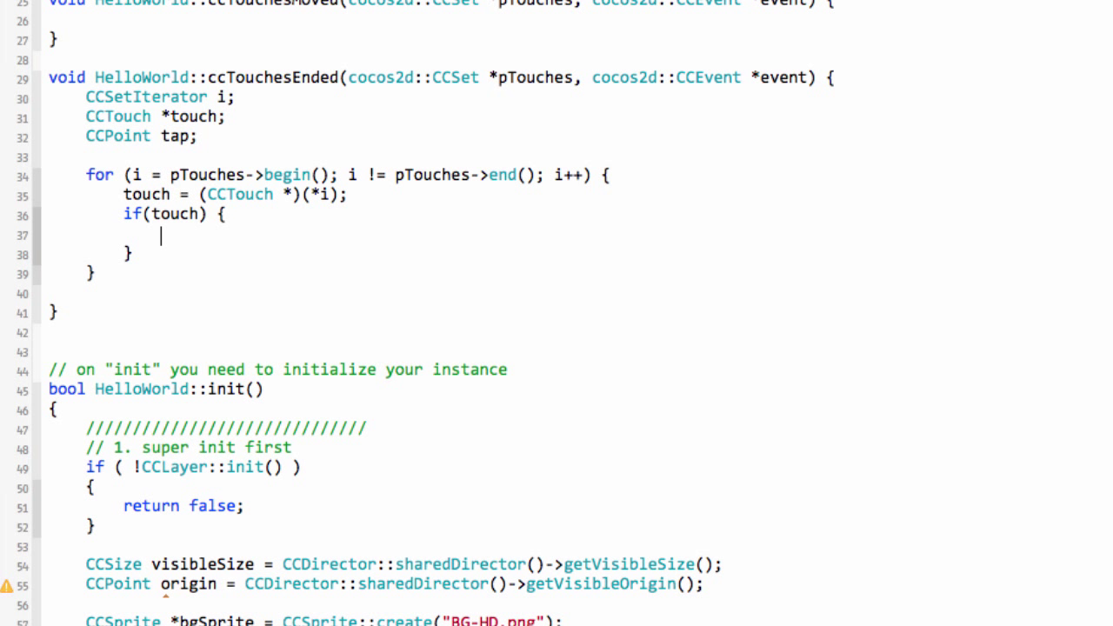
pyautogui.write('tap')
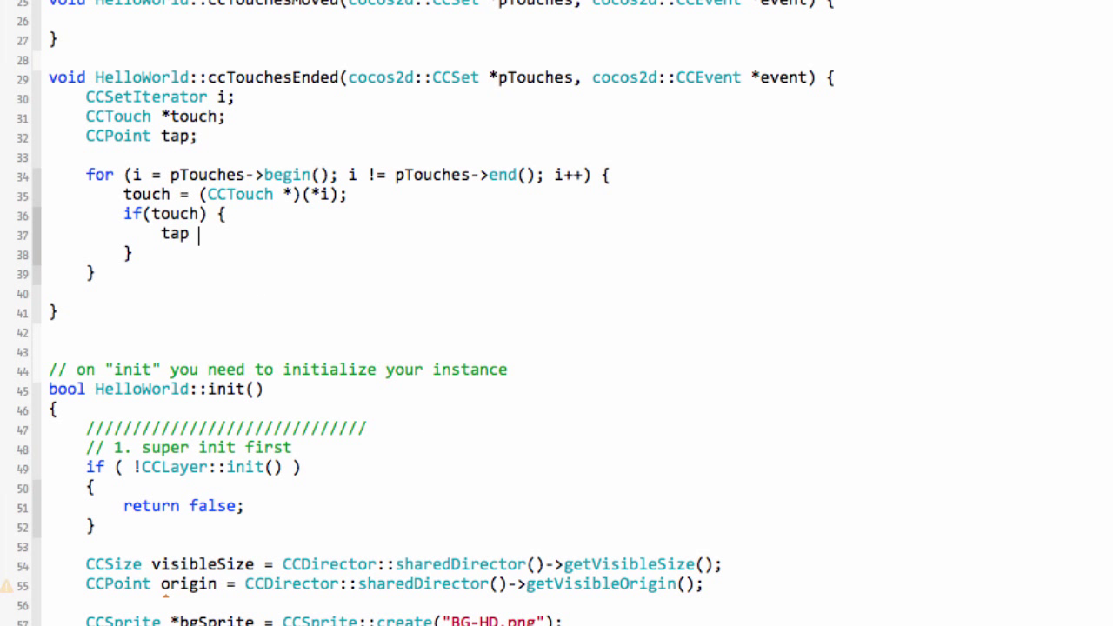
pyautogui.write('= touch->getLocation();')
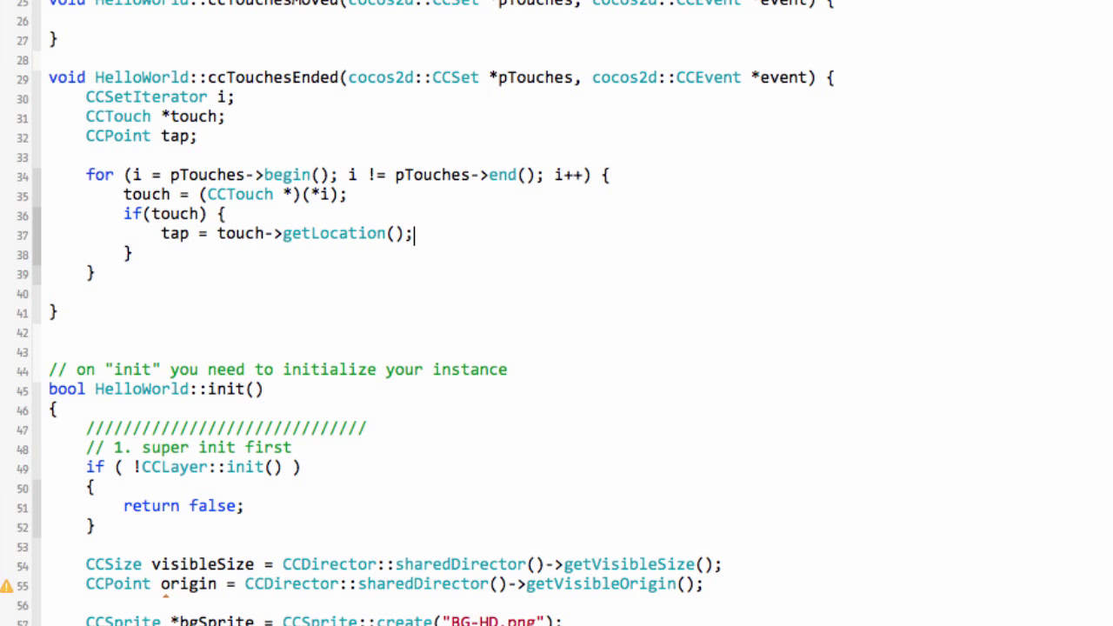
# Add CCLOG("Touched at %.2f,%.2f",tap.x,tap.y); inside the if(touch) block
pyautogui.write('C')
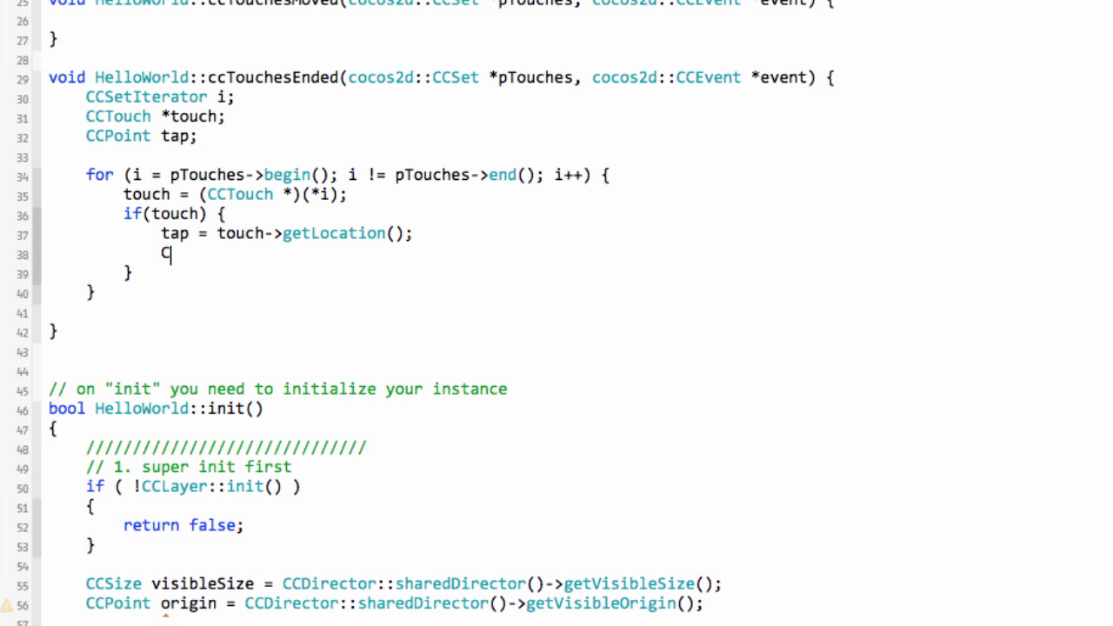
pyautogui.write('CLOG()')
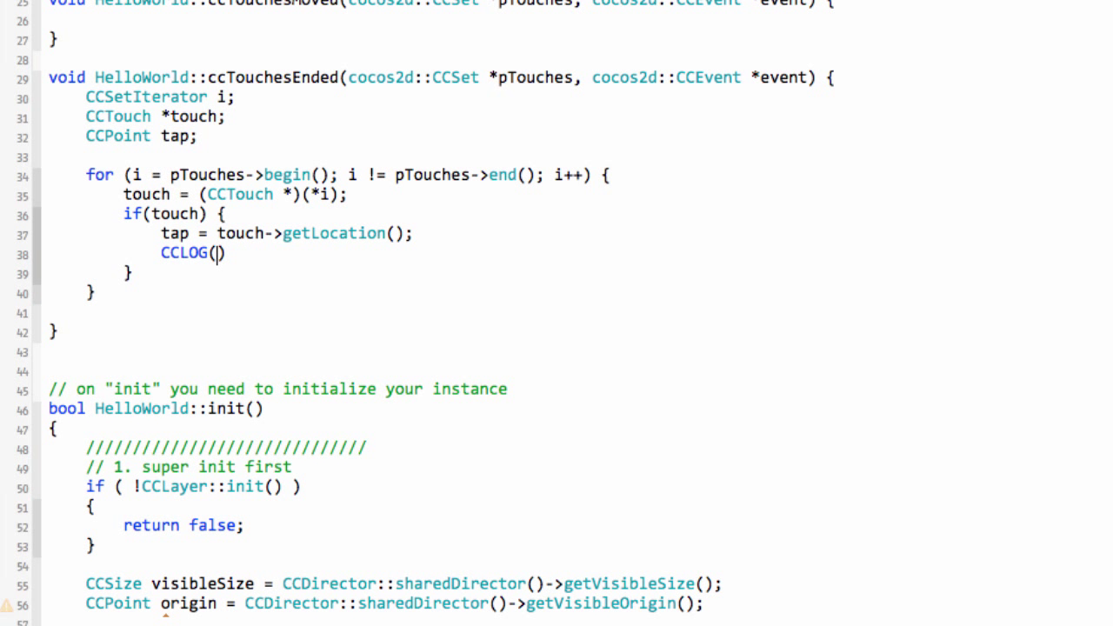
pyautogui.write('"Touched"')
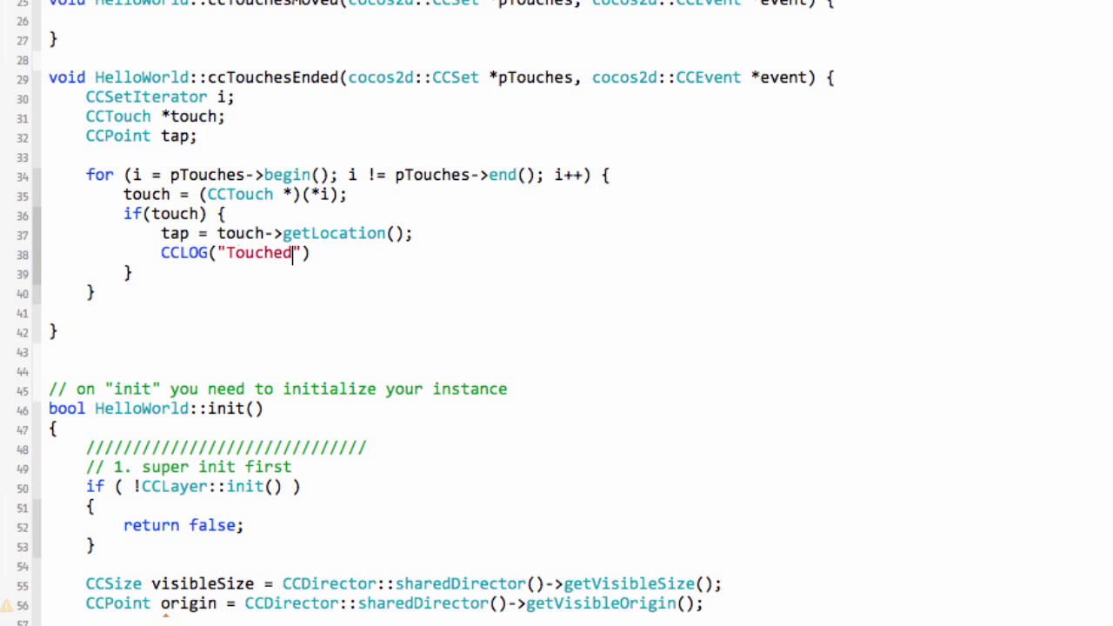
pyautogui.write('at')
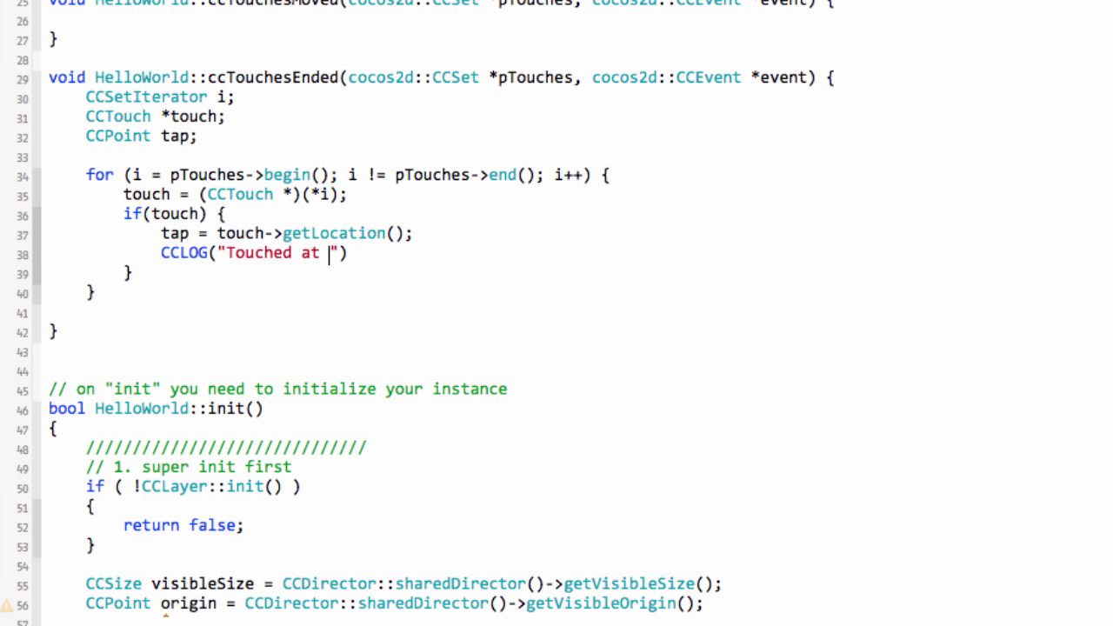
pyautogui.write('%')
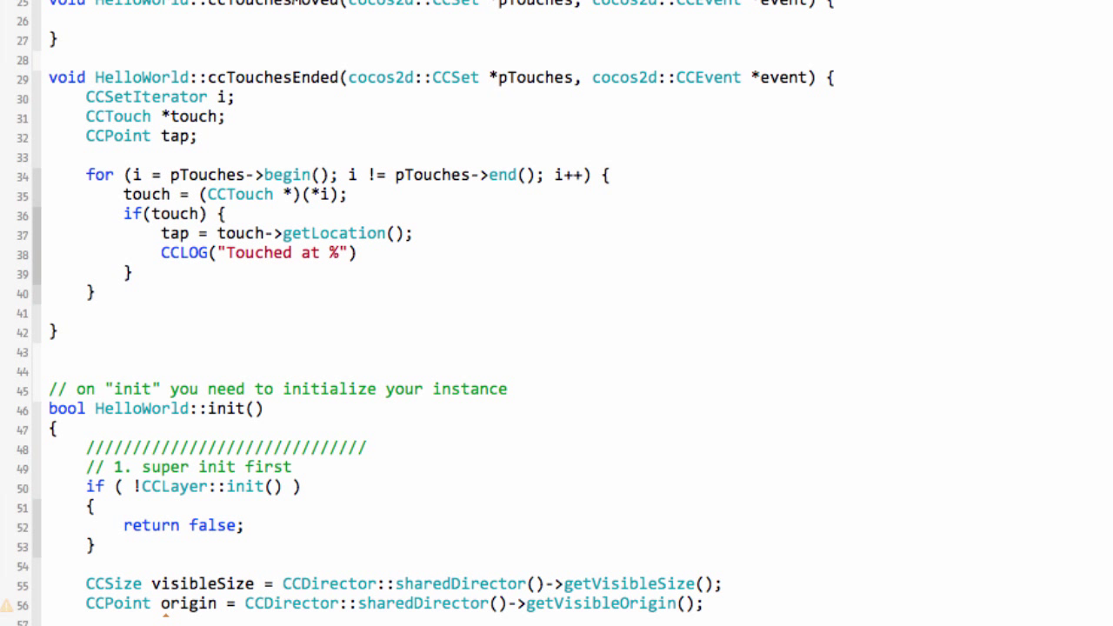
pyautogui.write('.2')
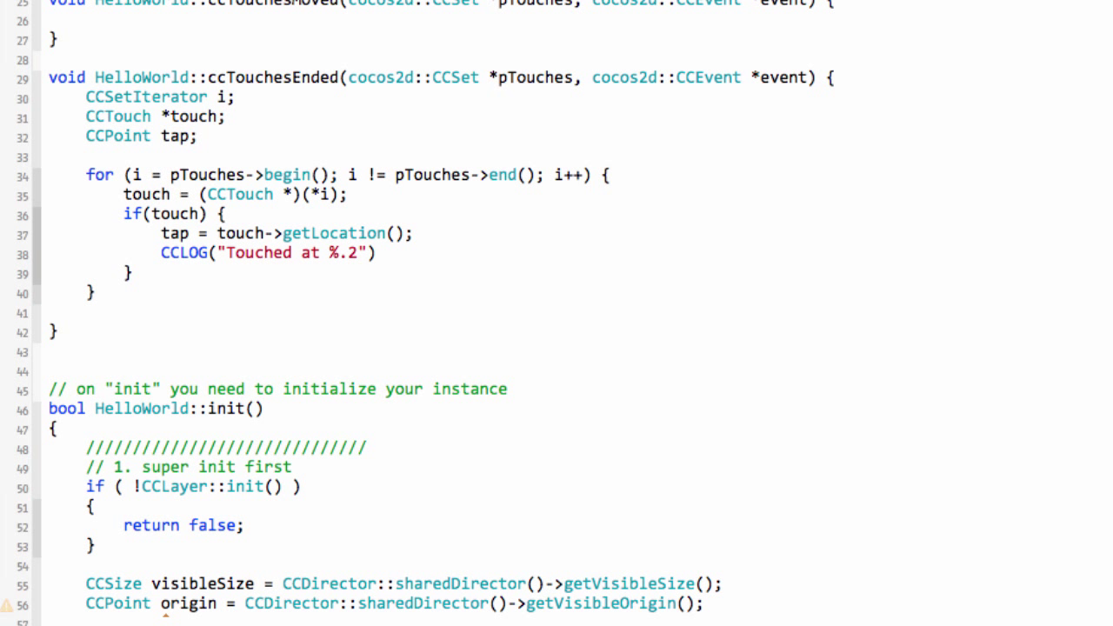
pyautogui.write('f,%')
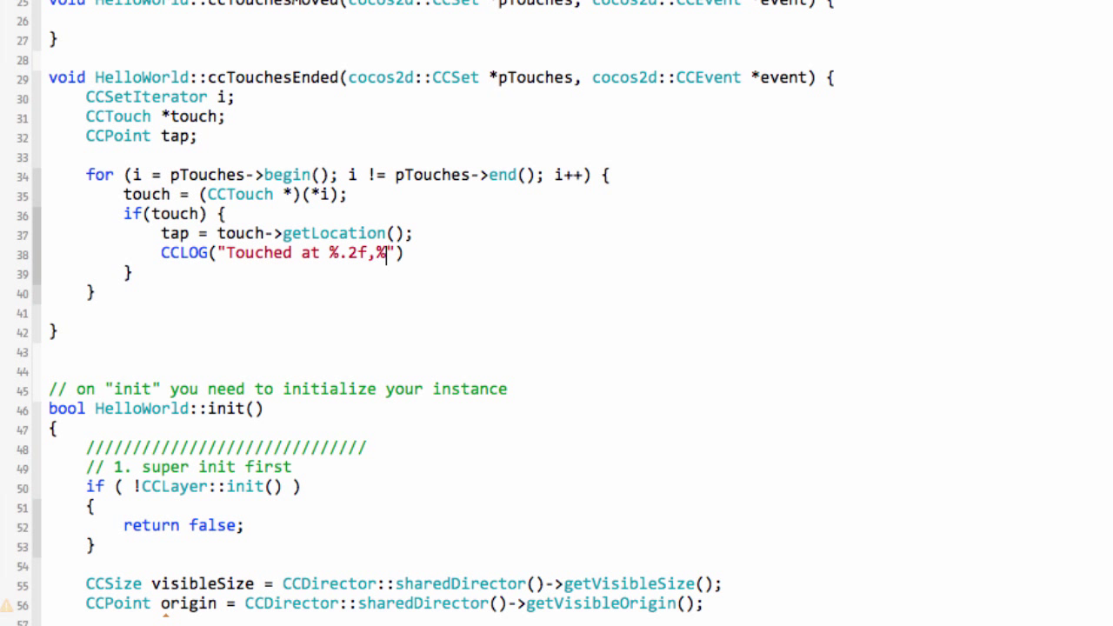
pyautogui.write('.2f')
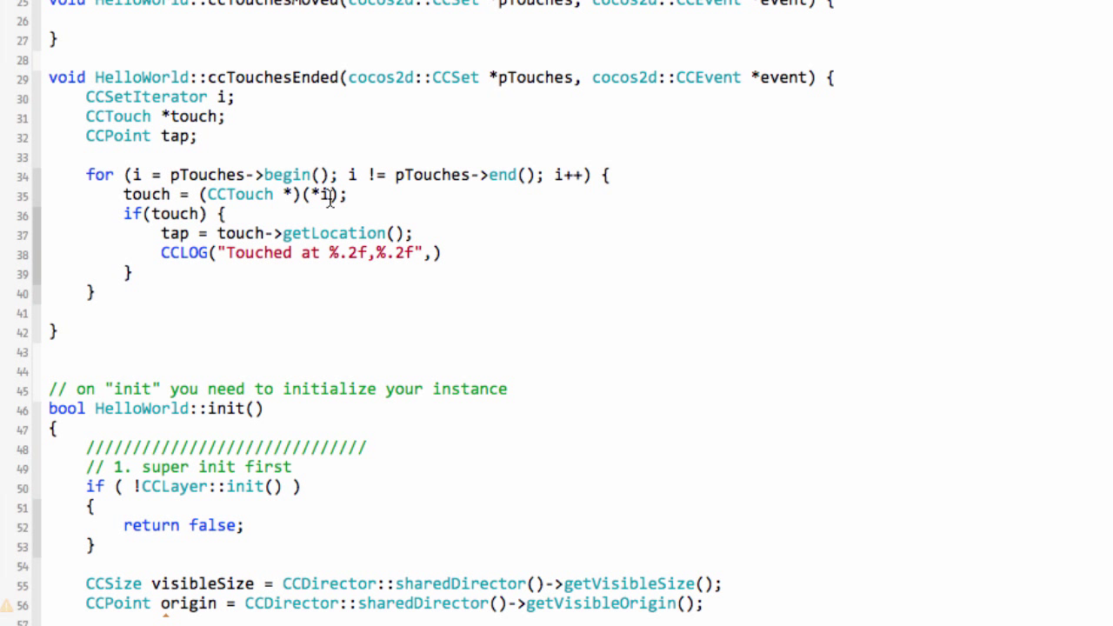
pyautogui.write('tap')
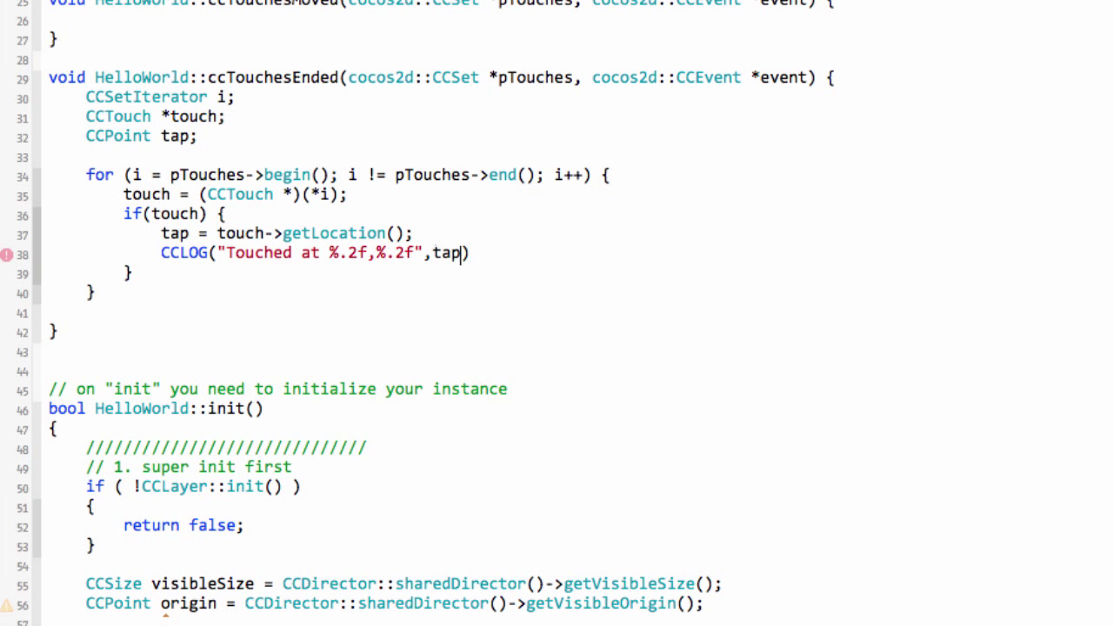
pyautogui.write('.CCPoint::')
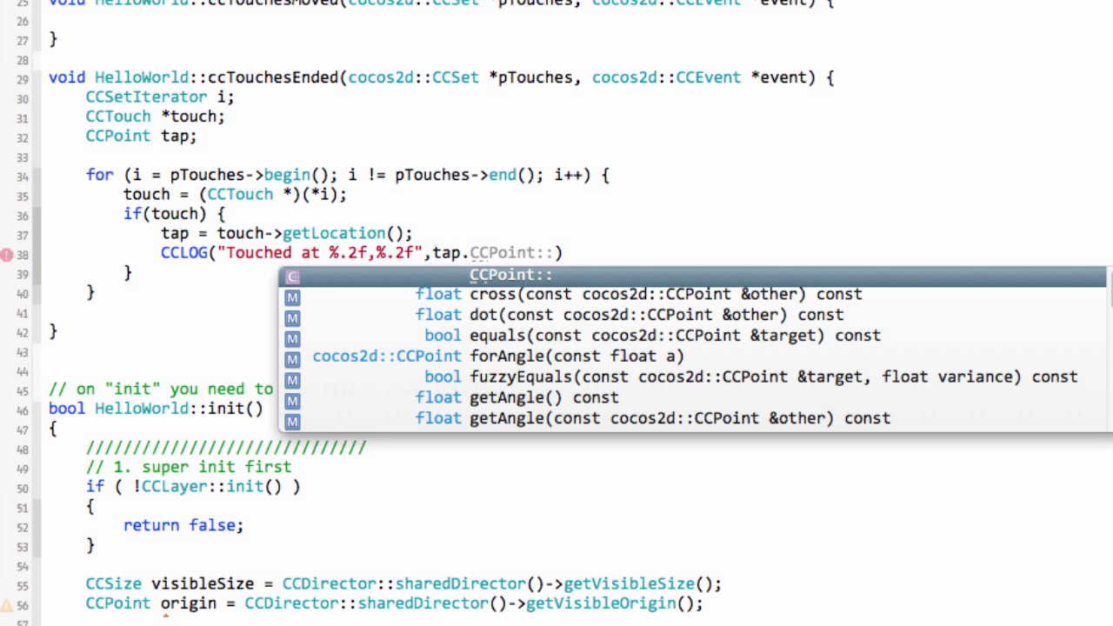
pyautogui.write('.x,t')
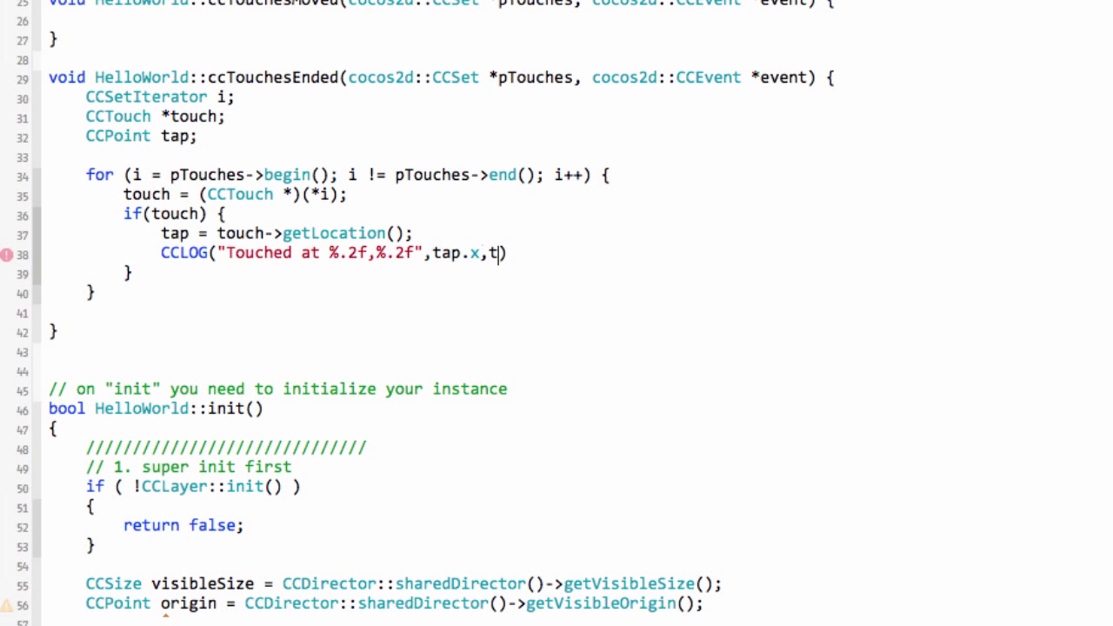
pyautogui.write('ap.y);')
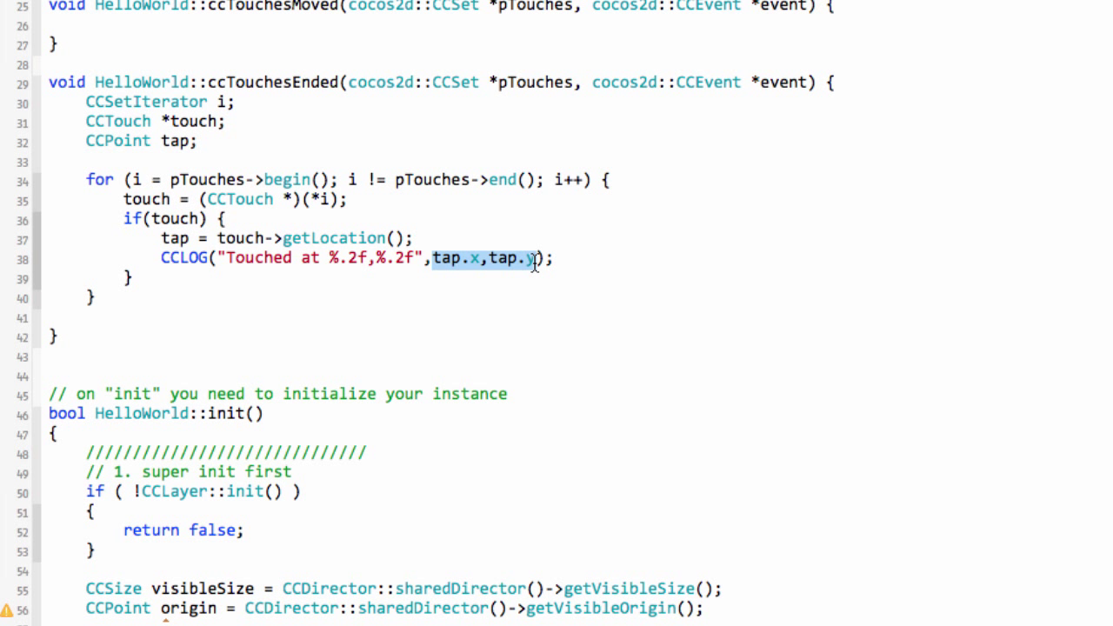
pyautogui.moveTo(285, 260)
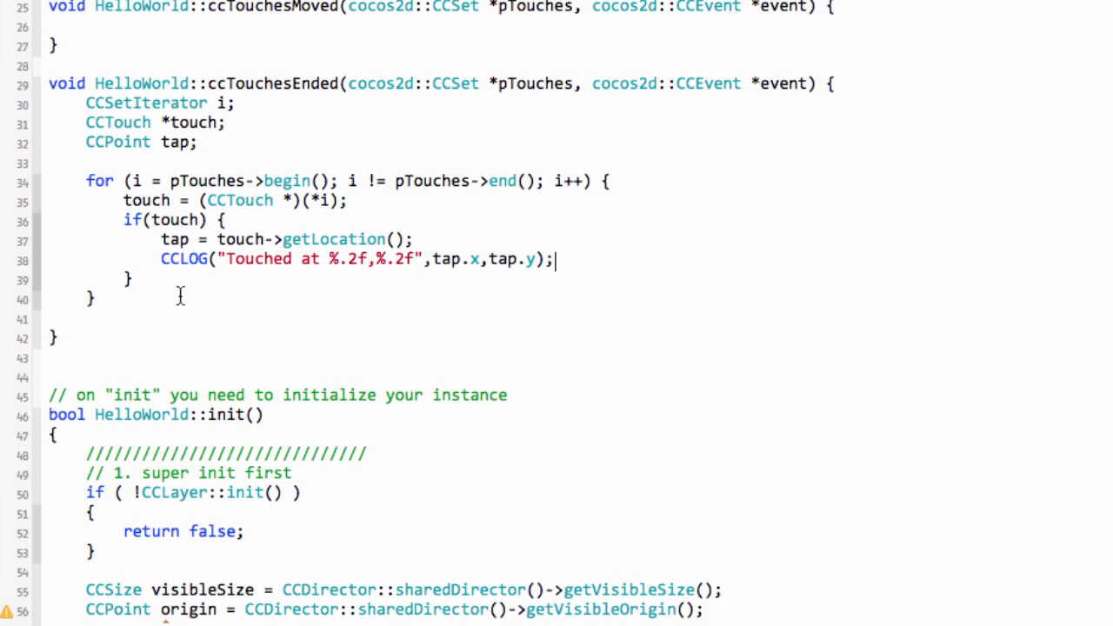
# Add this->setTouchEnabled(true); in HelloWorld::init() before return true
pyautogui.scroll(3)
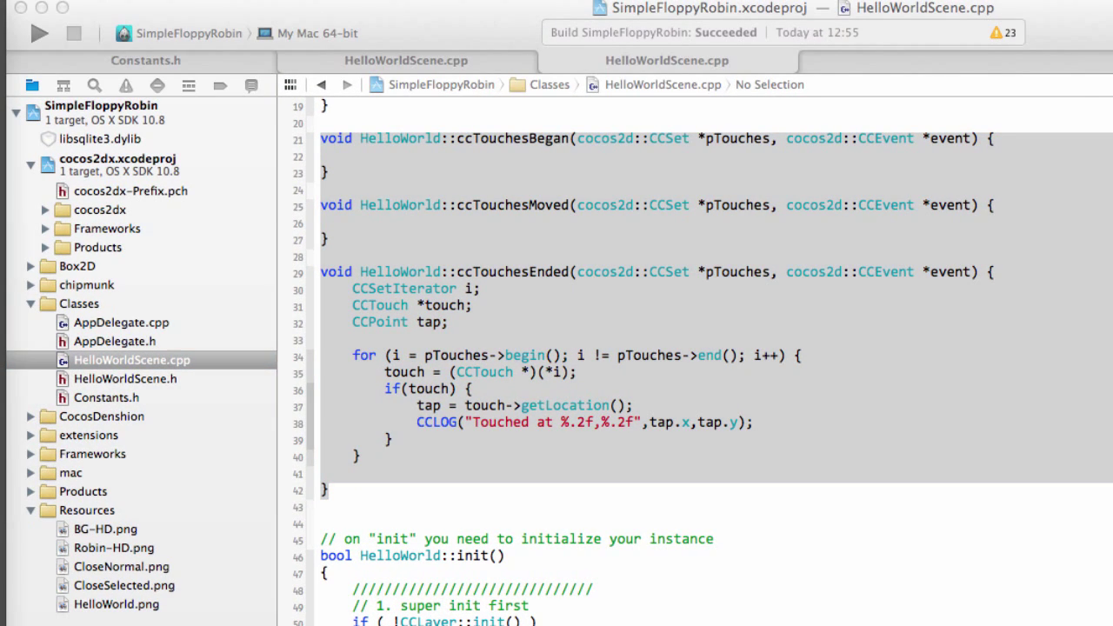
pyautogui.moveTo(622, 477)
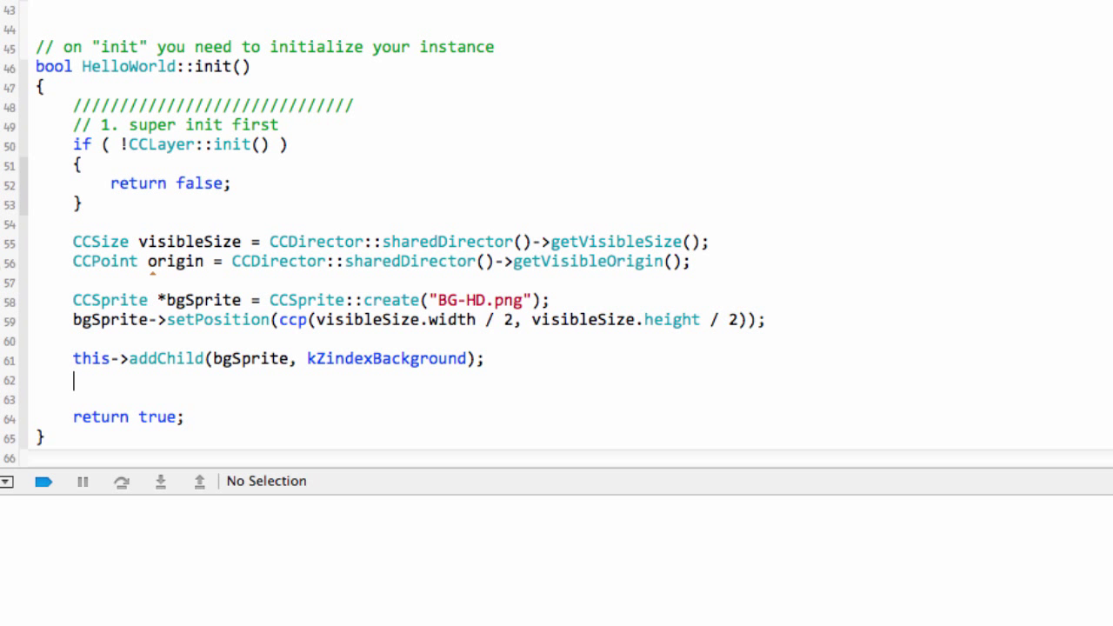
pyautogui.write('this->setTouchEnabled(true);')
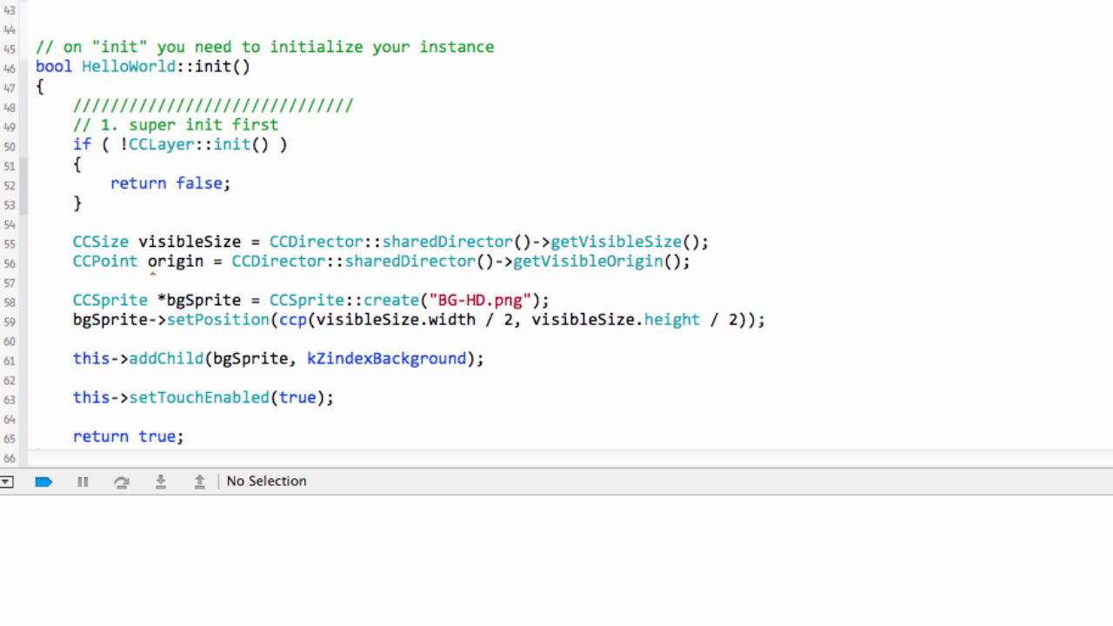
pyautogui.click(73, 379)
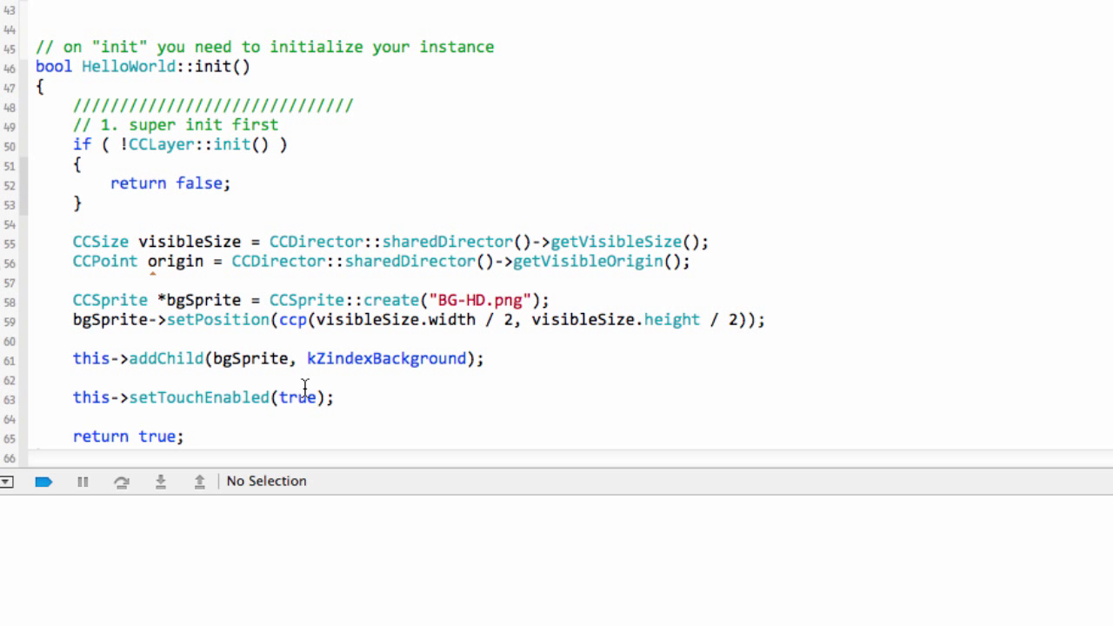
pyautogui.click(73, 380)
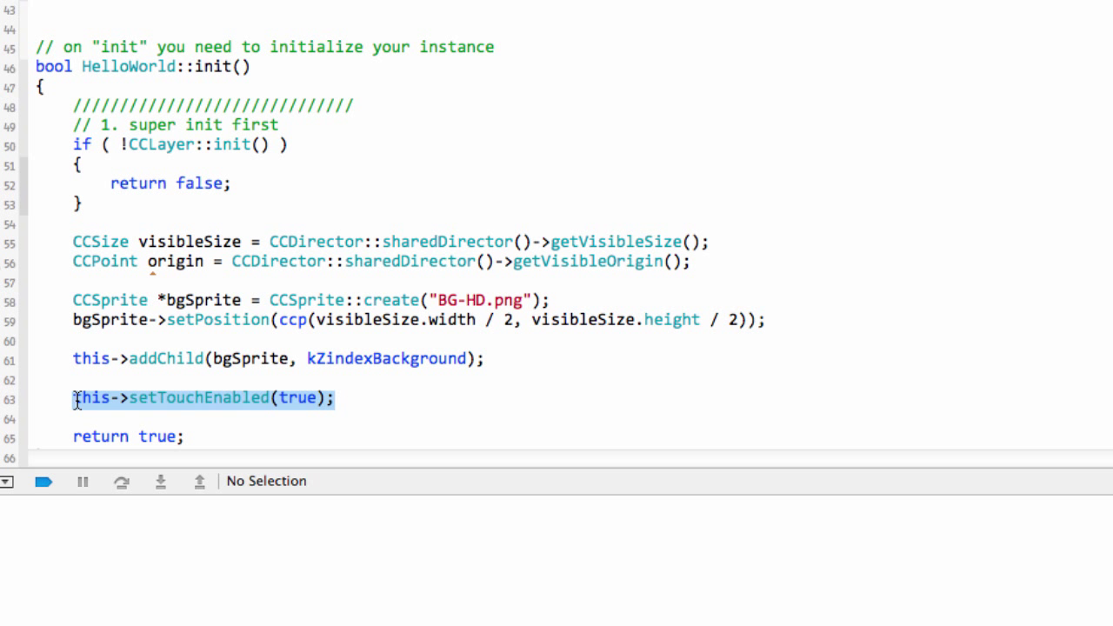
pyautogui.moveTo(512, 402)
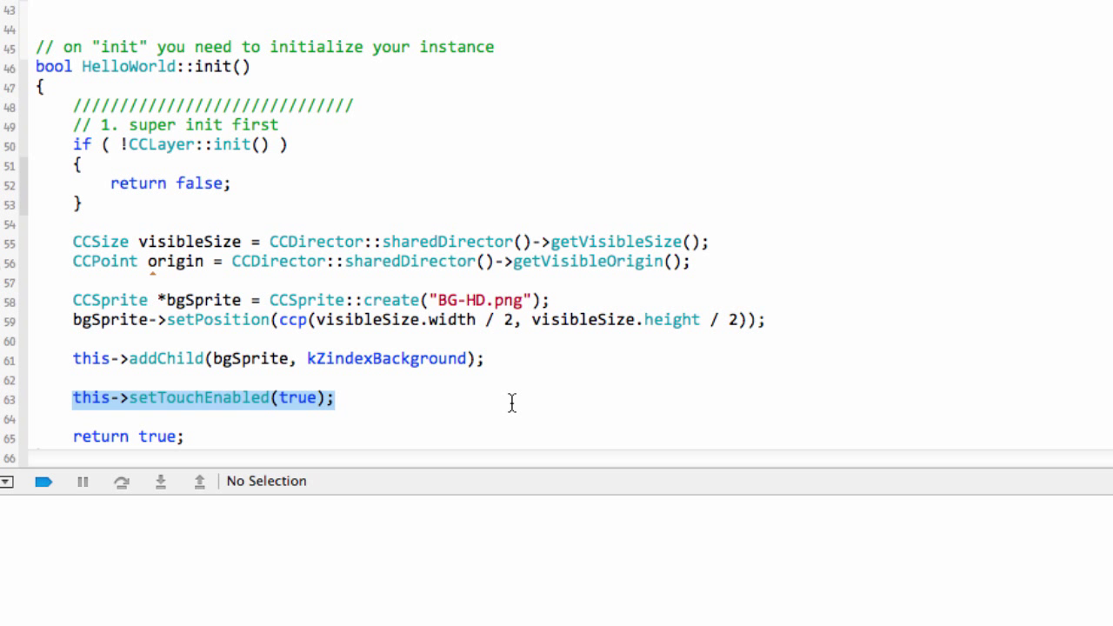
pyautogui.moveTo(294, 358)
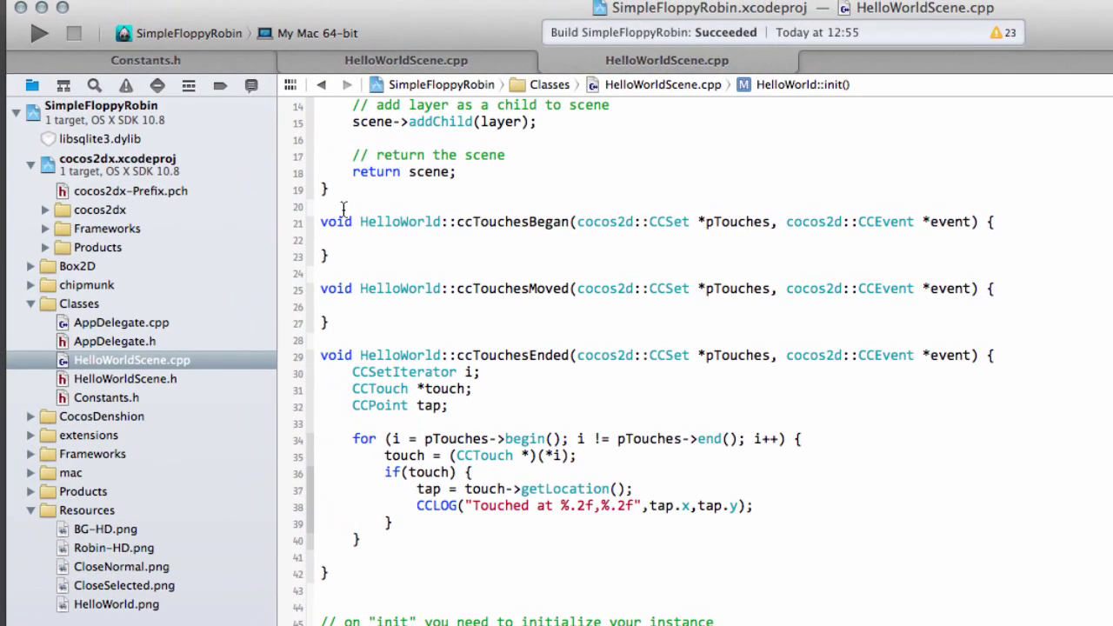
# Build and run SimpleFloppyRobin from the Run button, then stop the run
pyautogui.moveTo(320, 221); pyautogui.dragTo(327, 574)
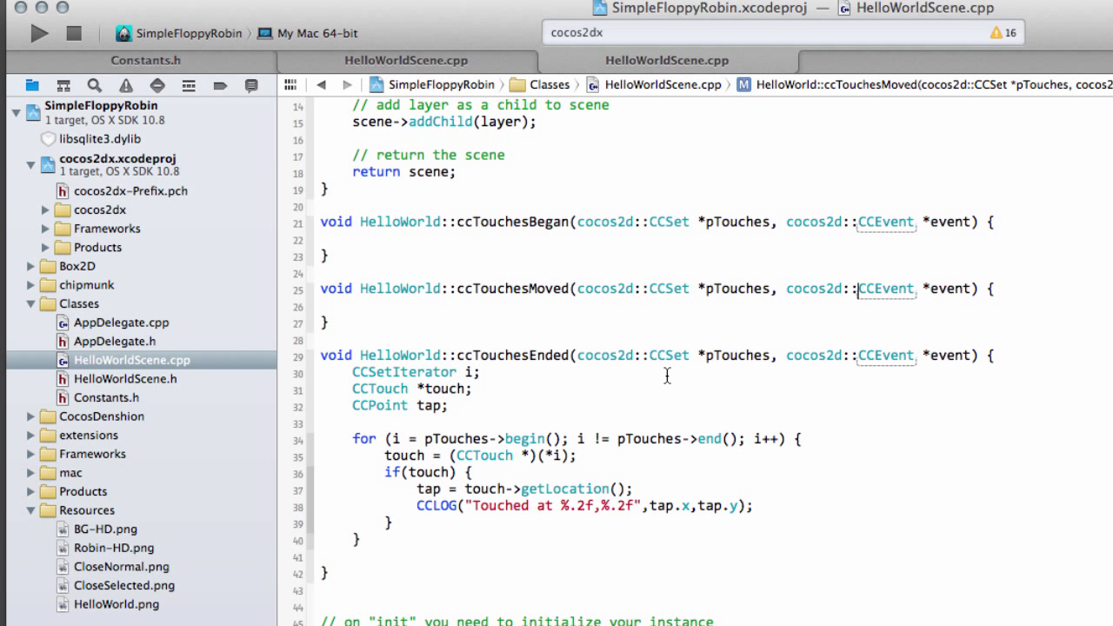
pyautogui.click(35, 33)
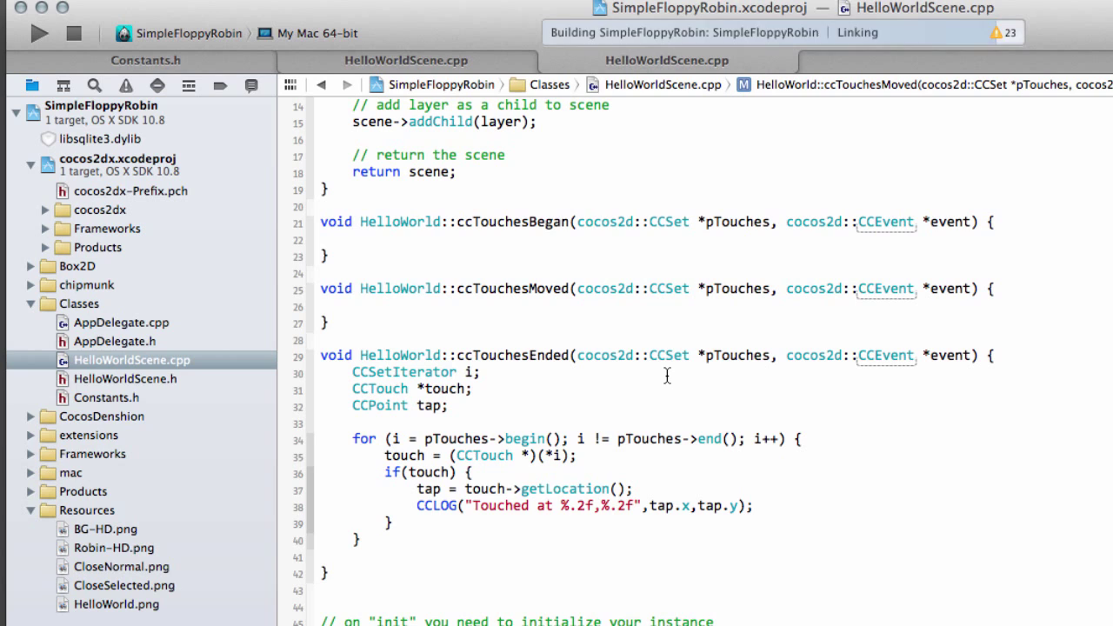
pyautogui.click(38, 33)
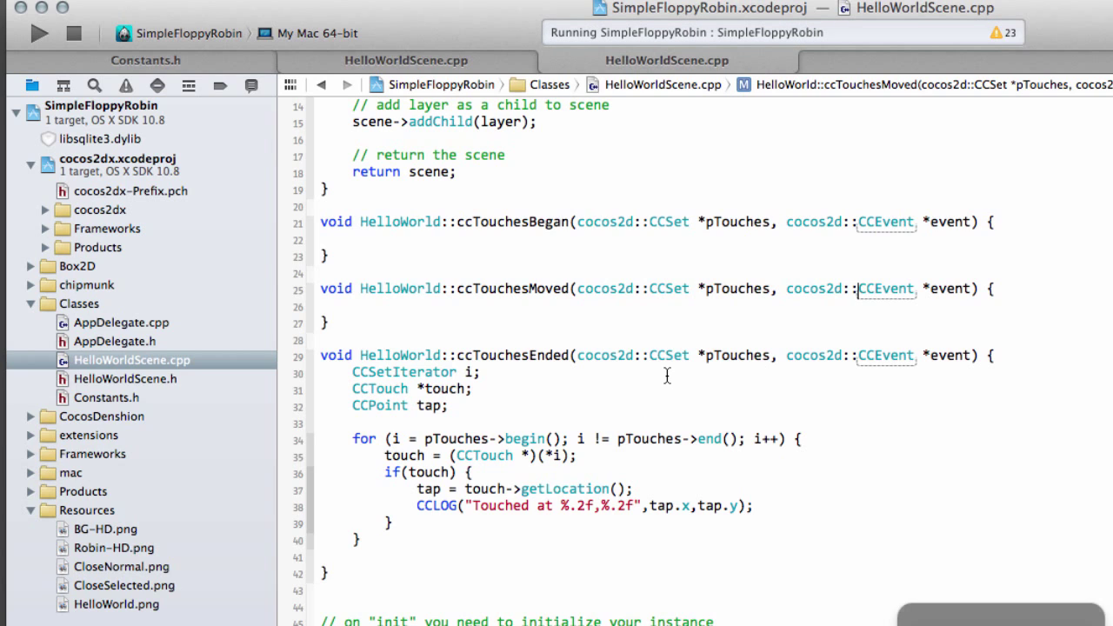
pyautogui.click(39, 33)
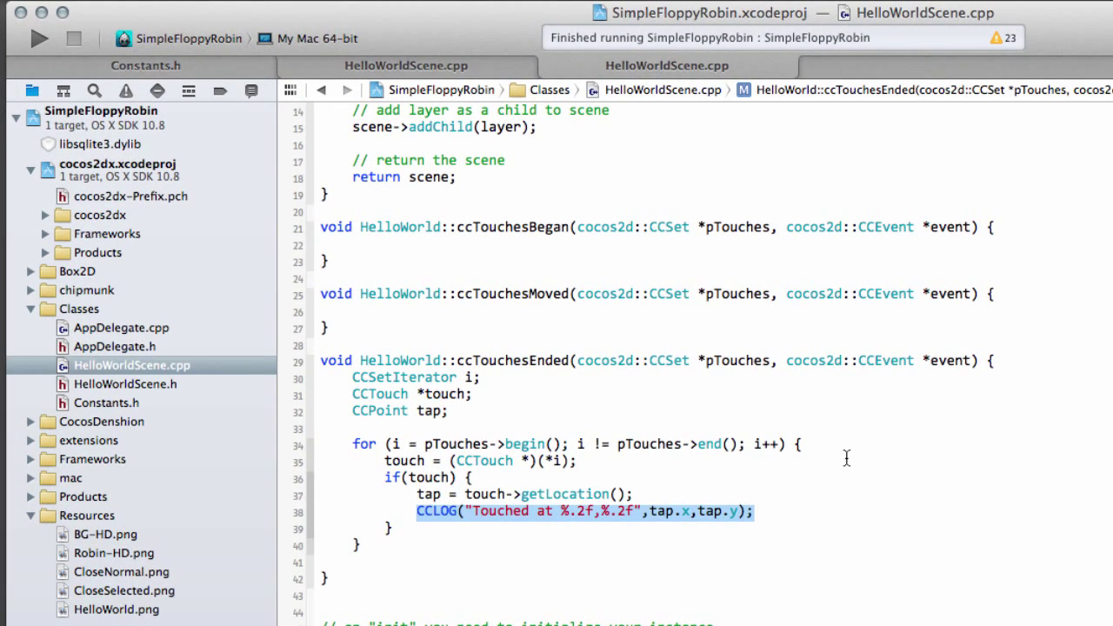
pyautogui.moveTo(306, 503)
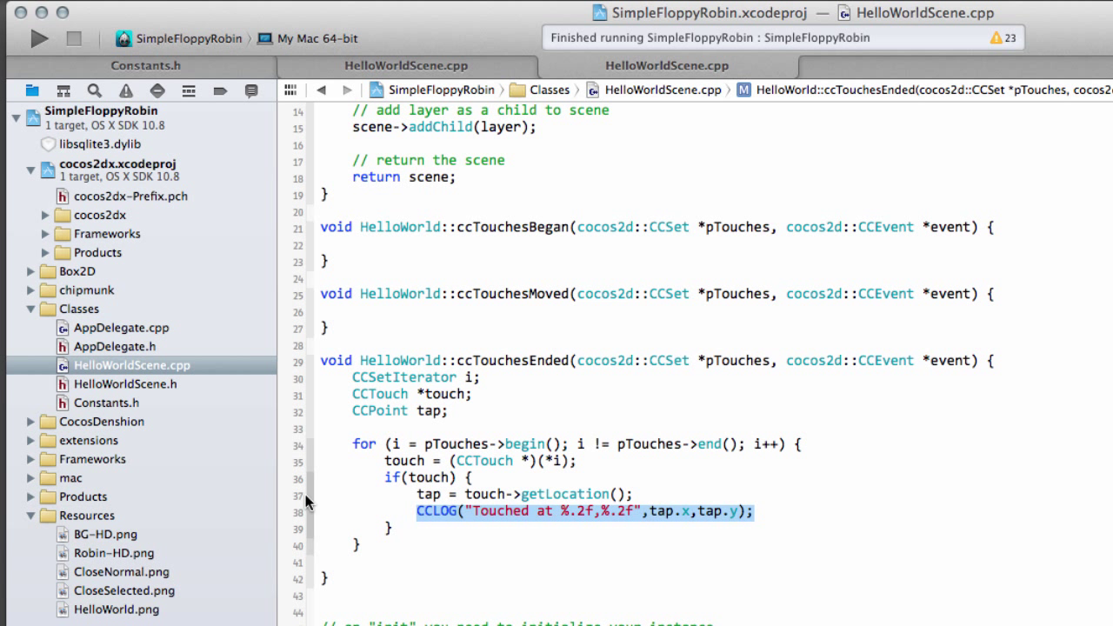
# Preview BG-HD.png and then Robin-HD.png from the Resources folder in the Project Navigator
pyautogui.click(112, 534)
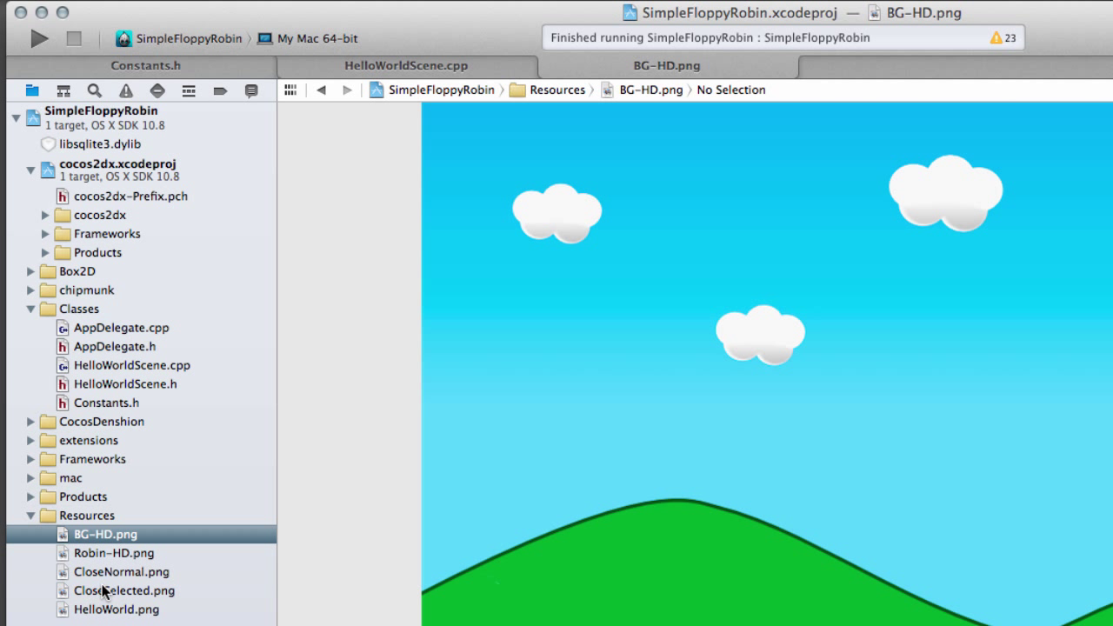
pyautogui.click(114, 553)
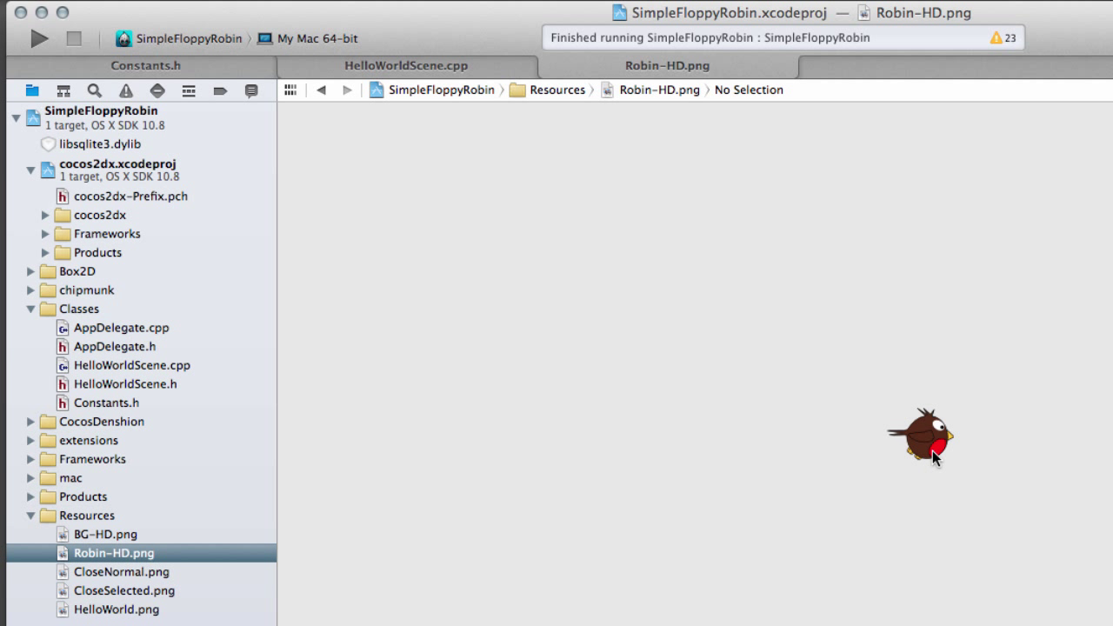
pyautogui.moveTo(861, 453)
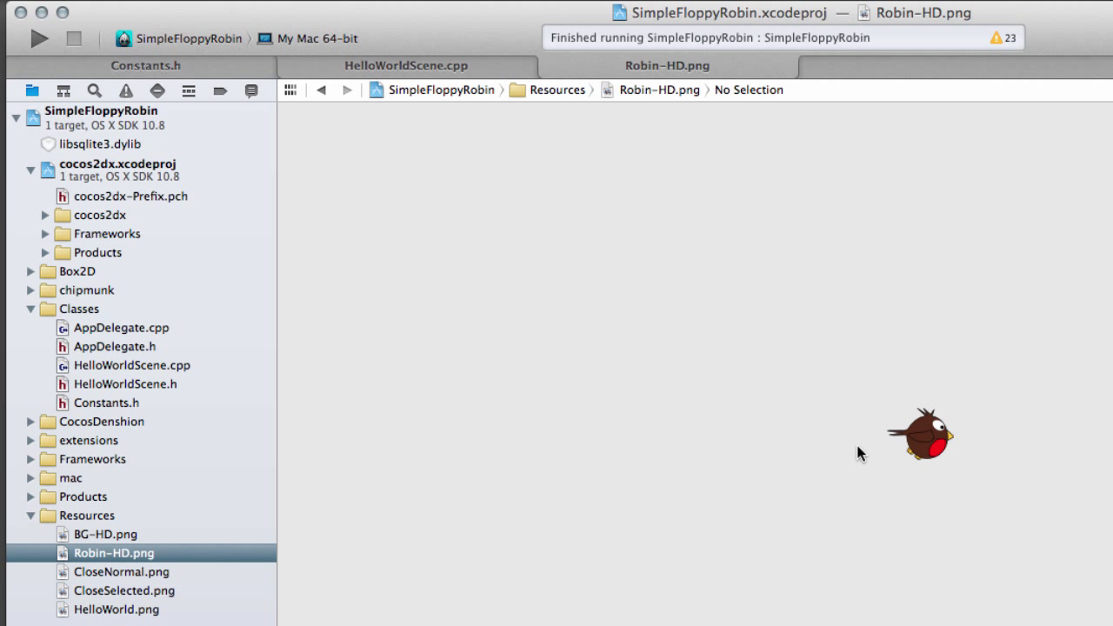